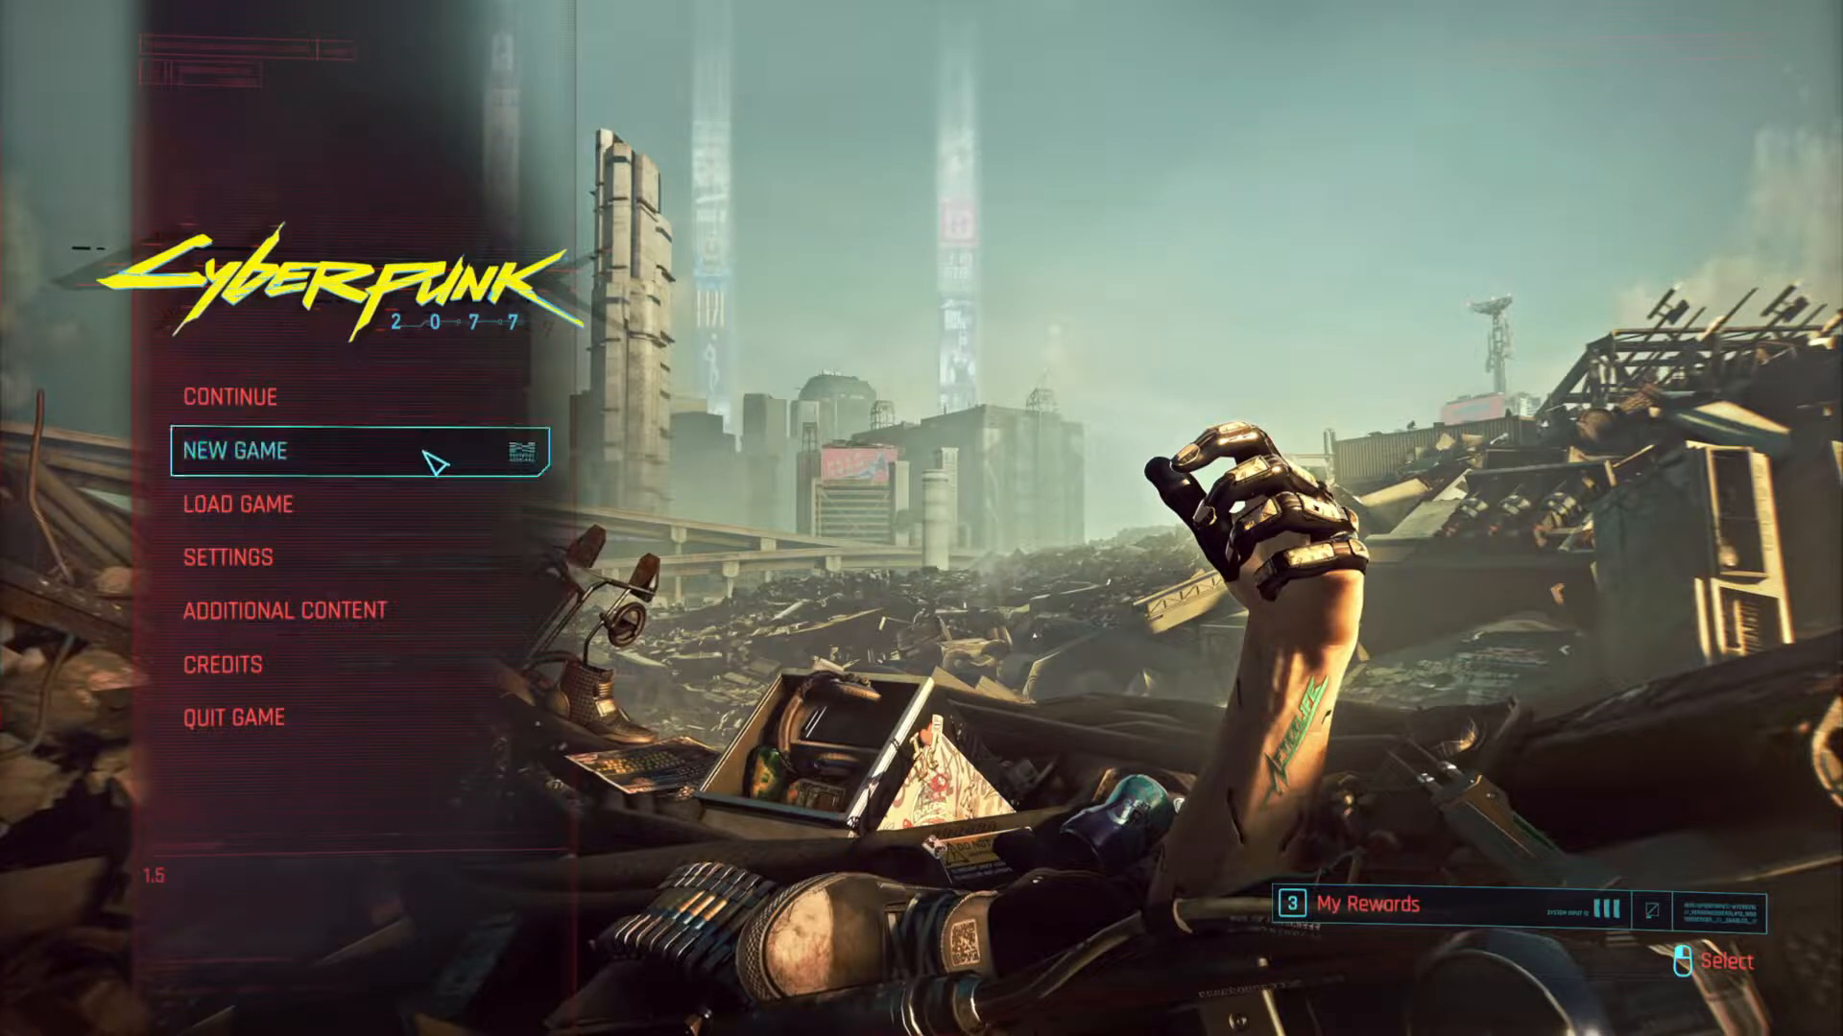
Step: Look through the saved games list in Cyberpunk 2077, then close it
left_click(235, 504)
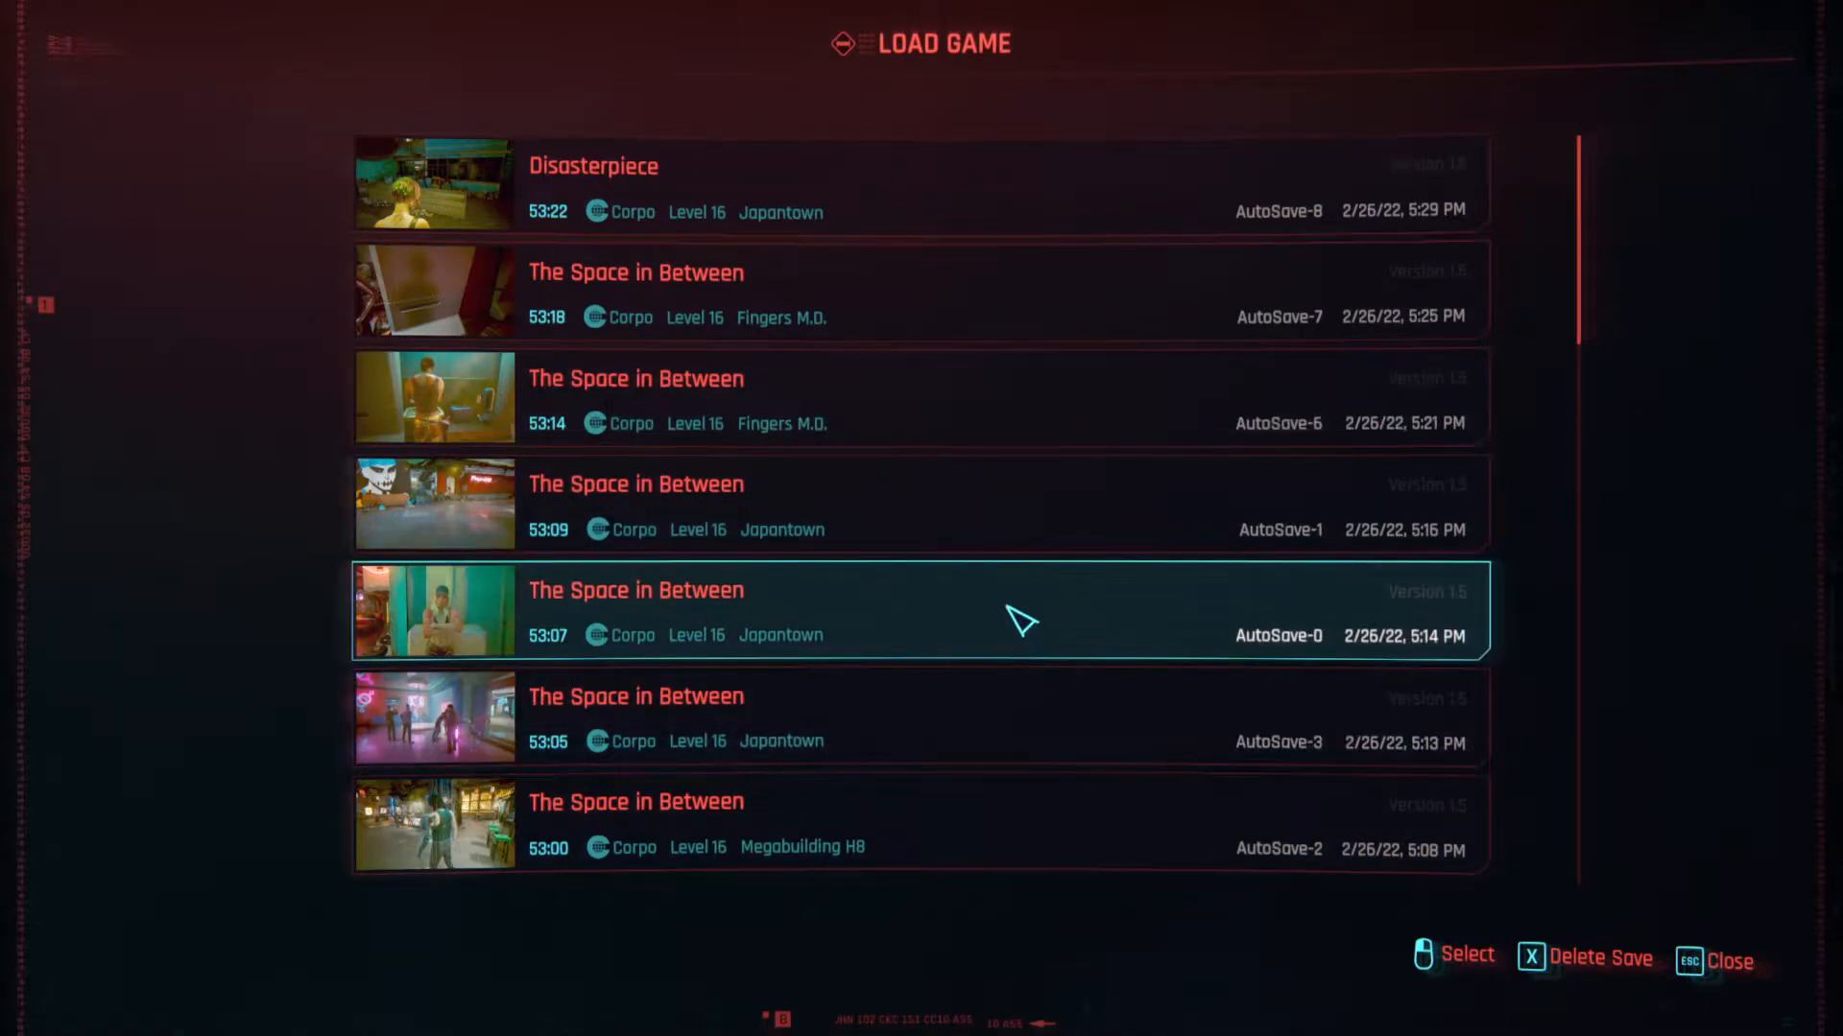
scroll("down", 3)
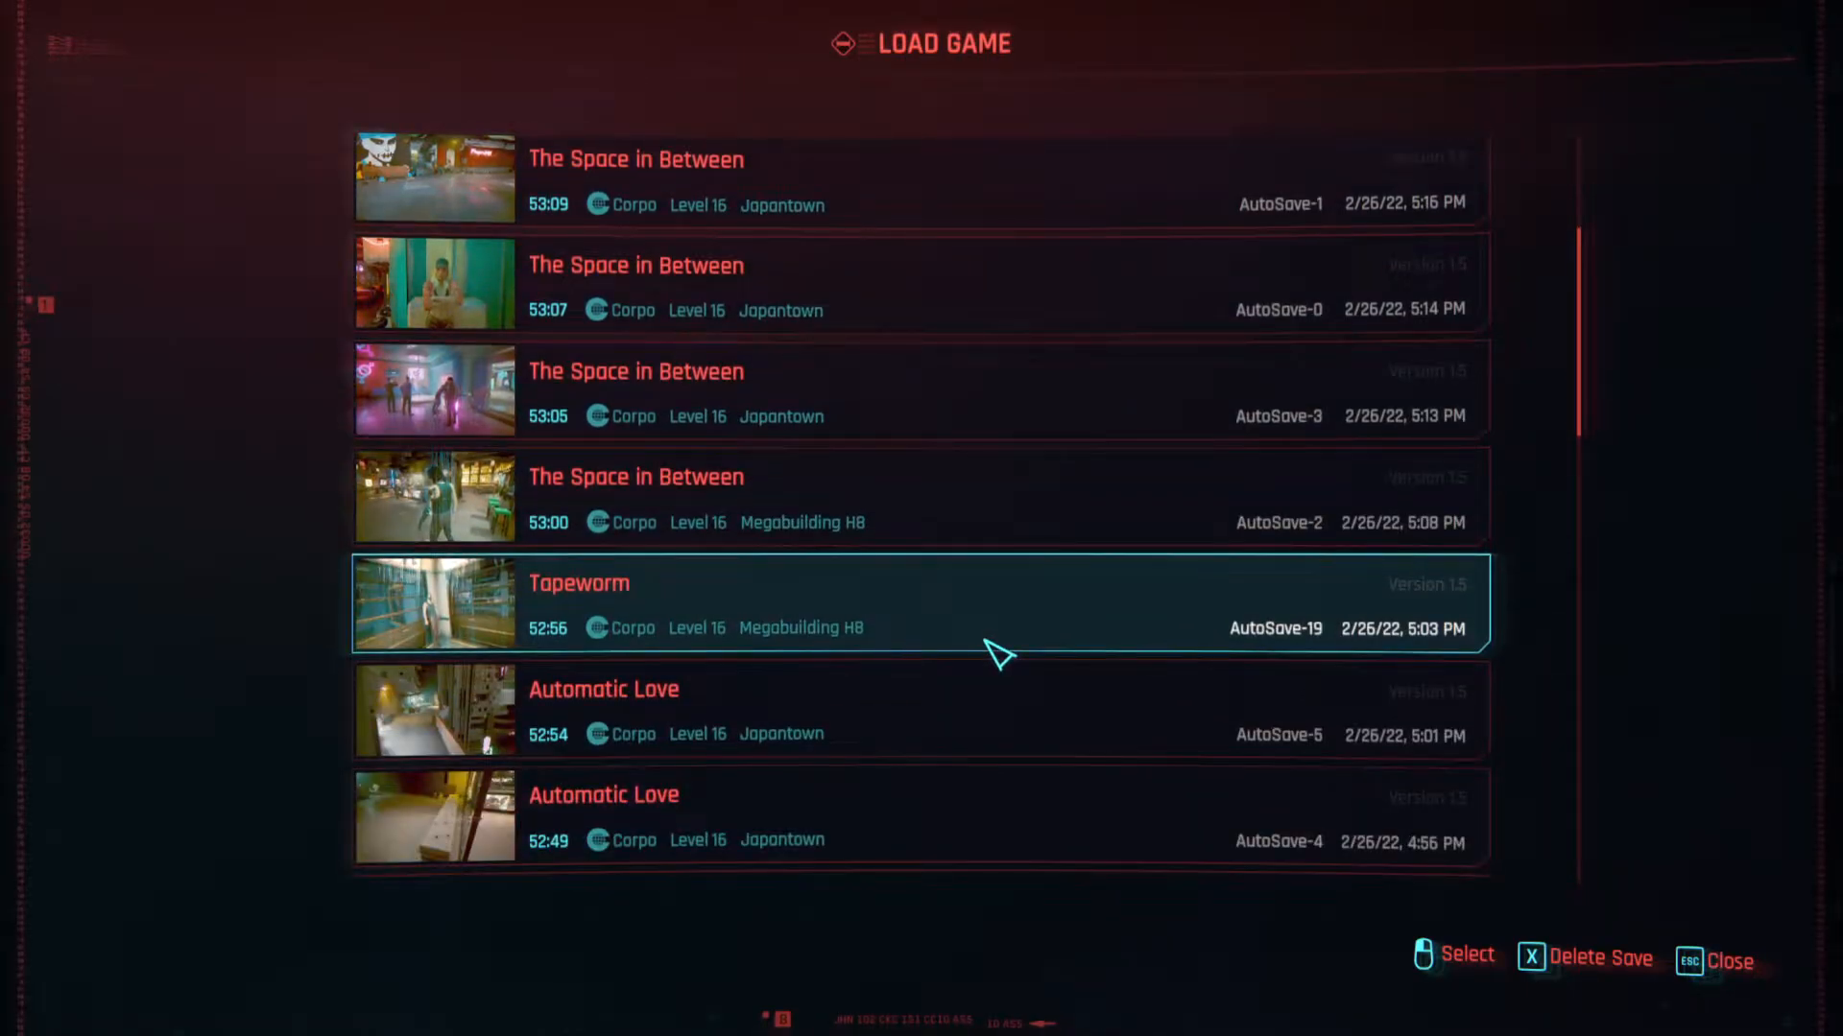
scroll("up", 3)
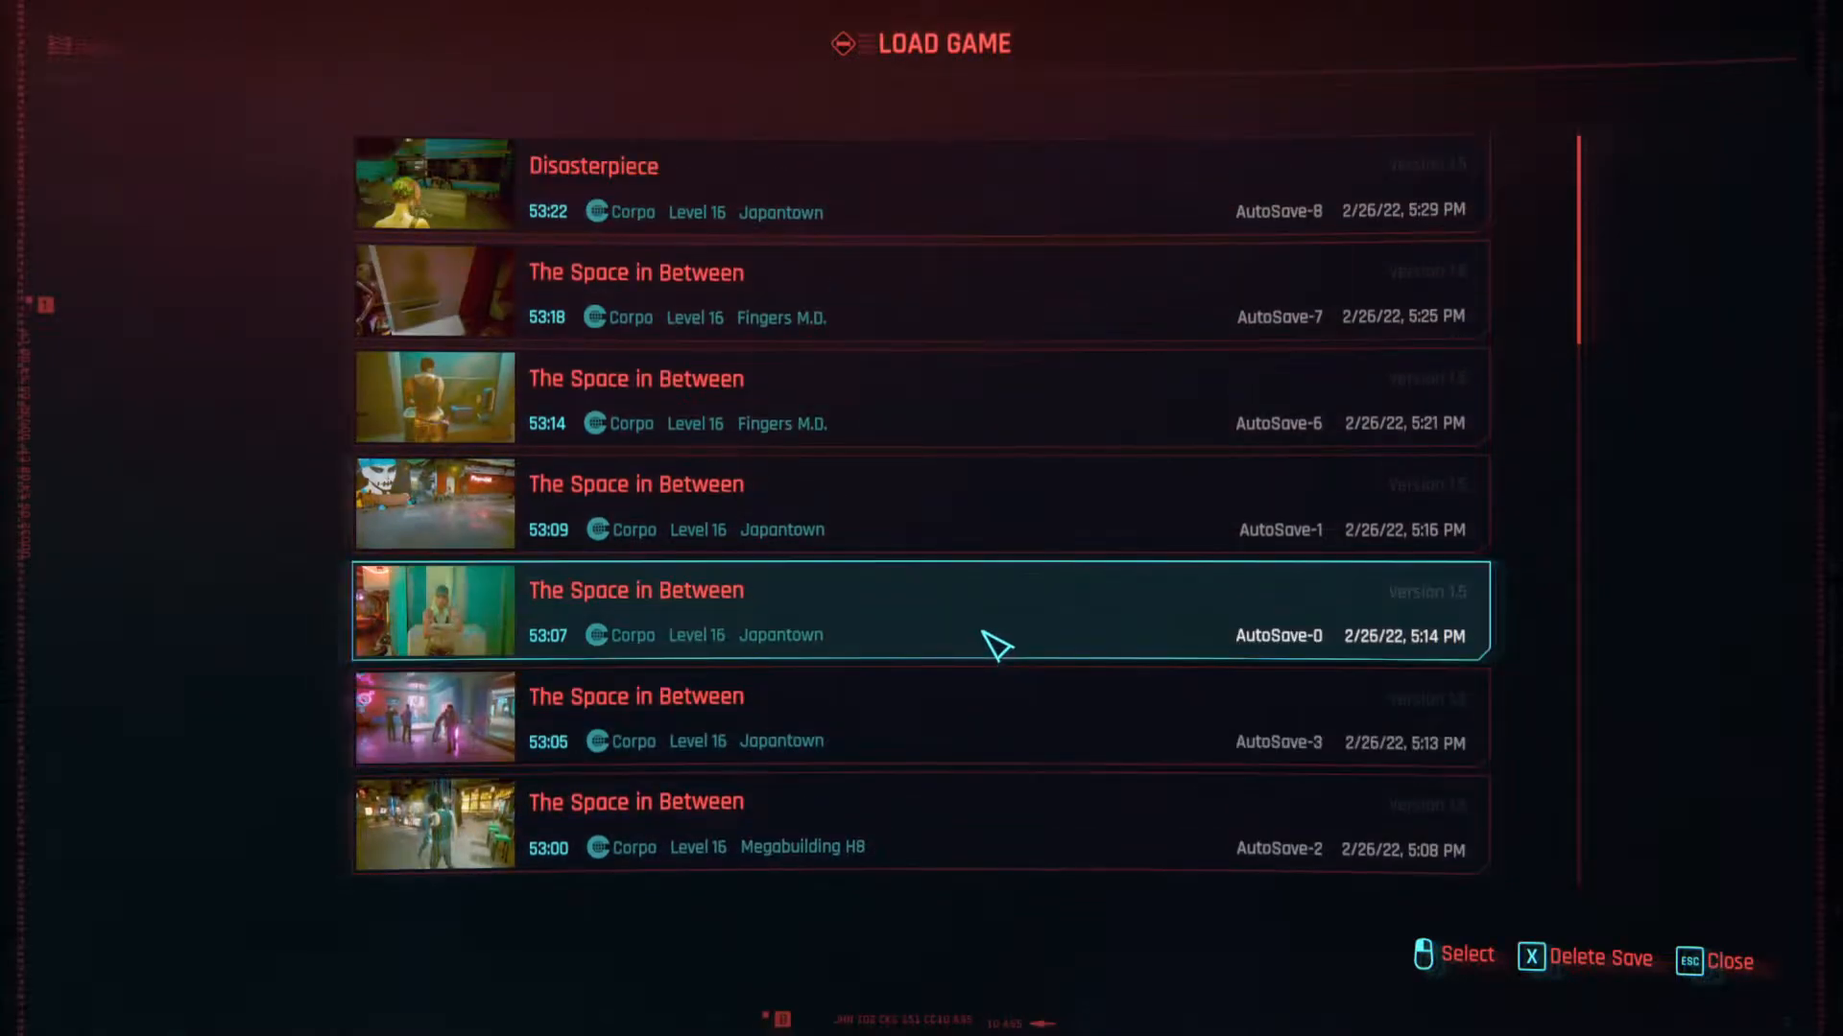
scroll("down", 3)
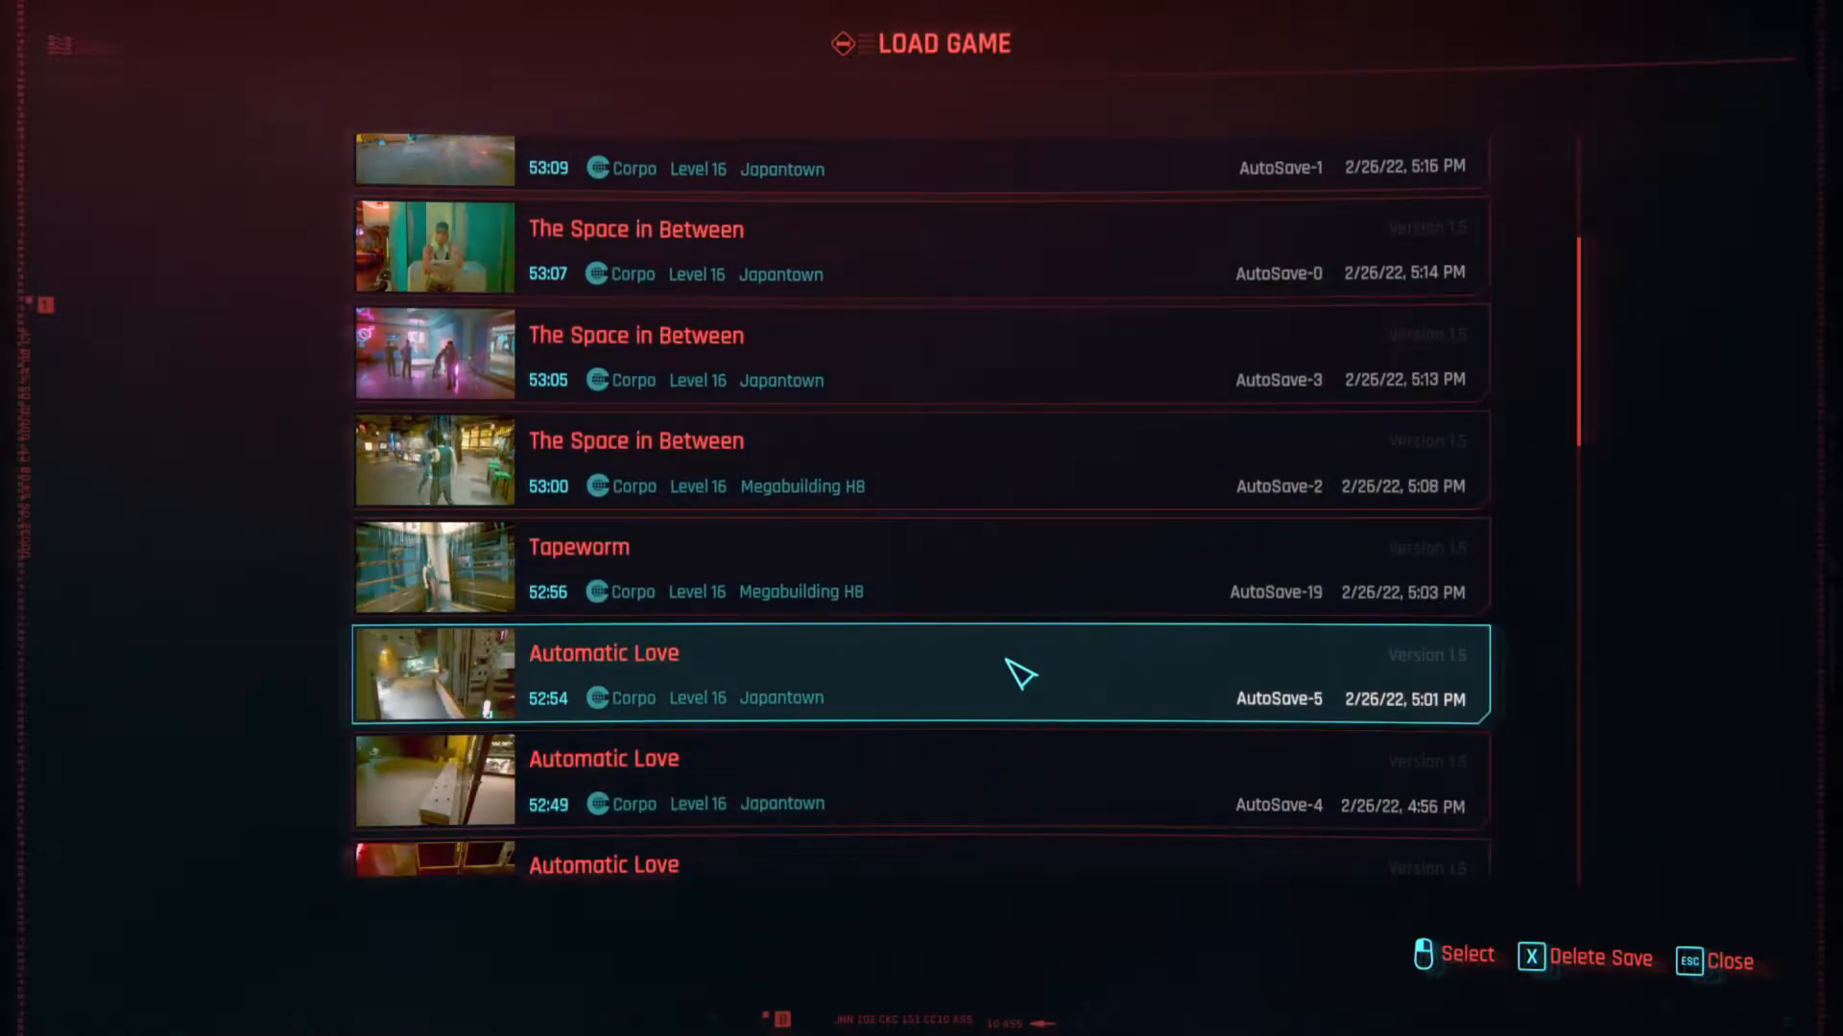
key("Escape")
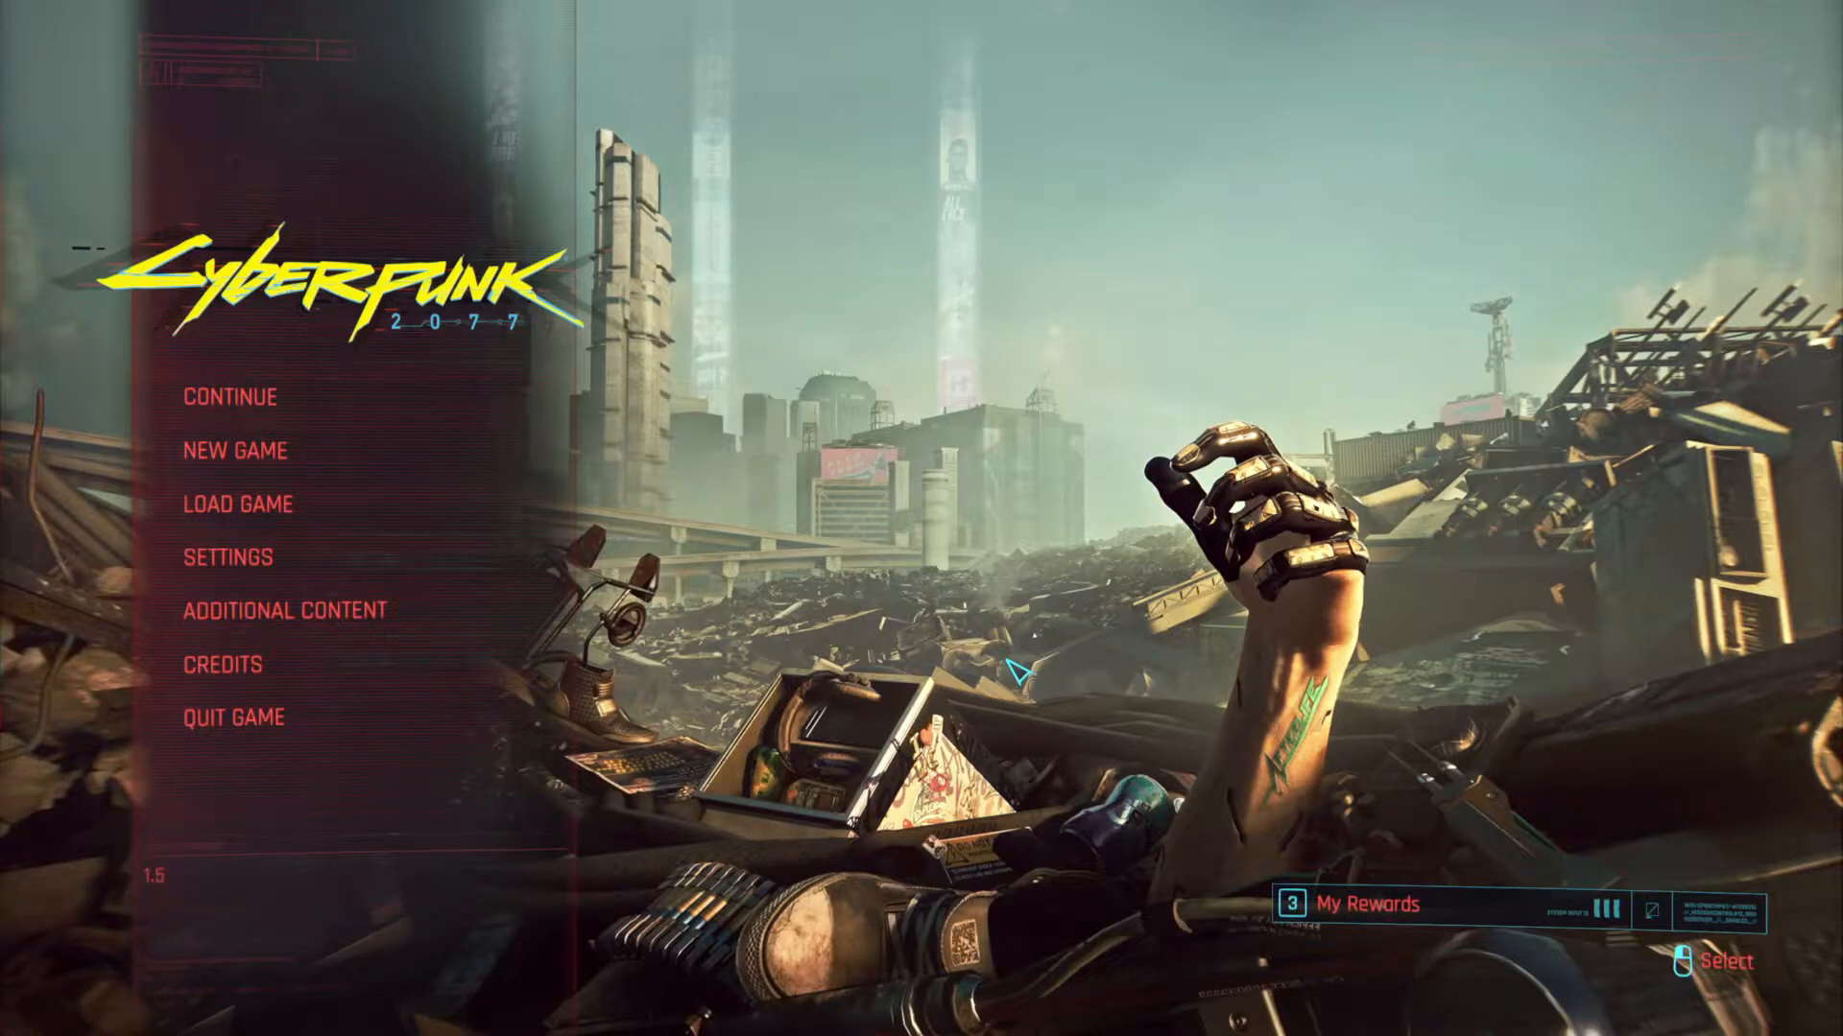
Step: Browse the Controls and Interface settings, then leave the settings screen
left_click(228, 556)
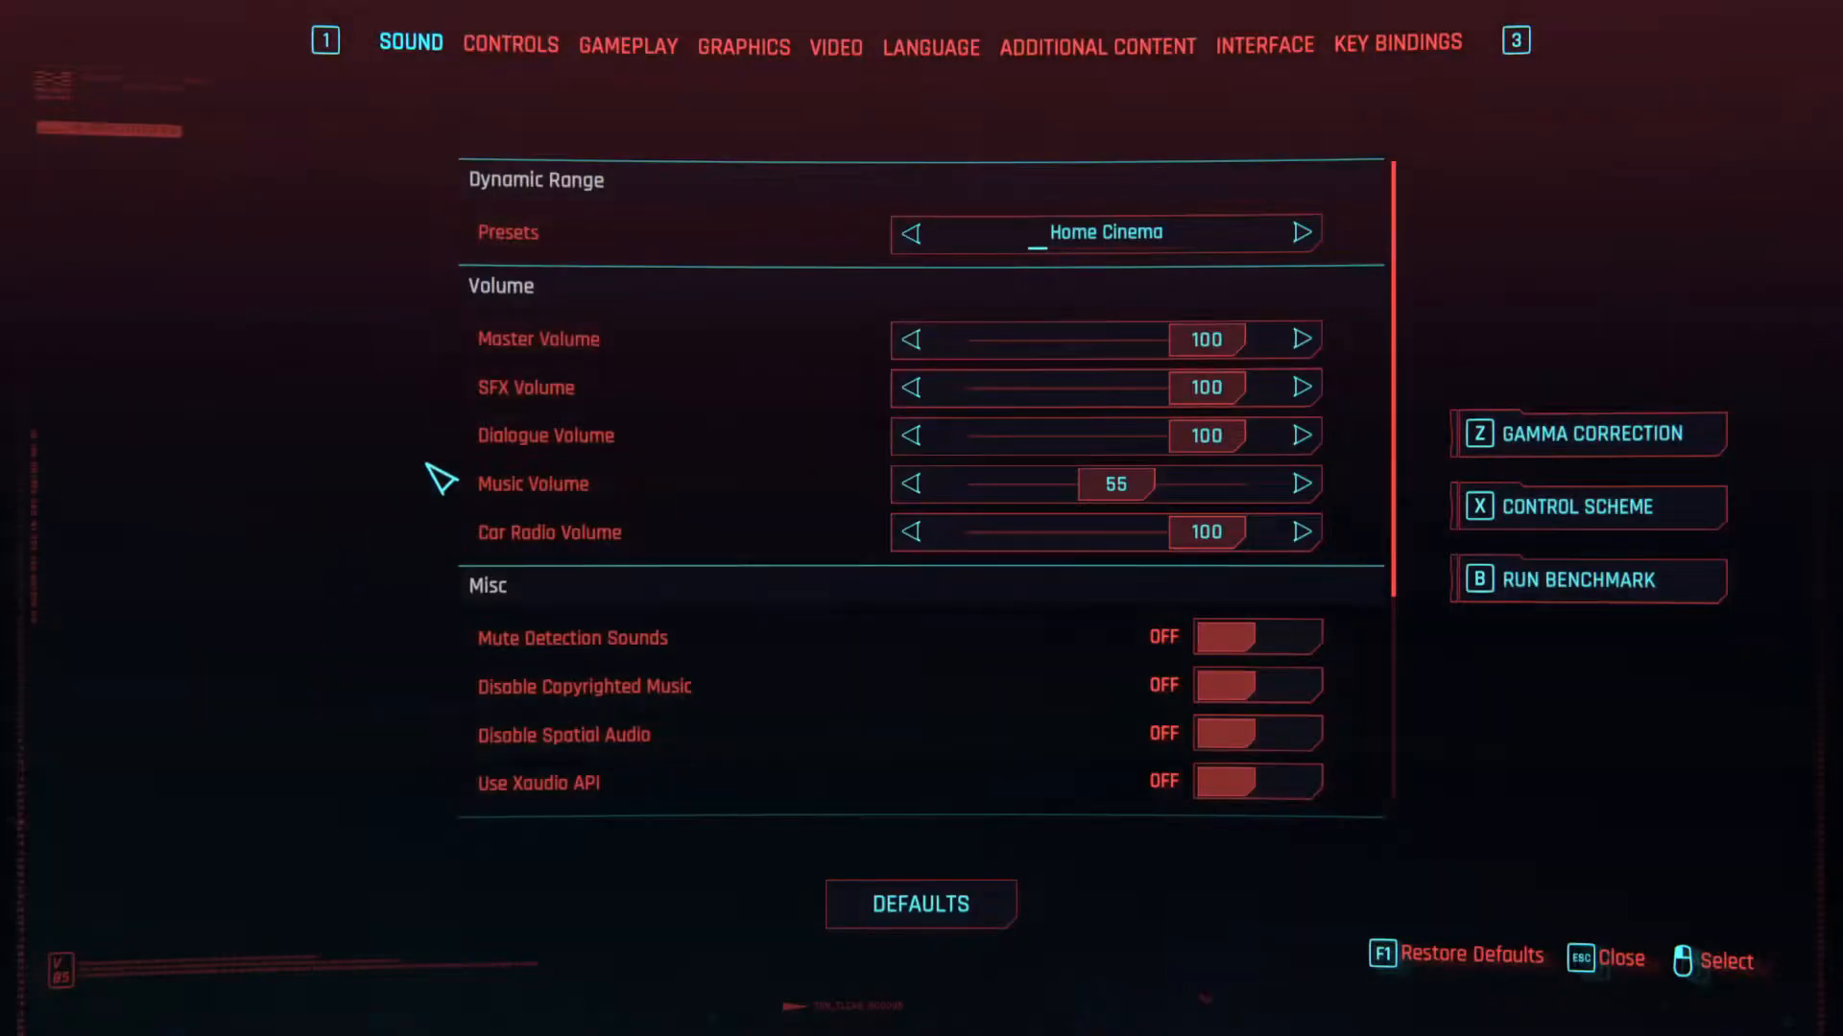
mouse_move(552, 70)
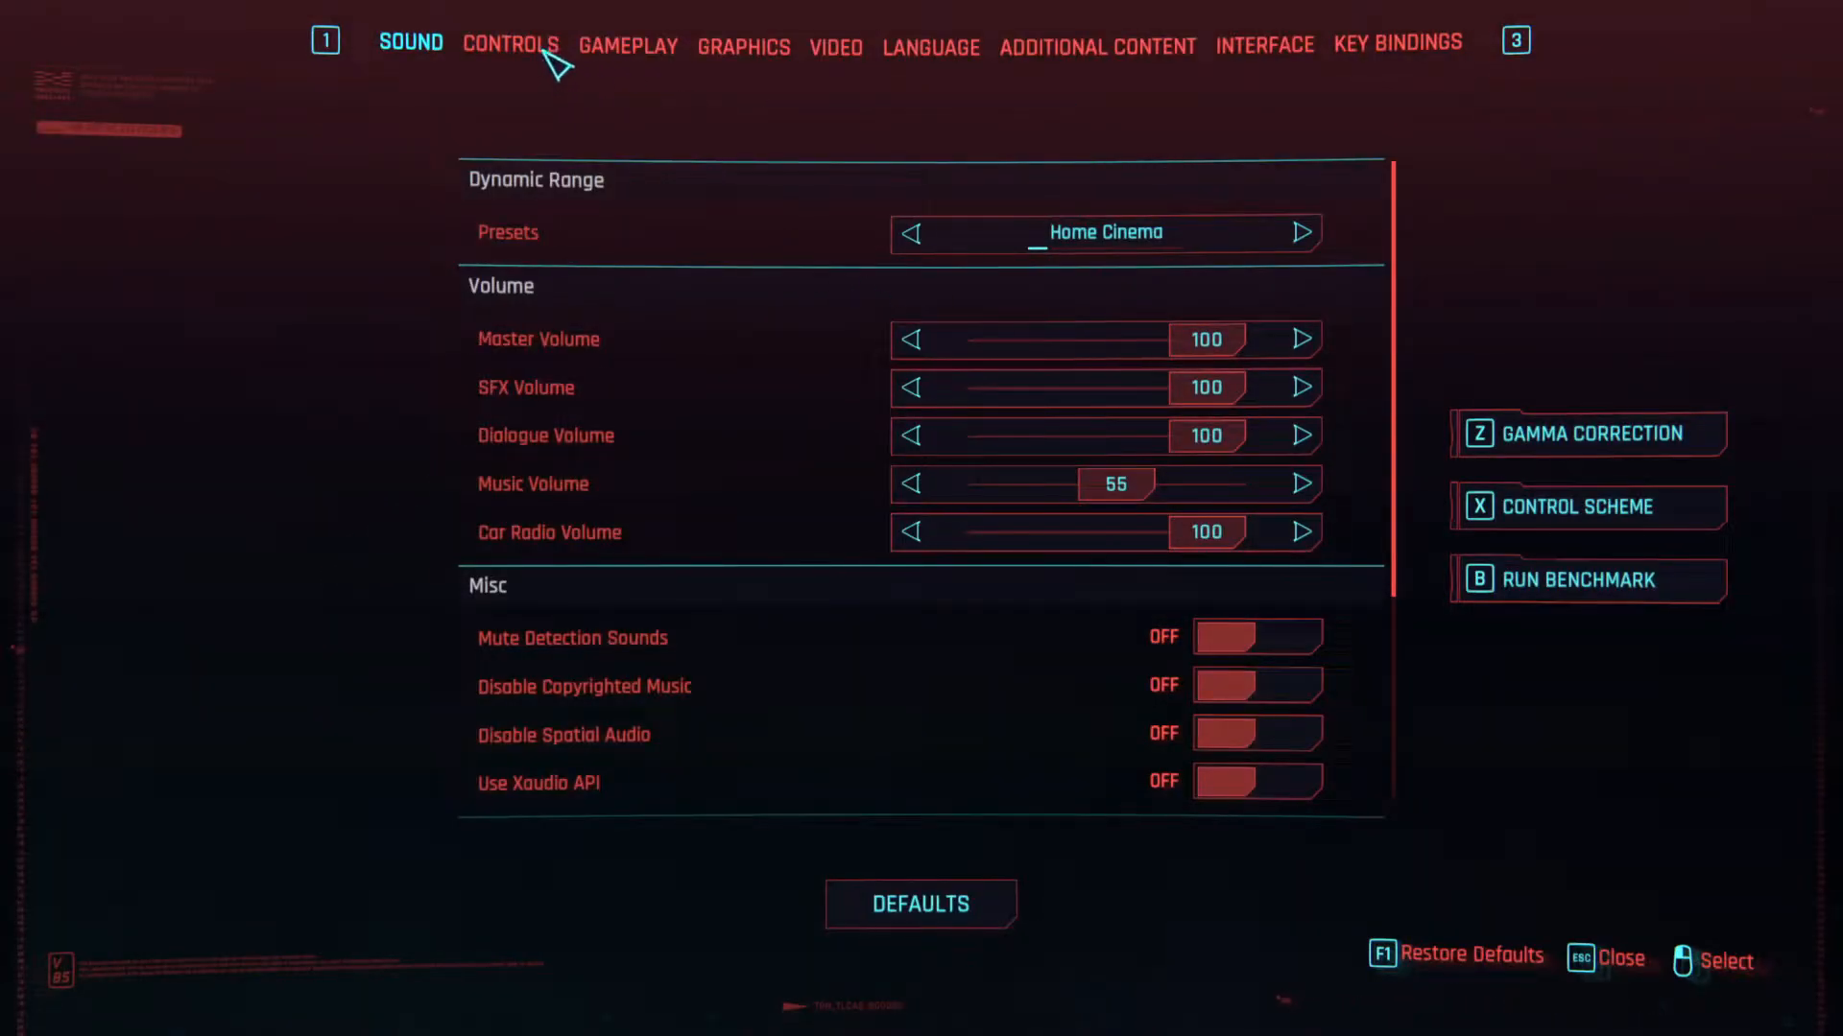
left_click(510, 43)
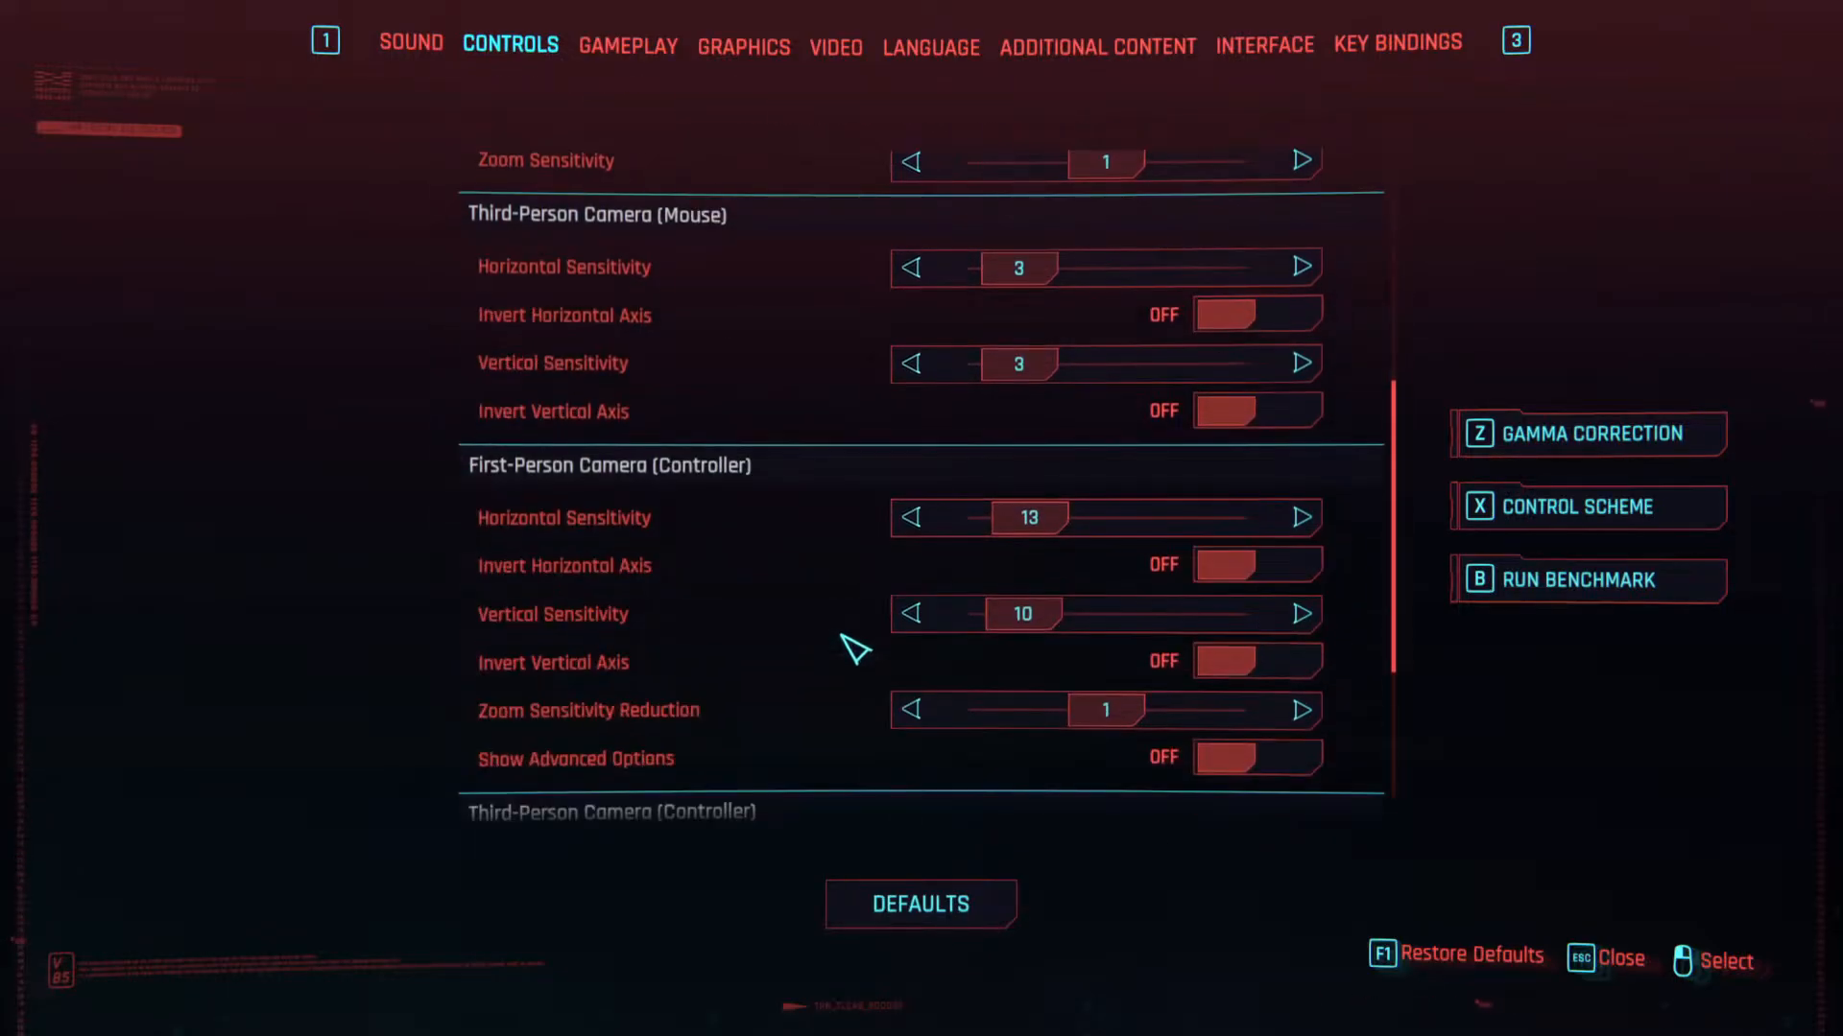
scroll("down", 3)
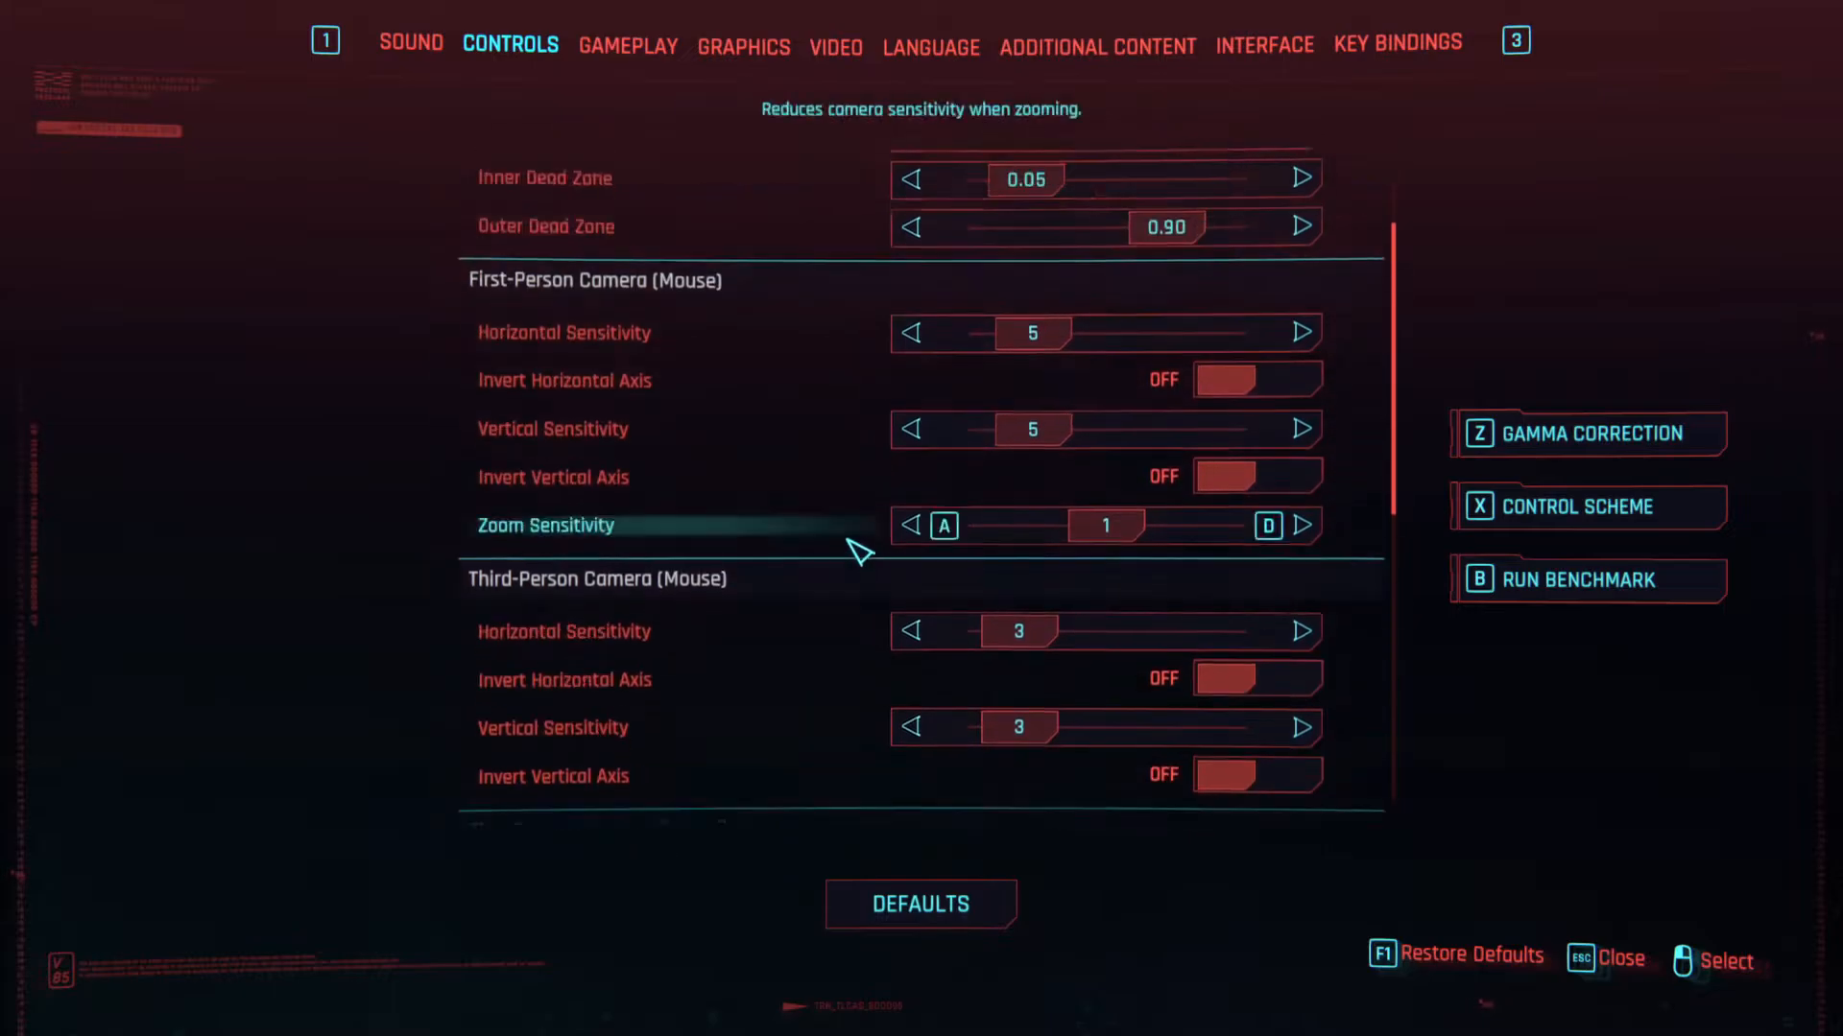
scroll("up", 3)
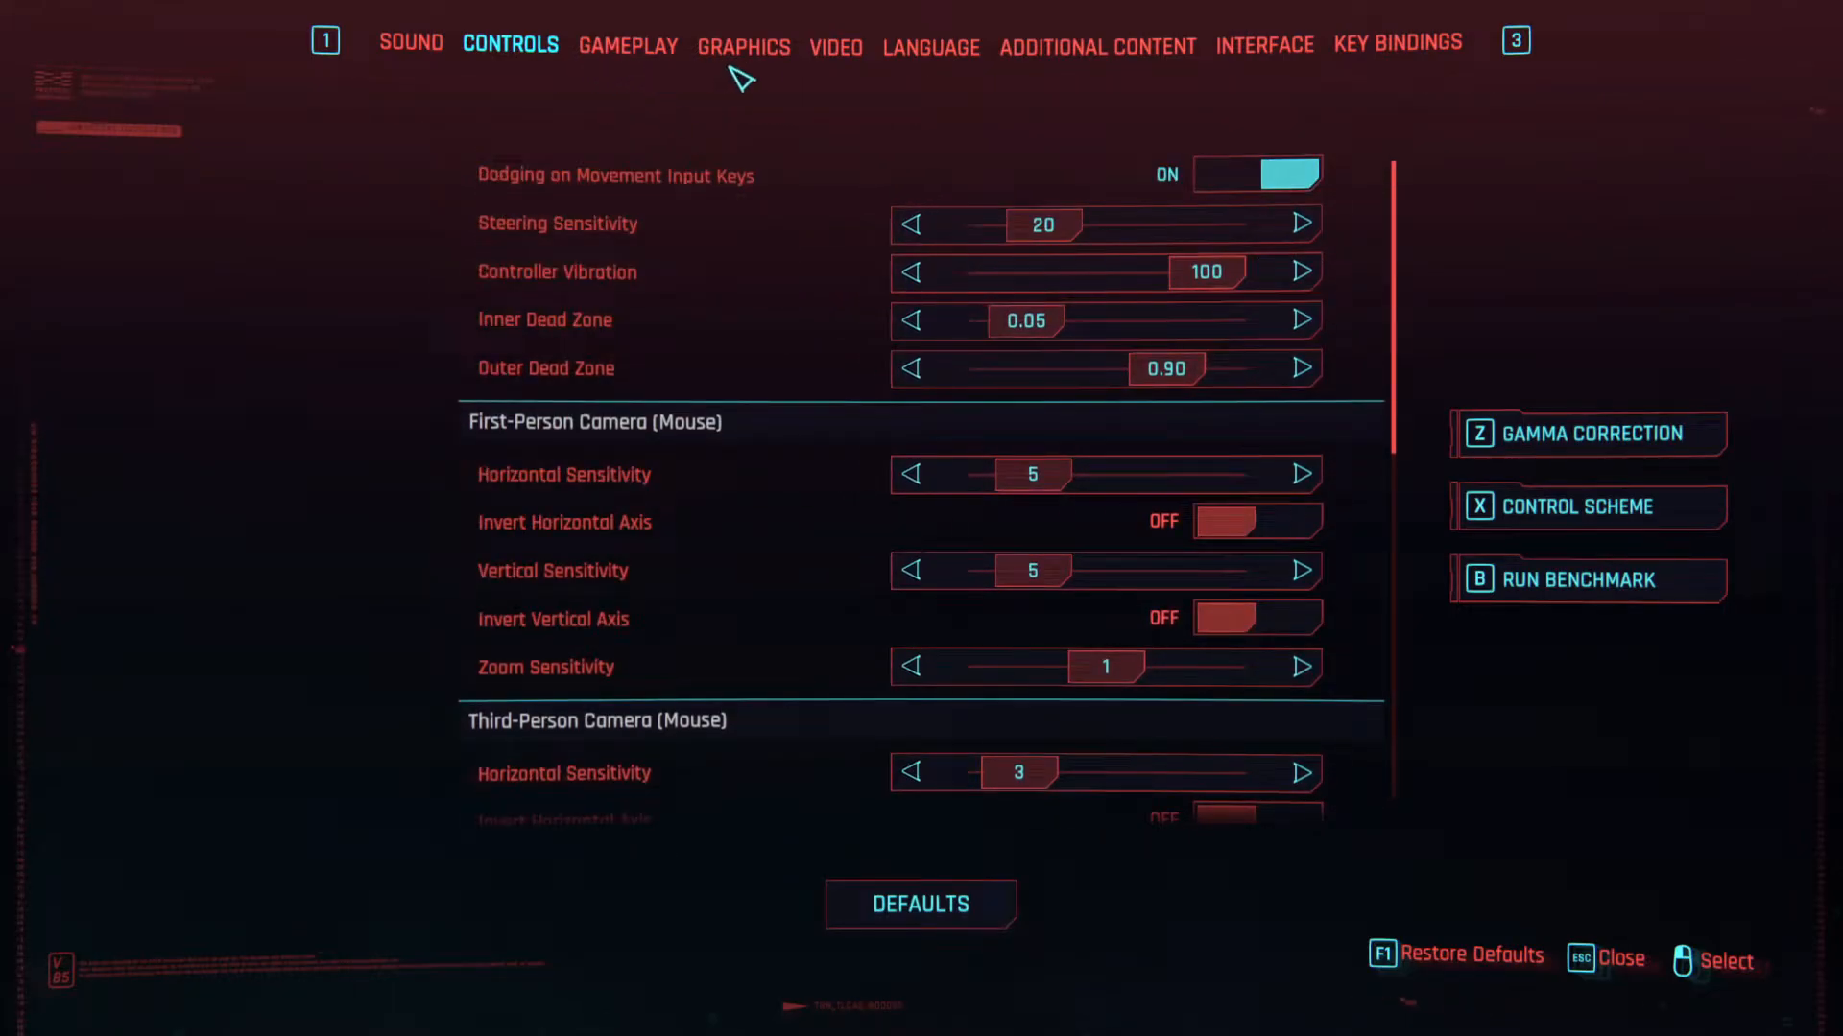
mouse_move(1244, 68)
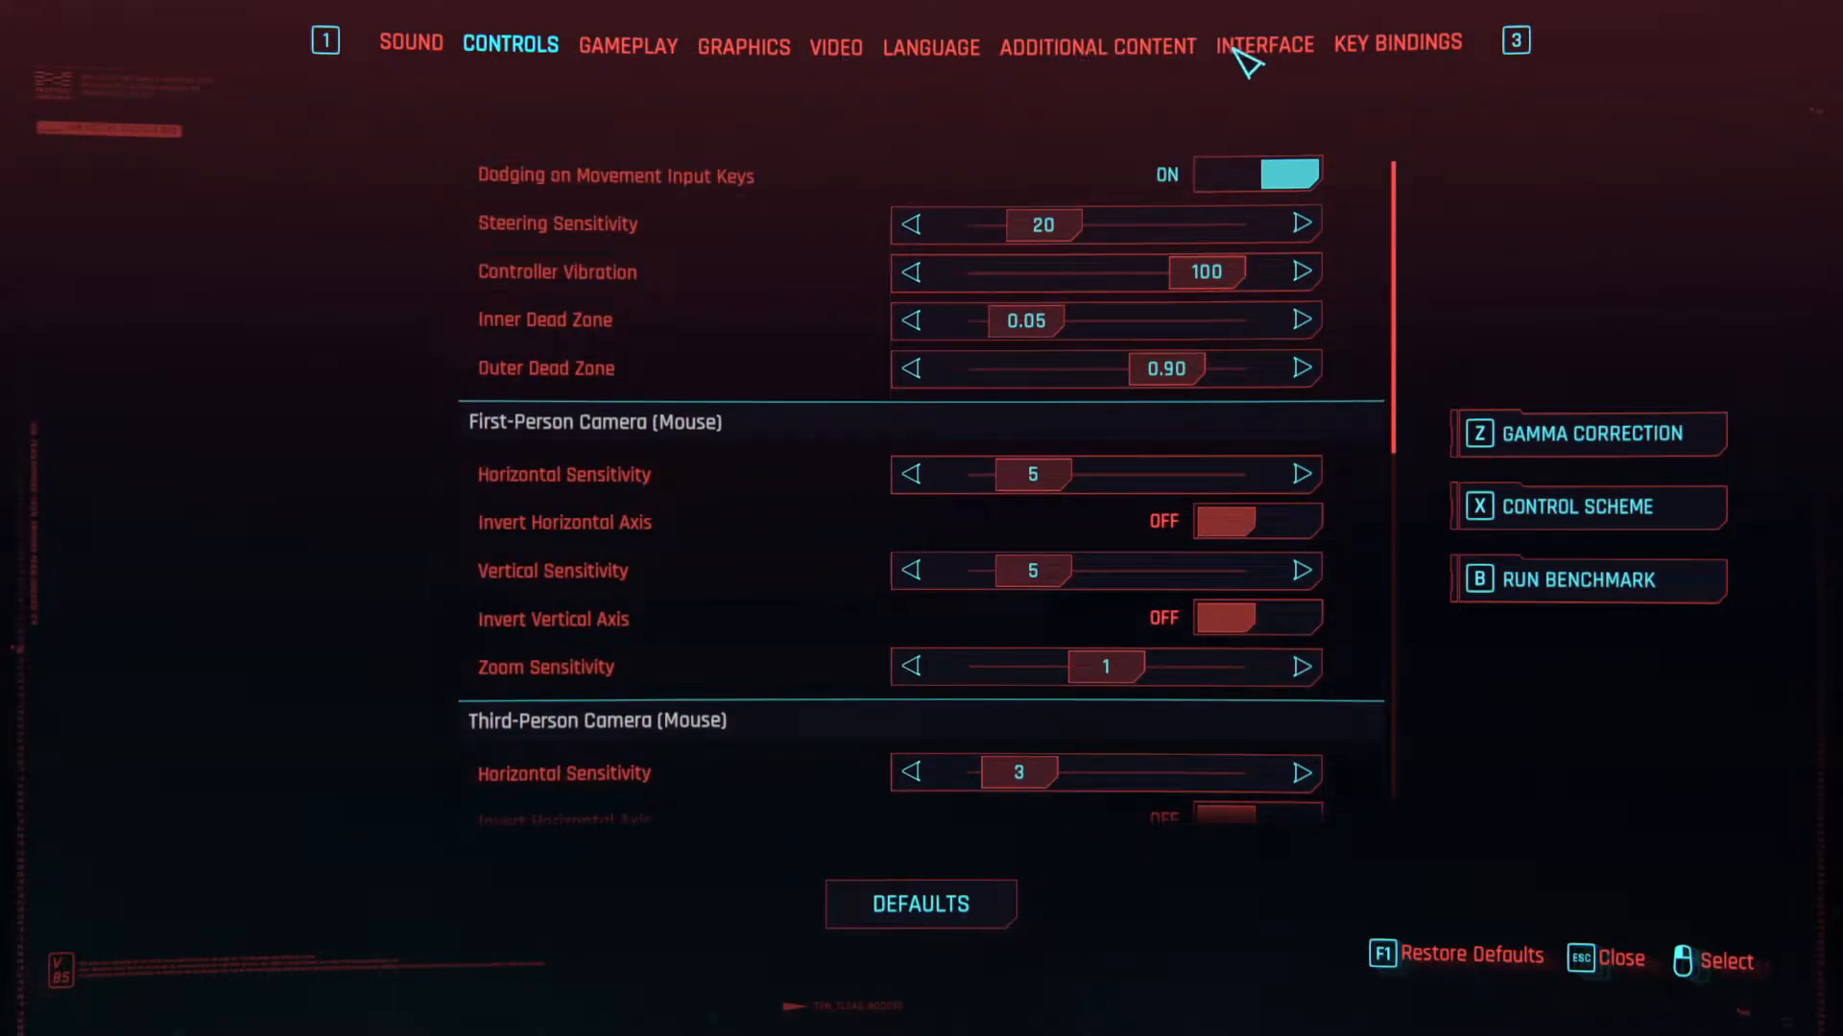
left_click(1263, 46)
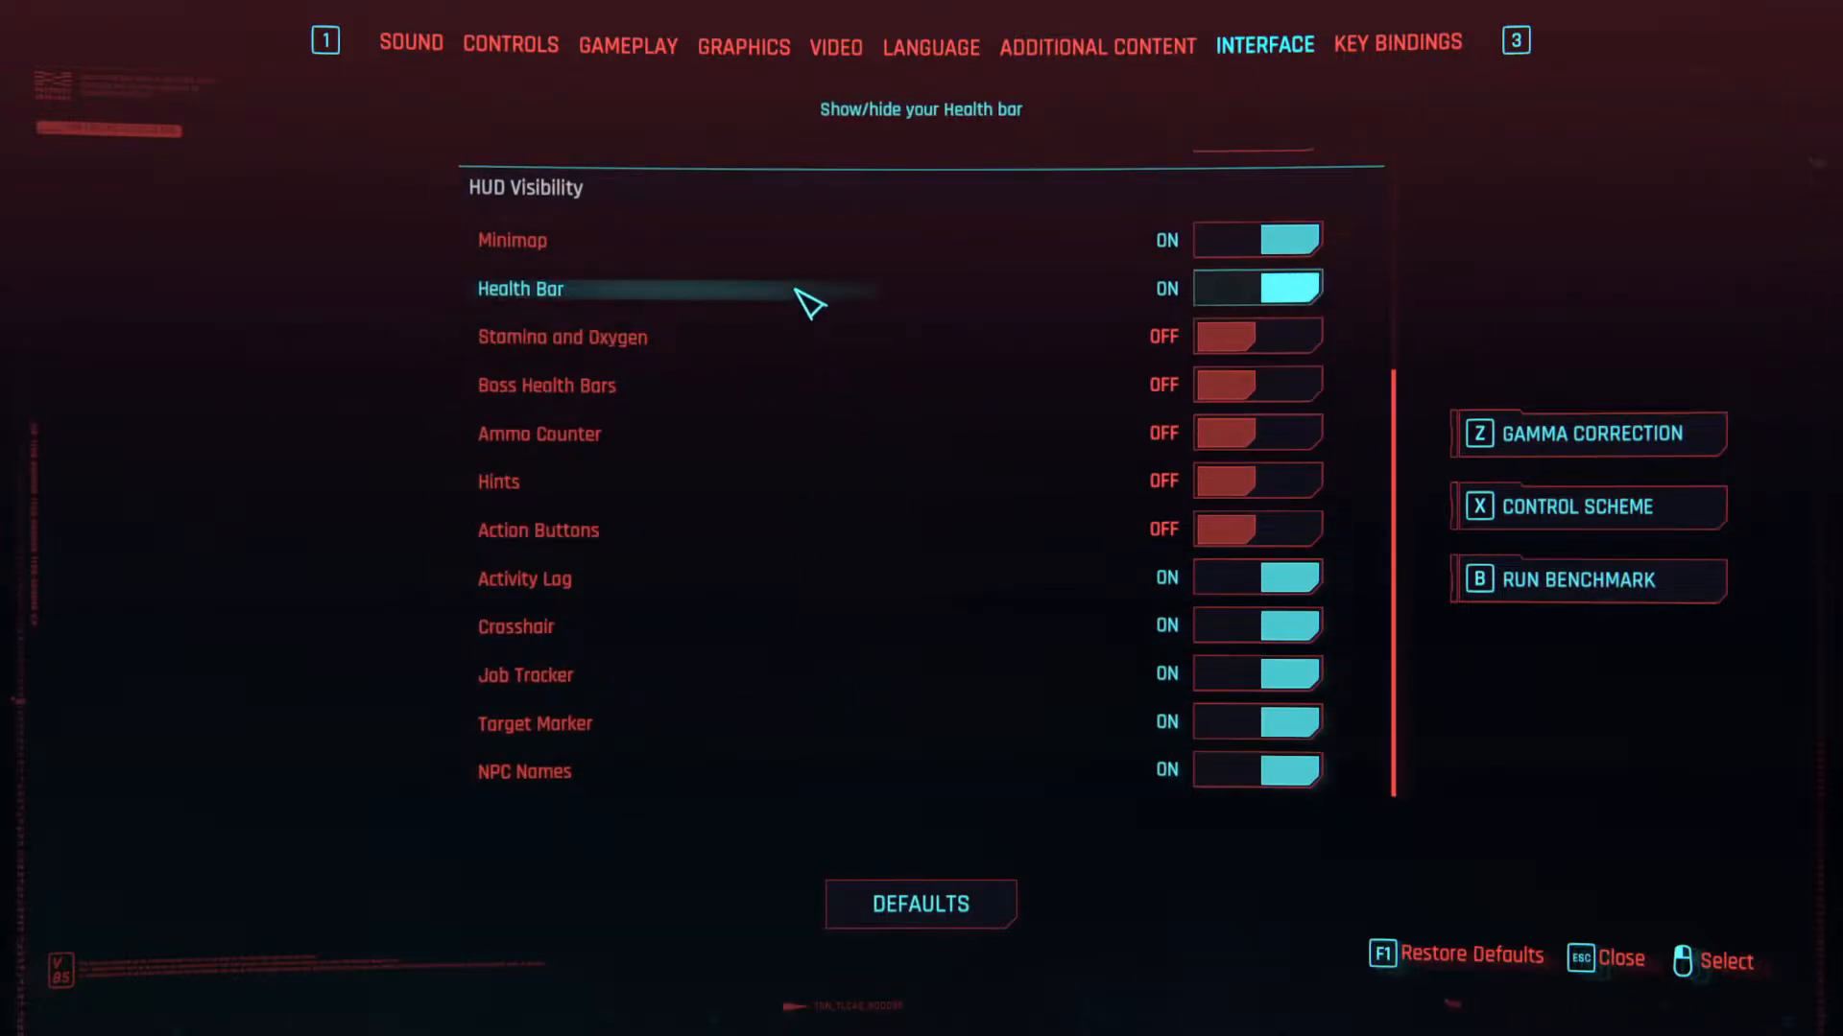
key("Escape")
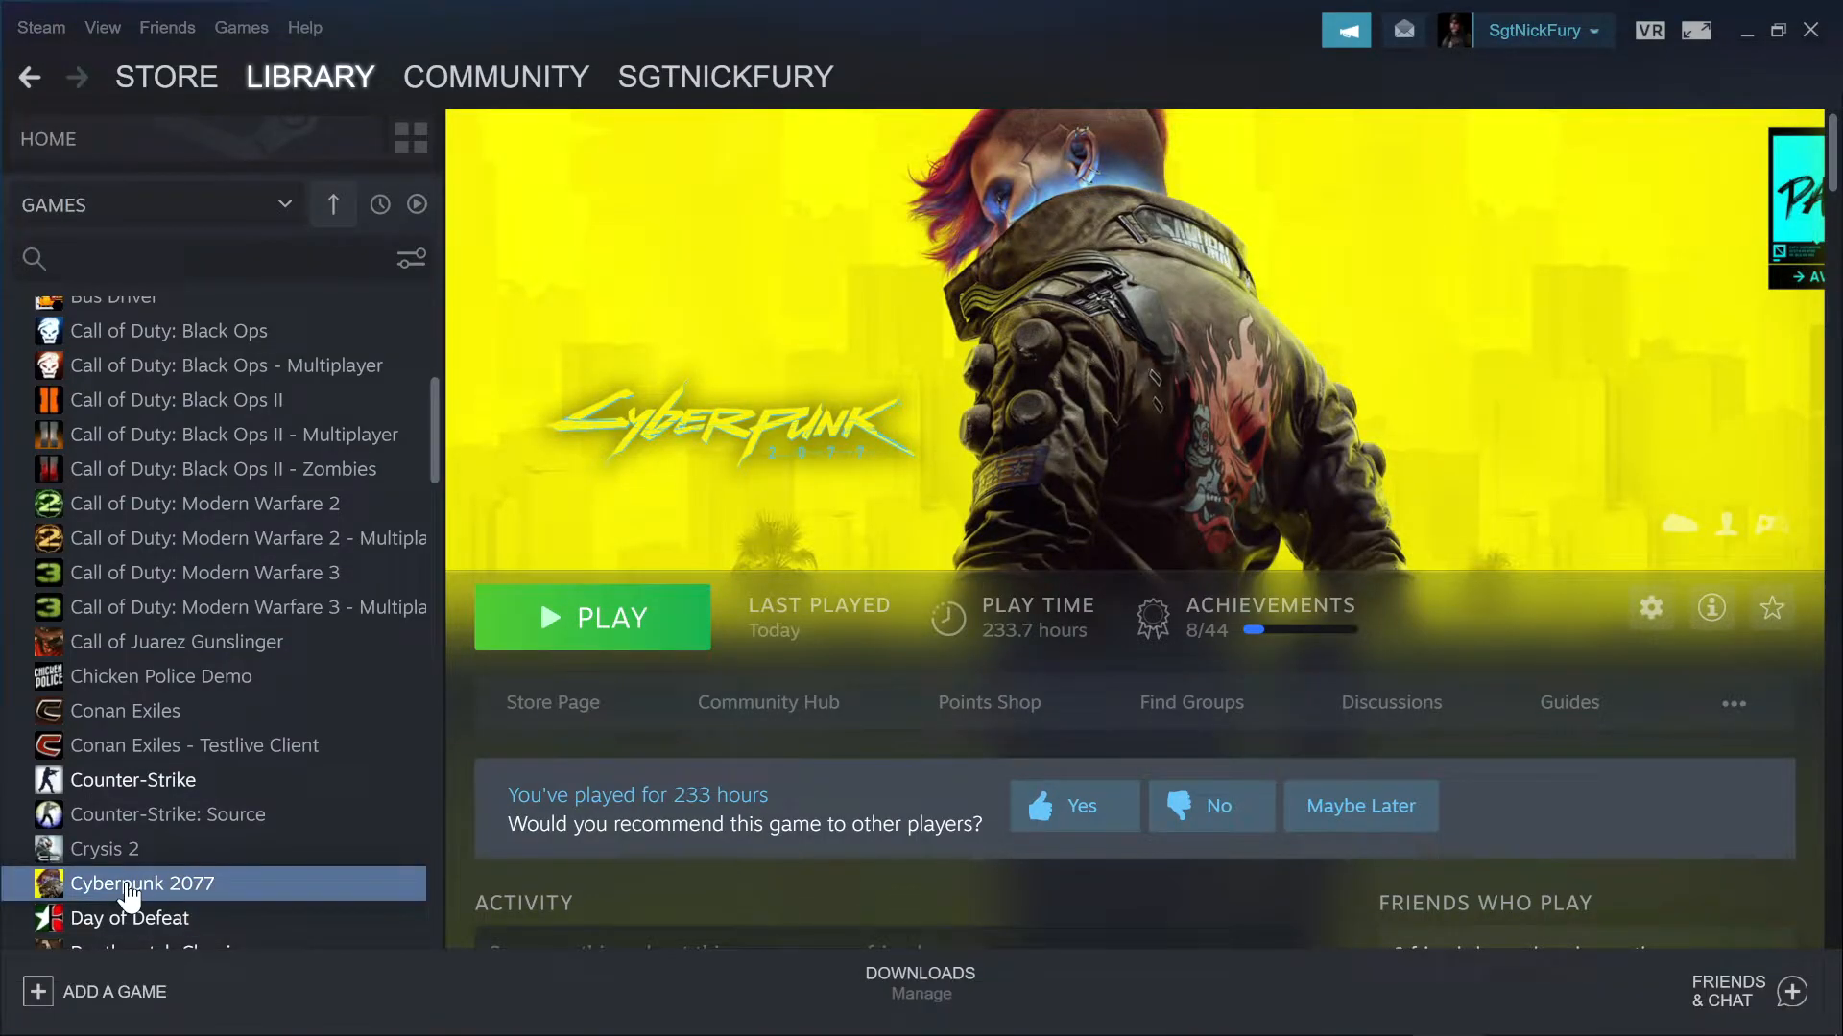
Step: Open Cyberpunk 2077's install folder via Steam Properties > Local Files > Browse
right_click(141, 883)
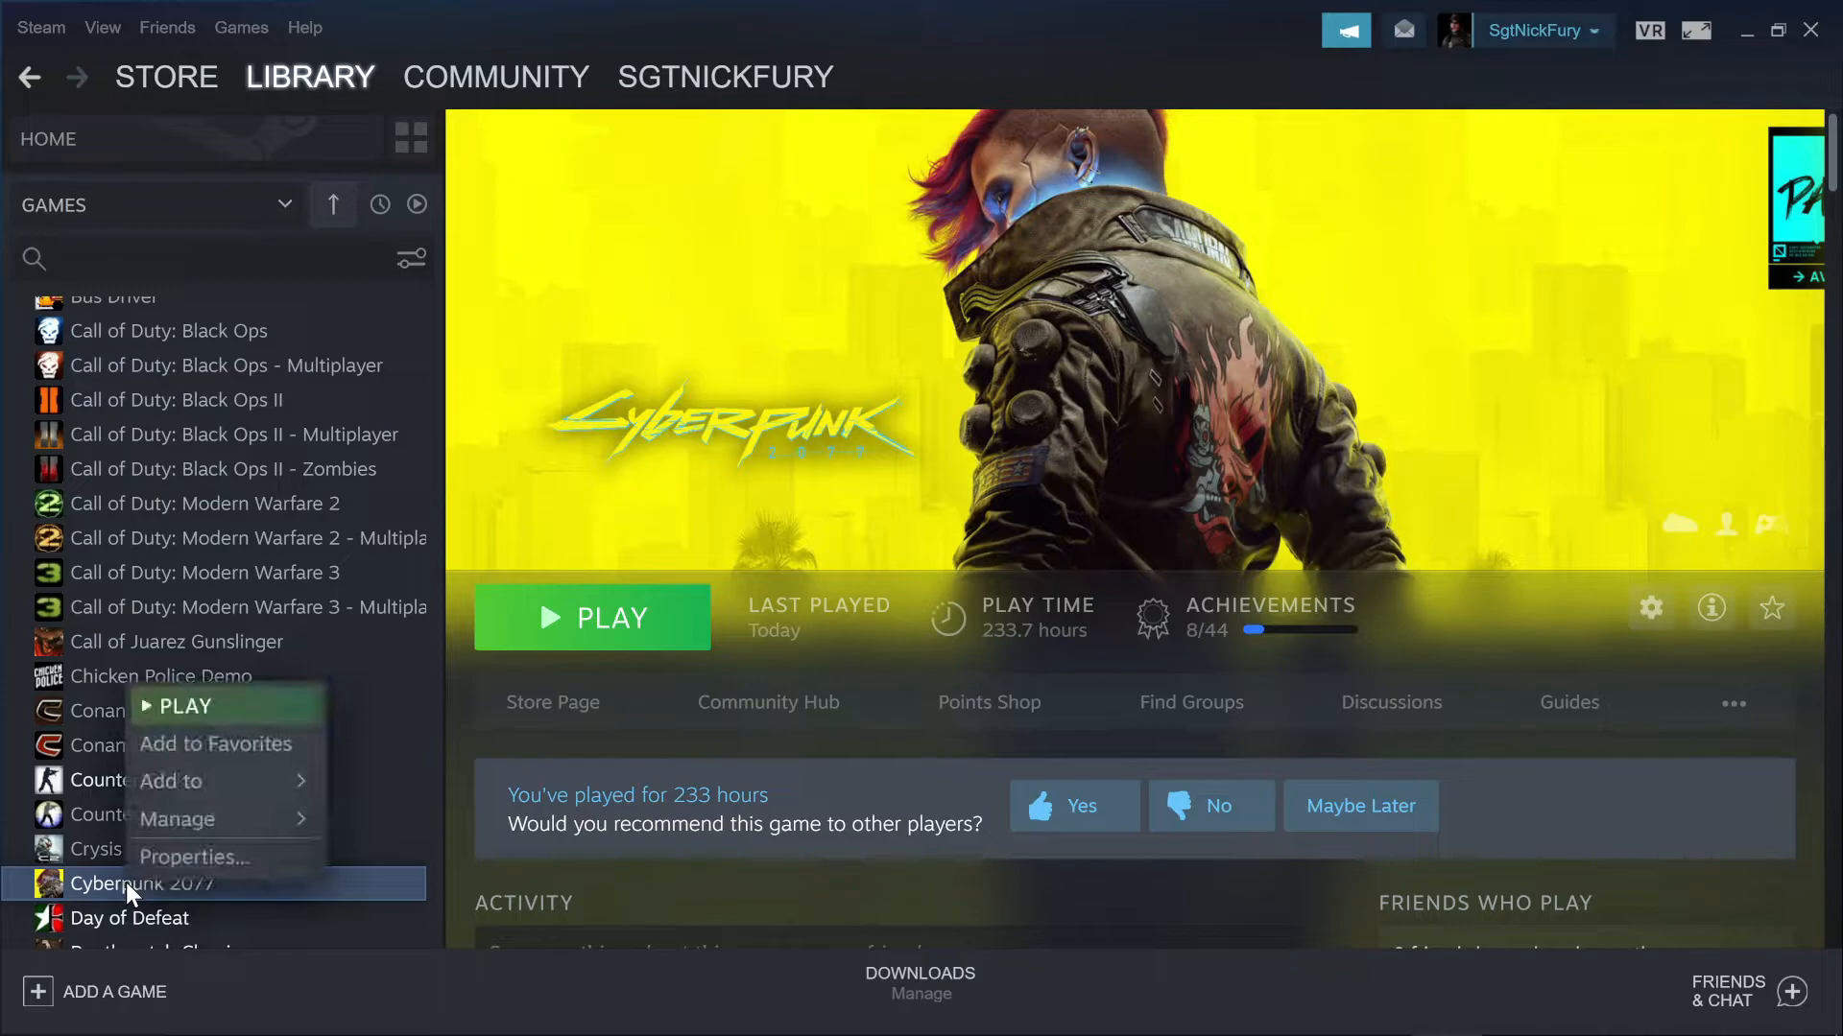
left_click(193, 857)
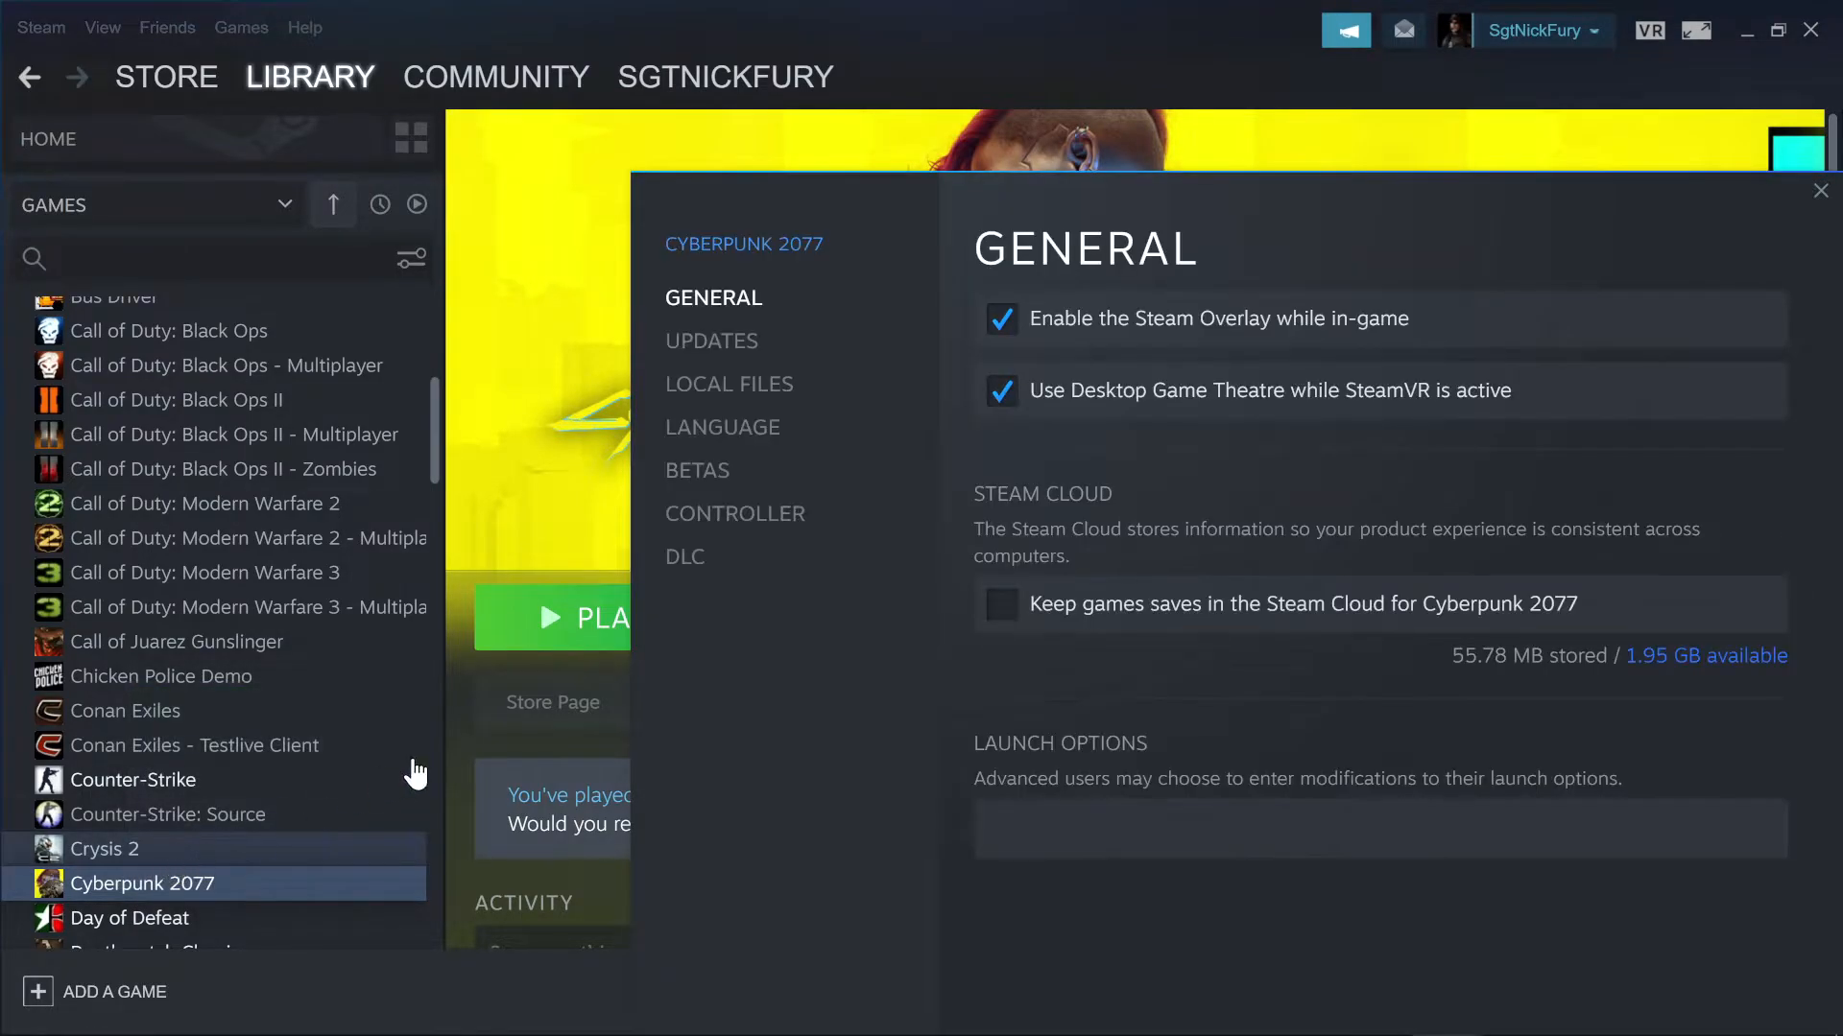
mouse_move(729, 383)
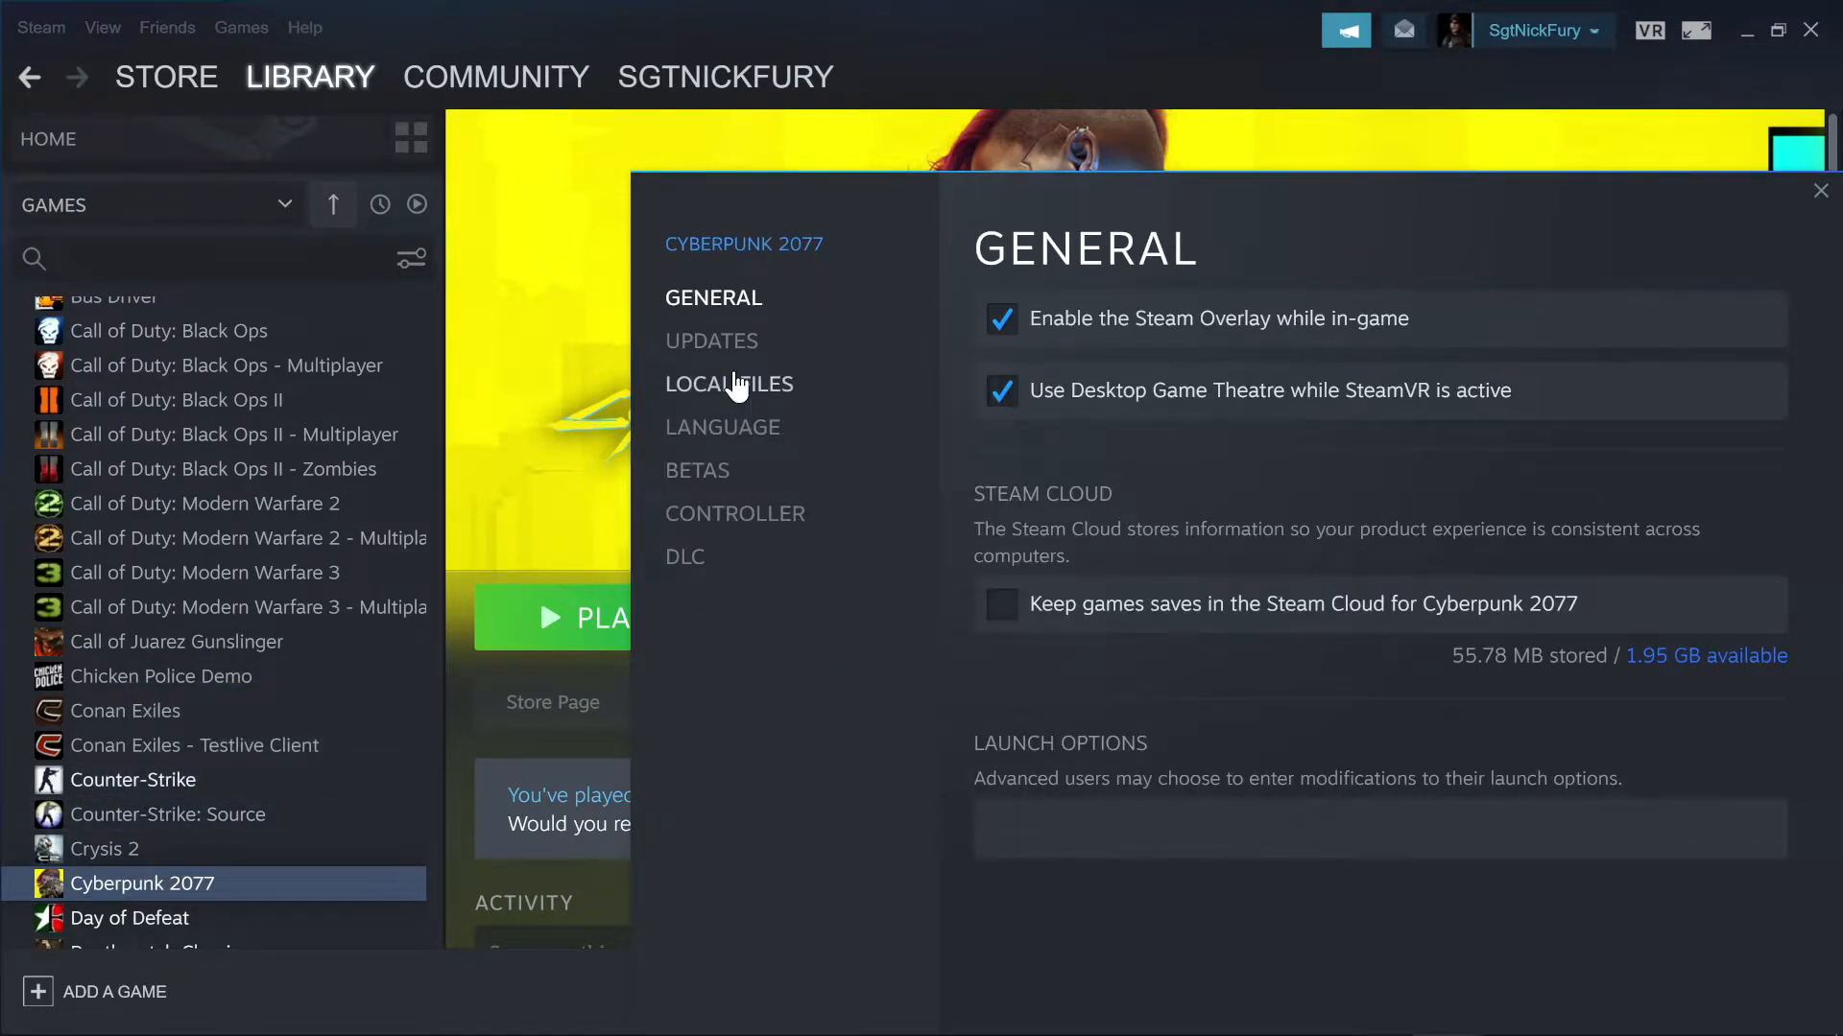
left_click(728, 383)
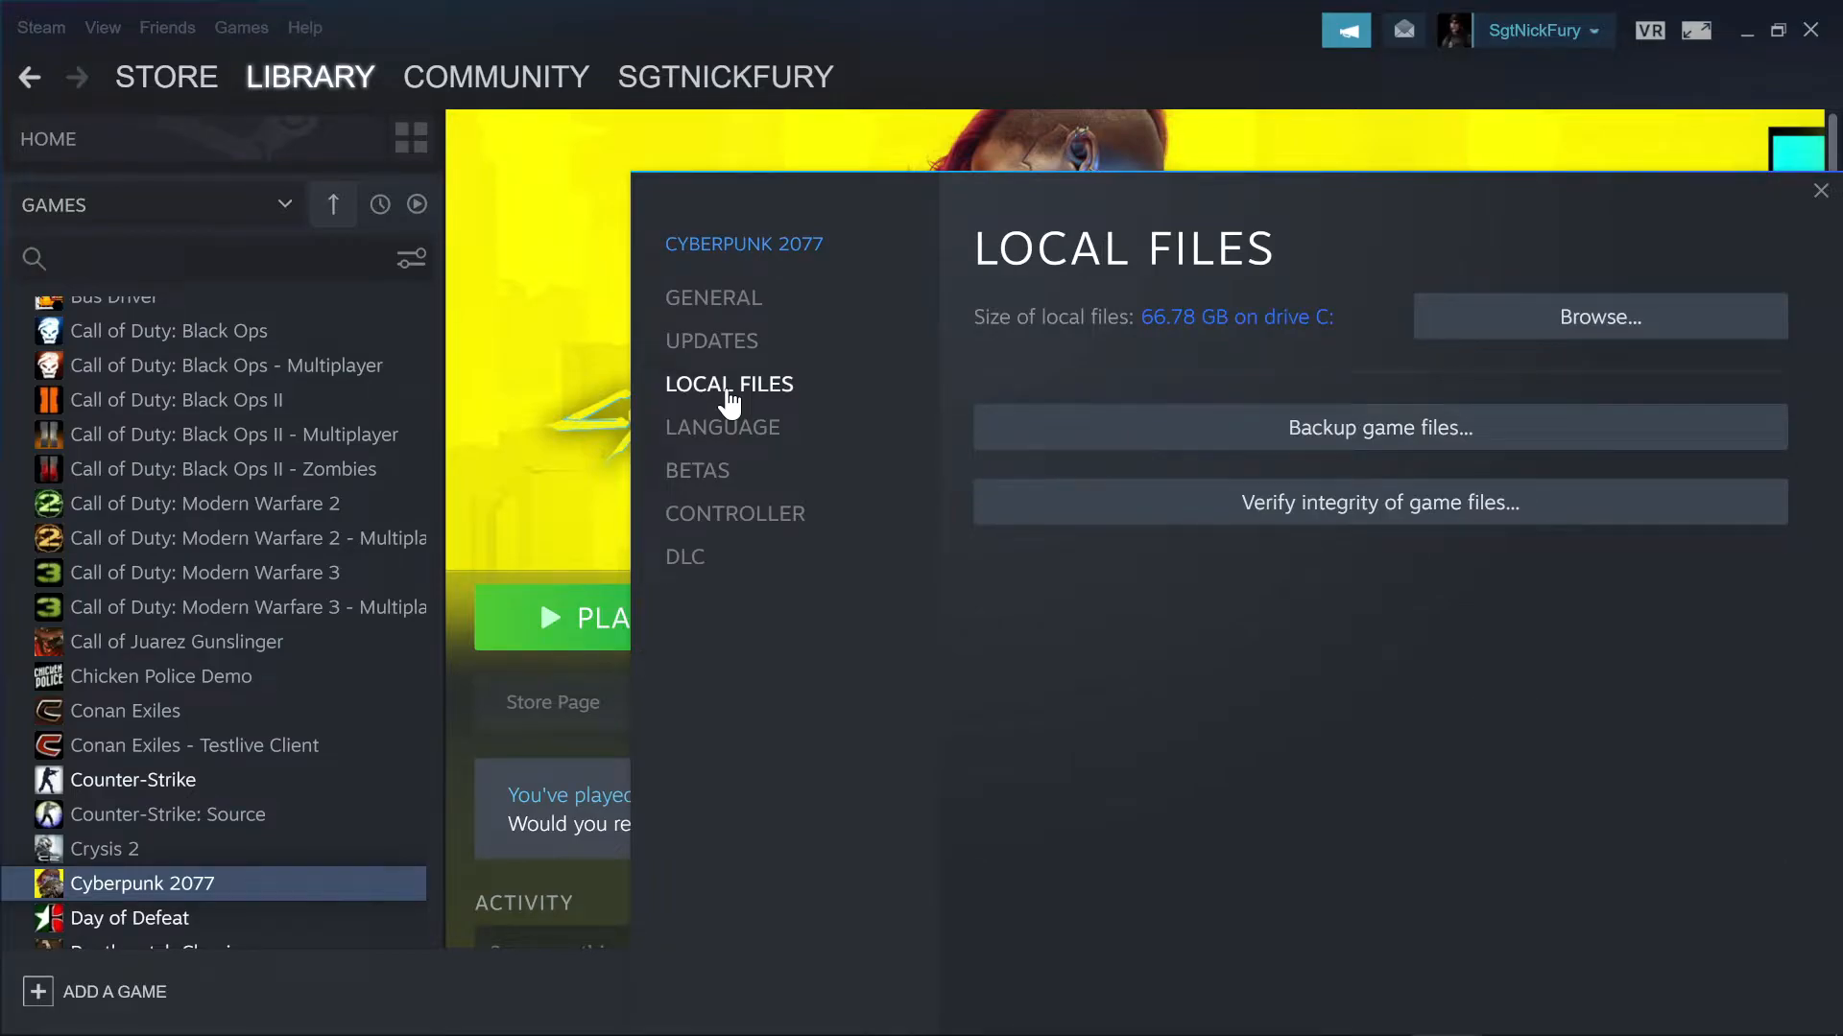
mouse_move(1660, 340)
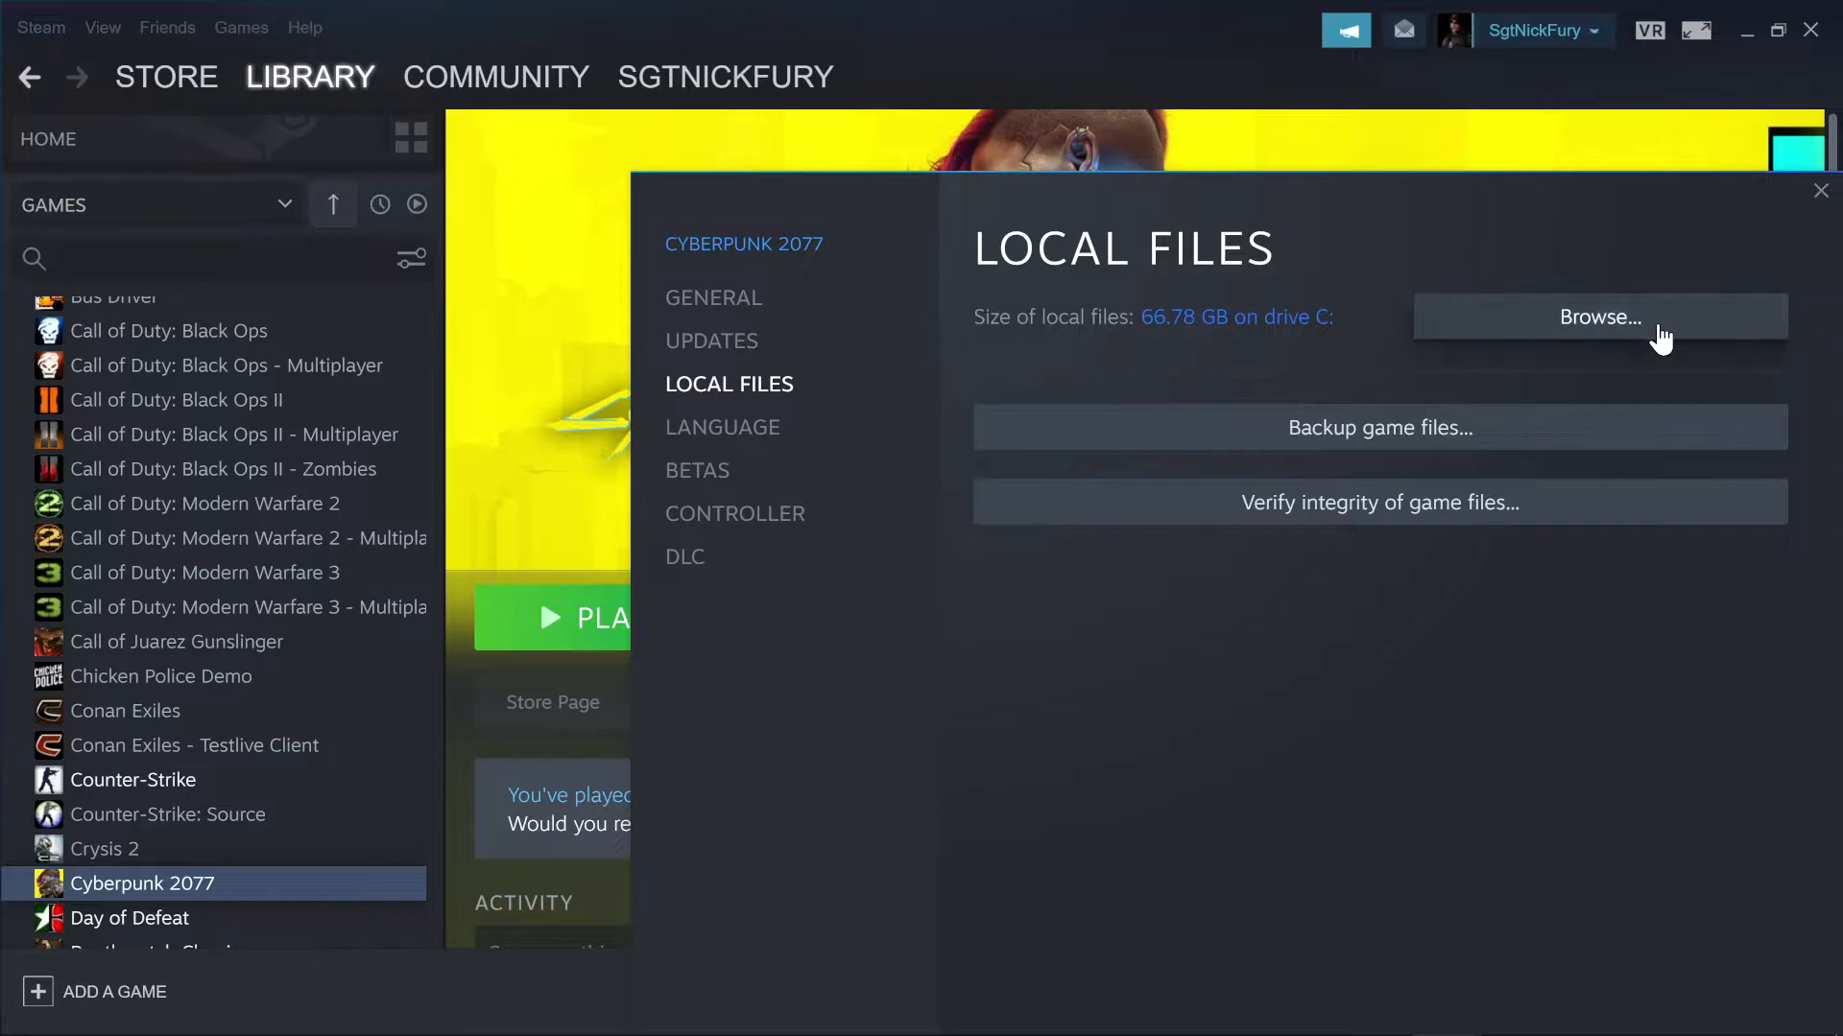
left_click(1598, 315)
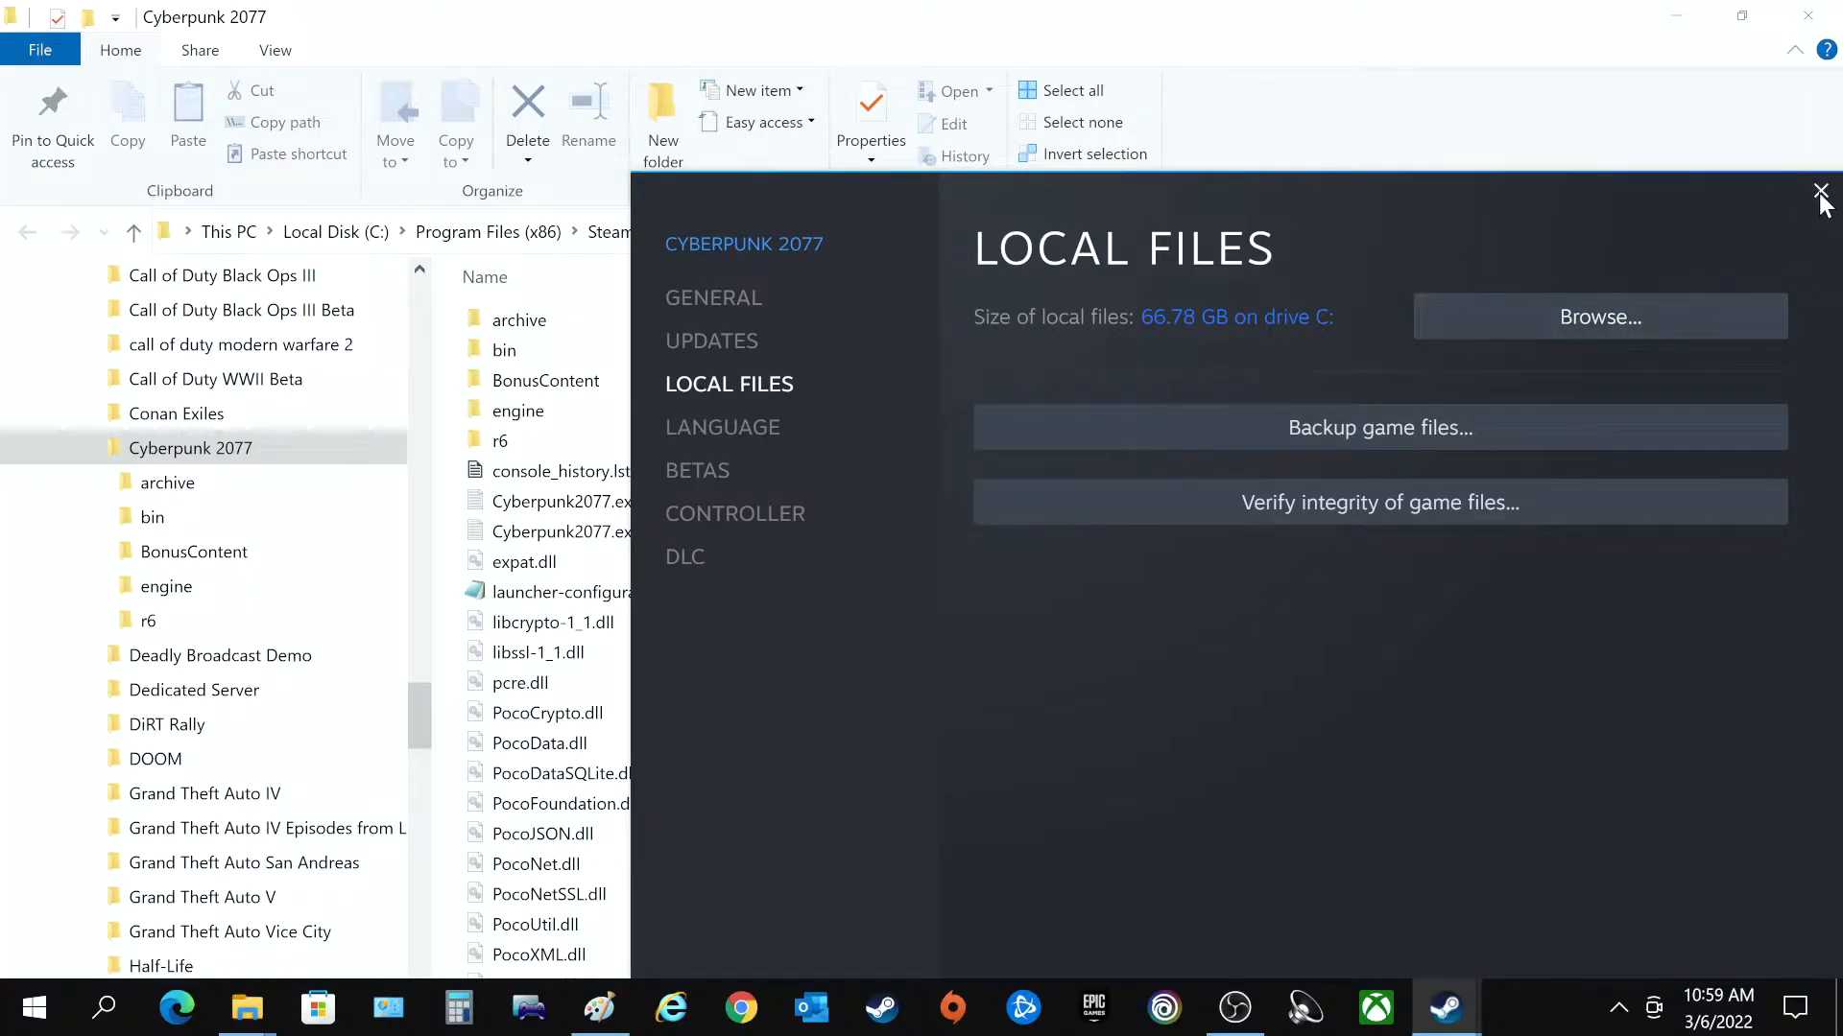
Step: Close Steam Properties and switch to the Explorer window showing r6\config\settings
left_click(1821, 191)
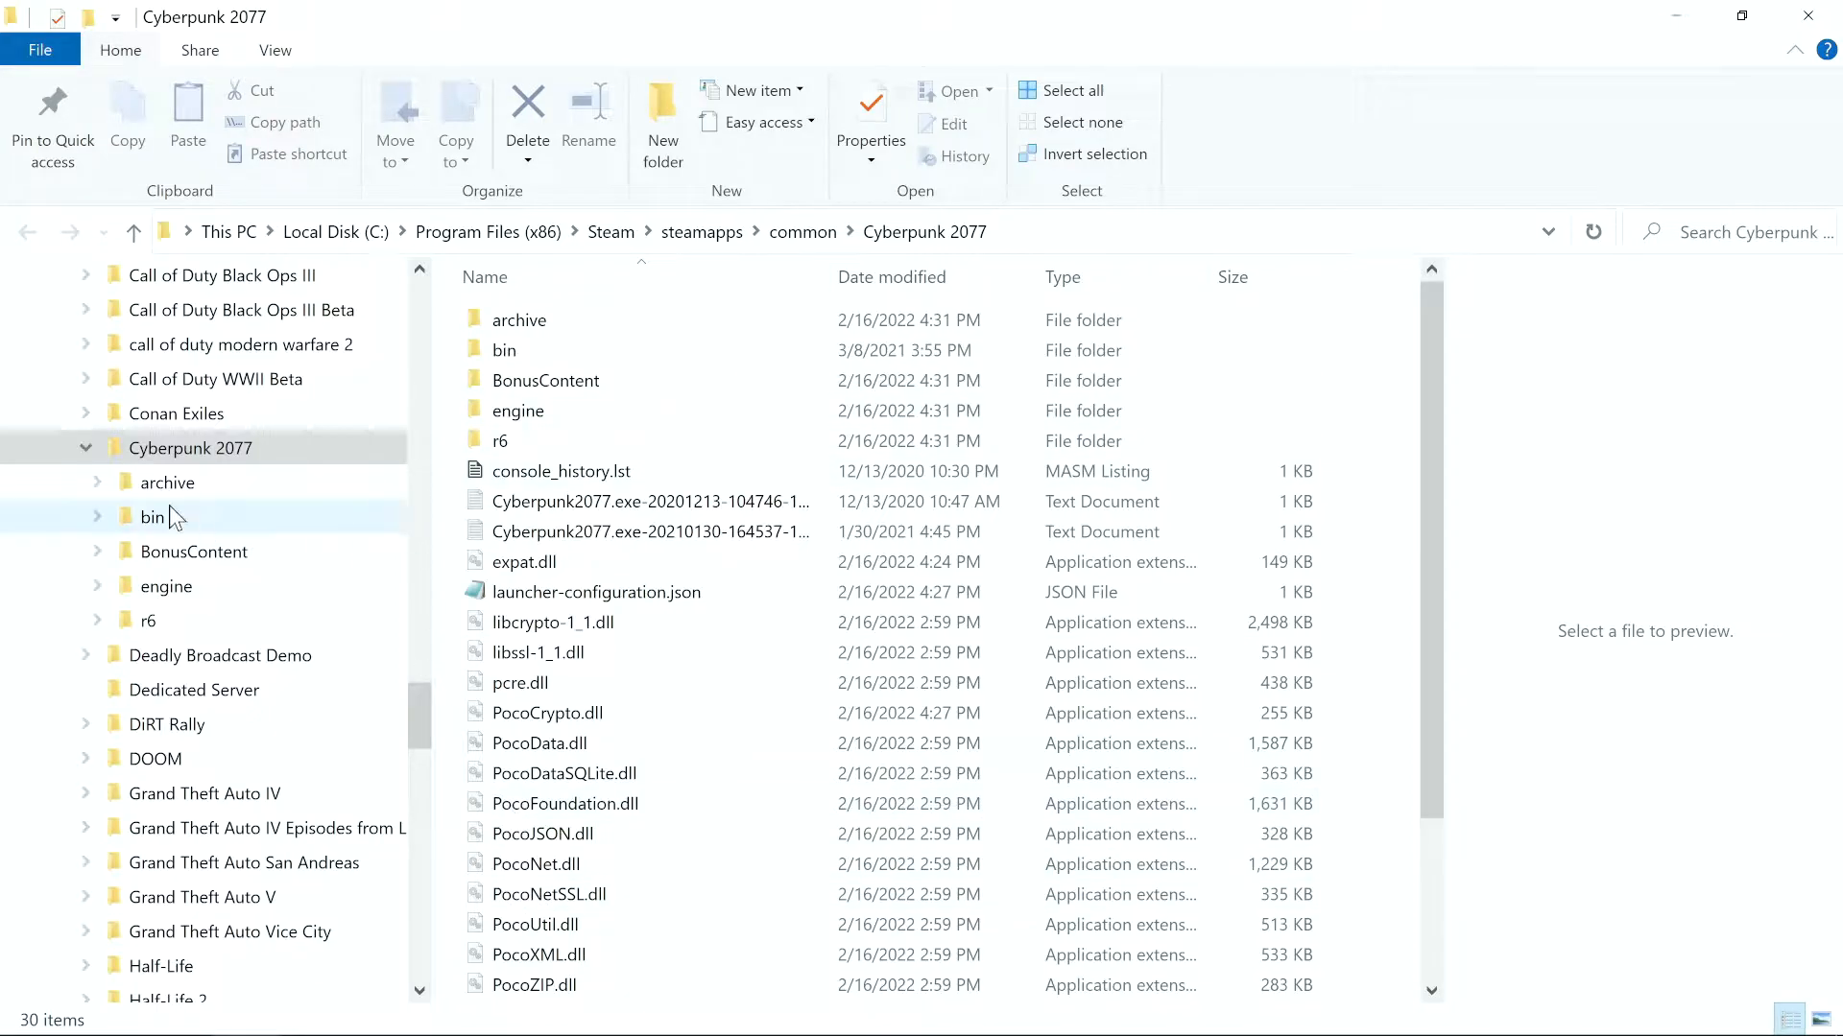
mouse_move(246, 1007)
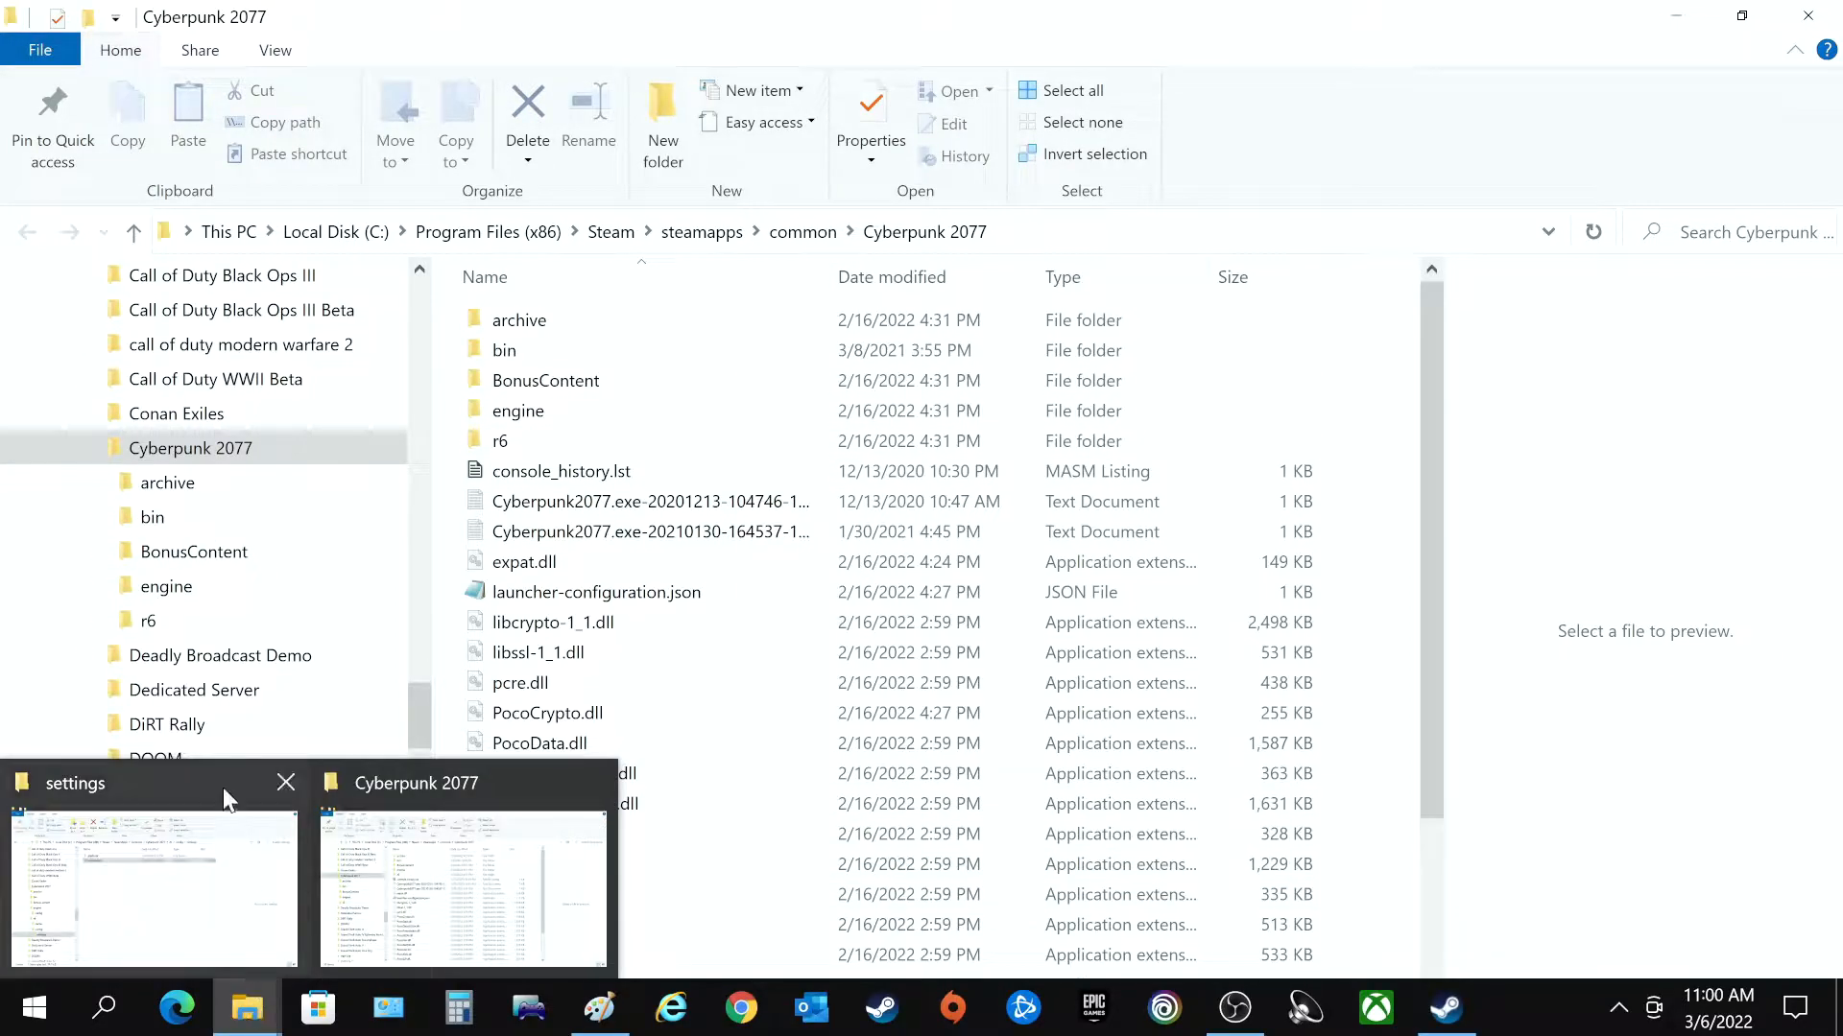
left_click(150, 881)
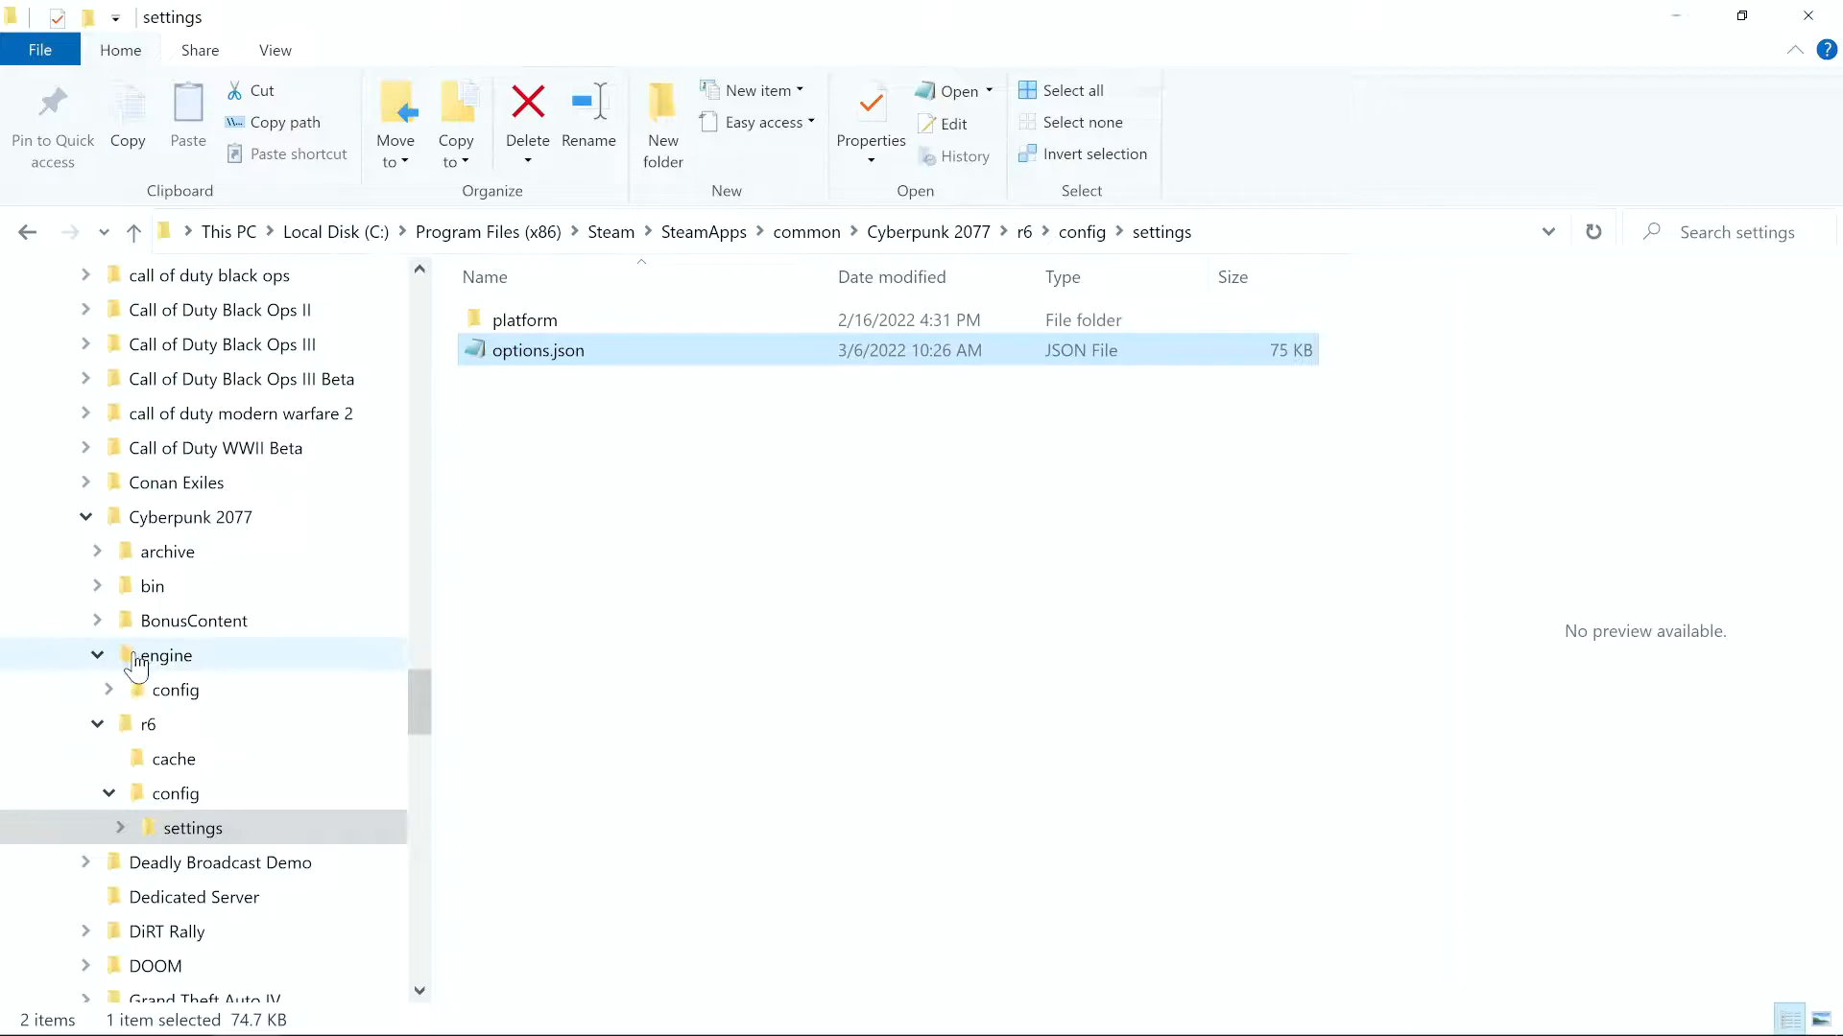
mouse_move(151, 866)
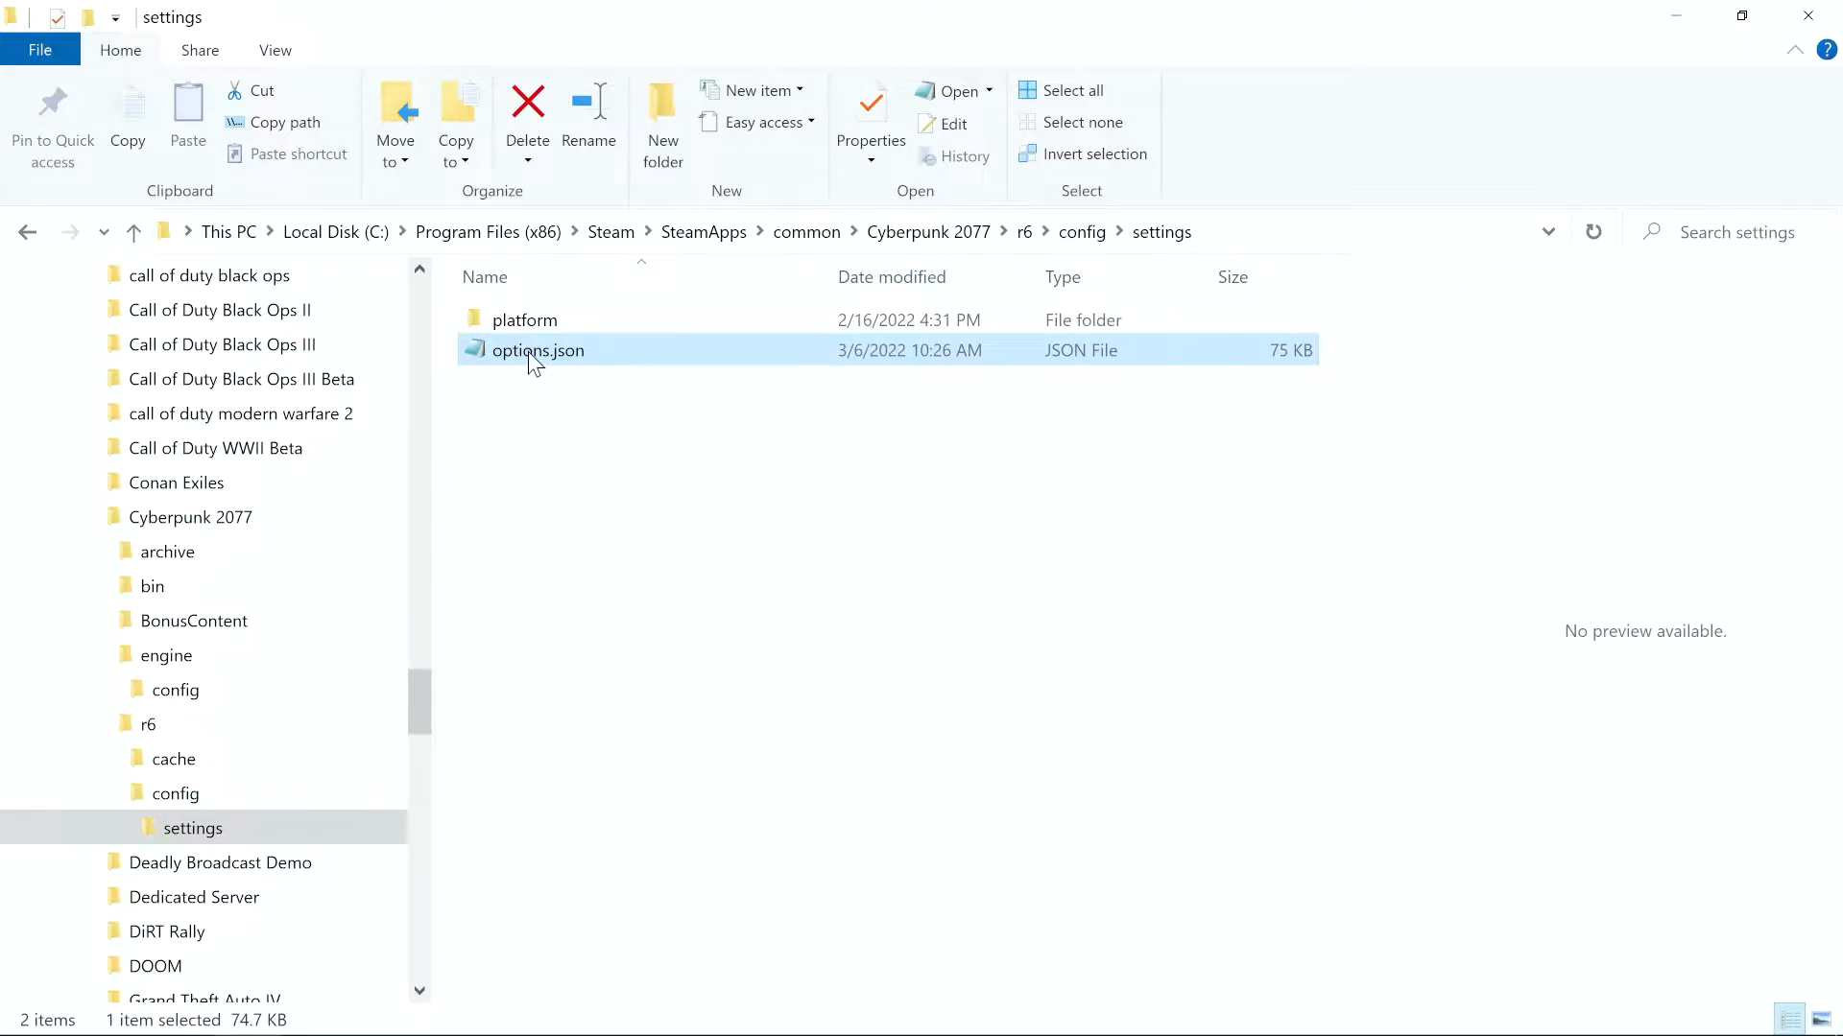
Step: Open options.json in Notepad and scroll down to the AutosaveInterval block
double_click(537, 350)
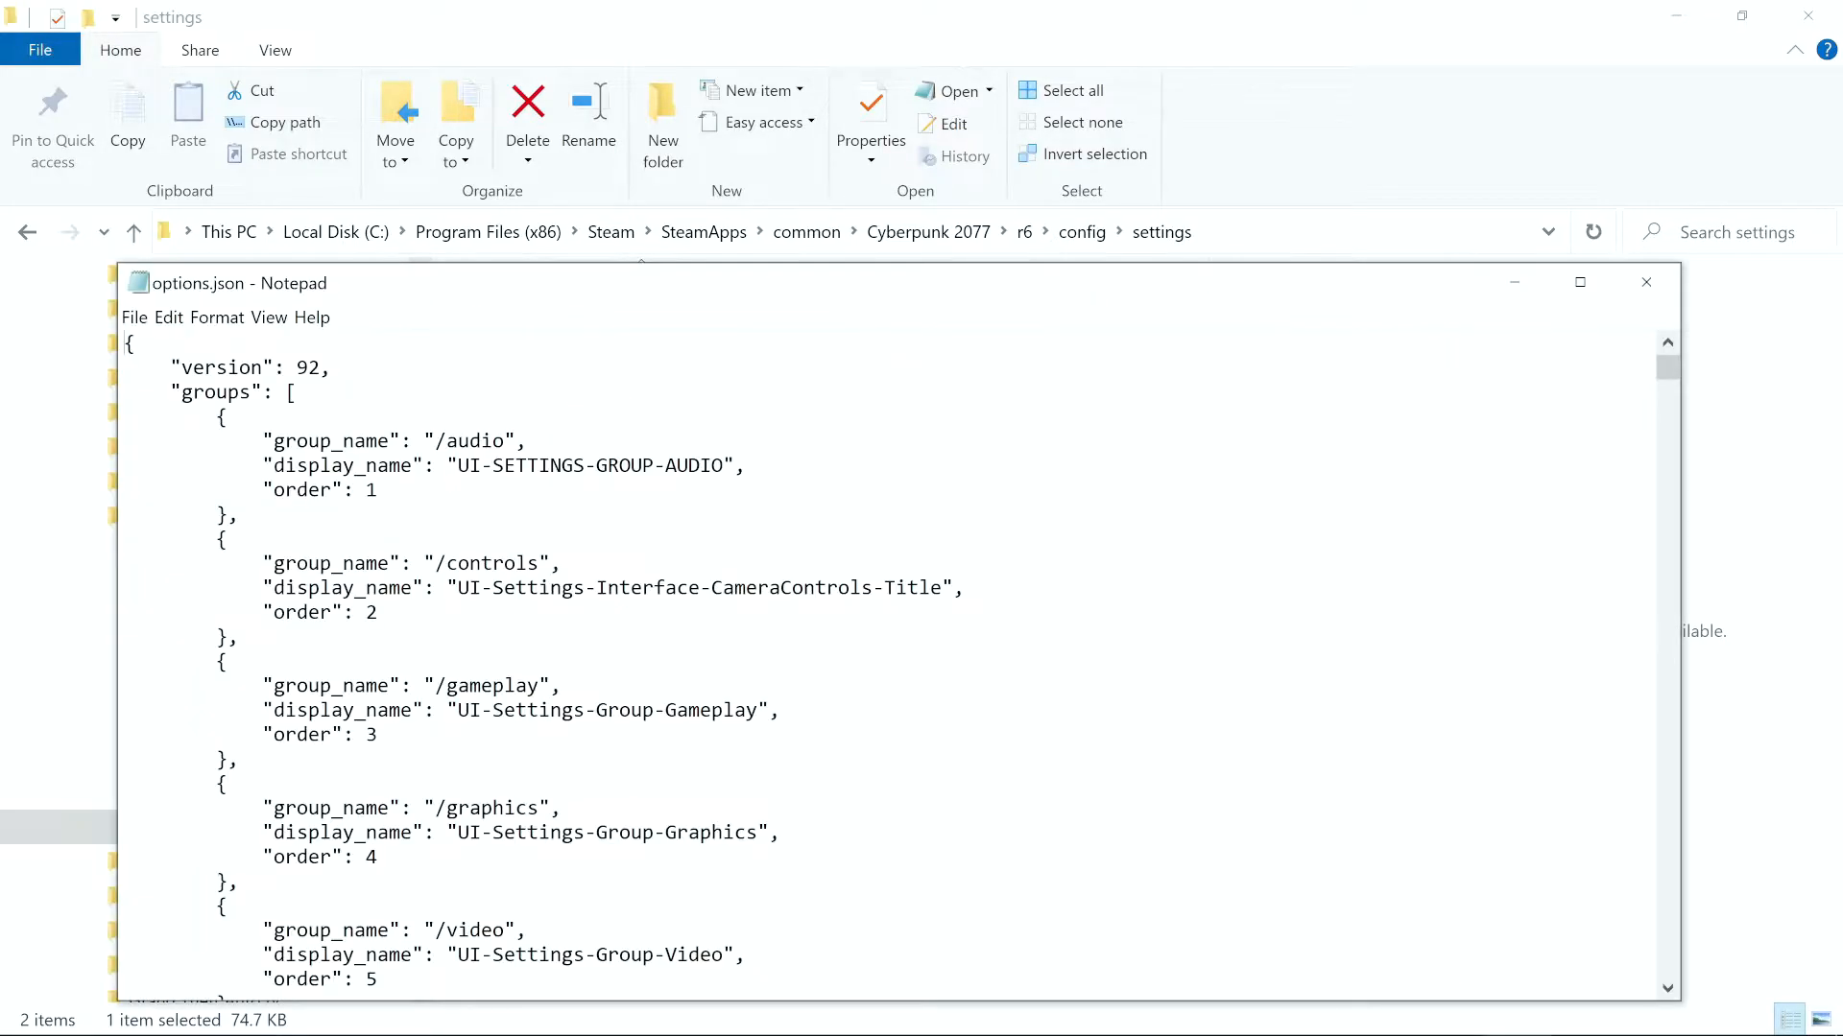
mouse_move(985, 290)
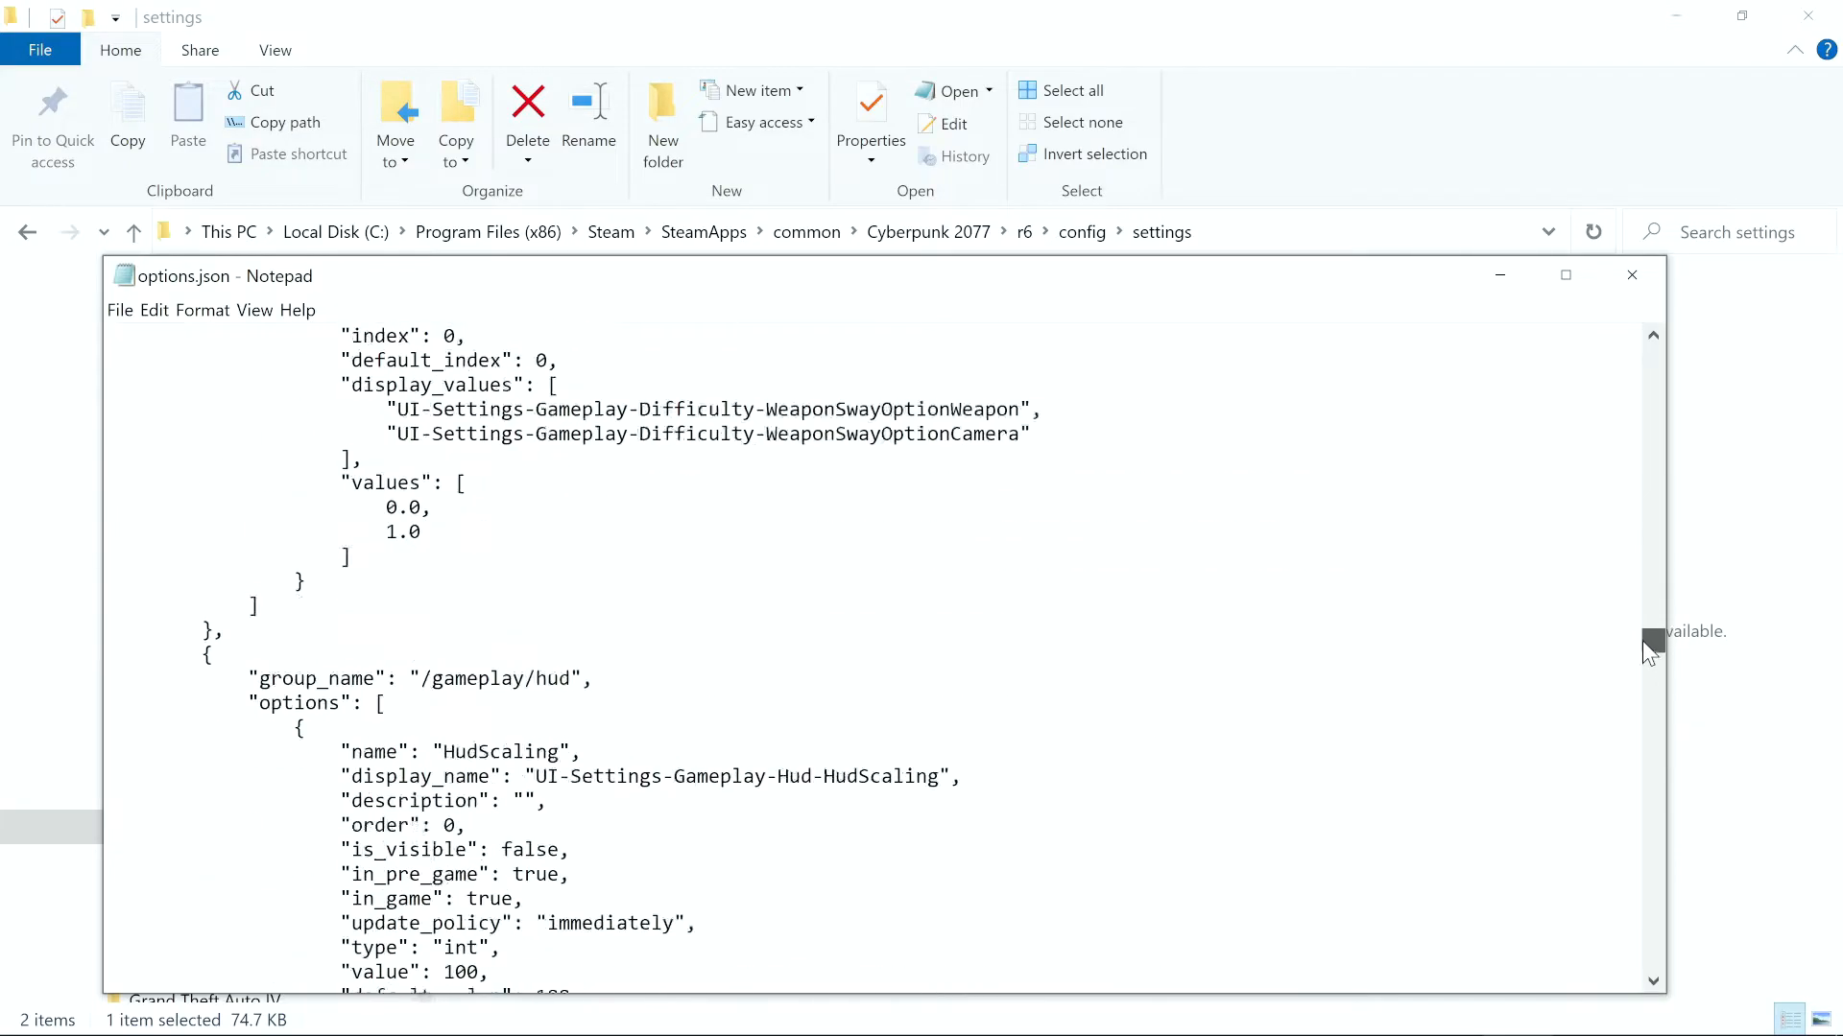
scroll("down", 3)
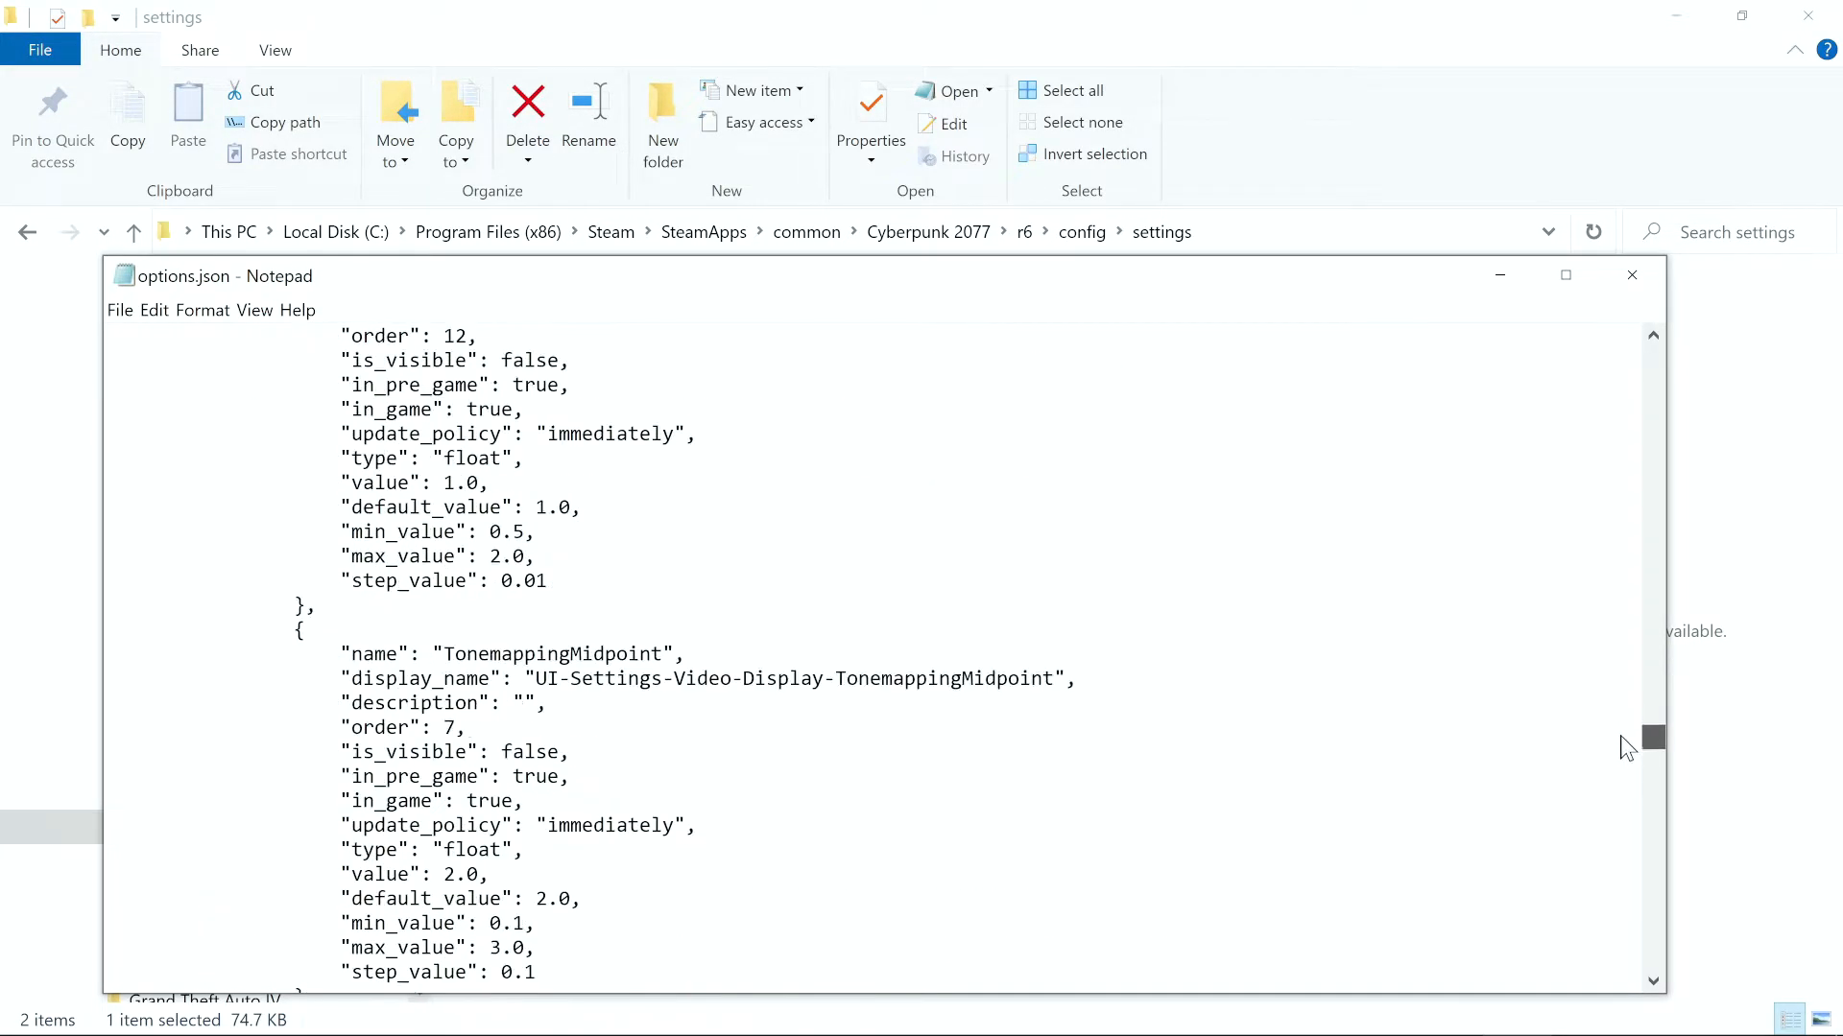
scroll("down", 3)
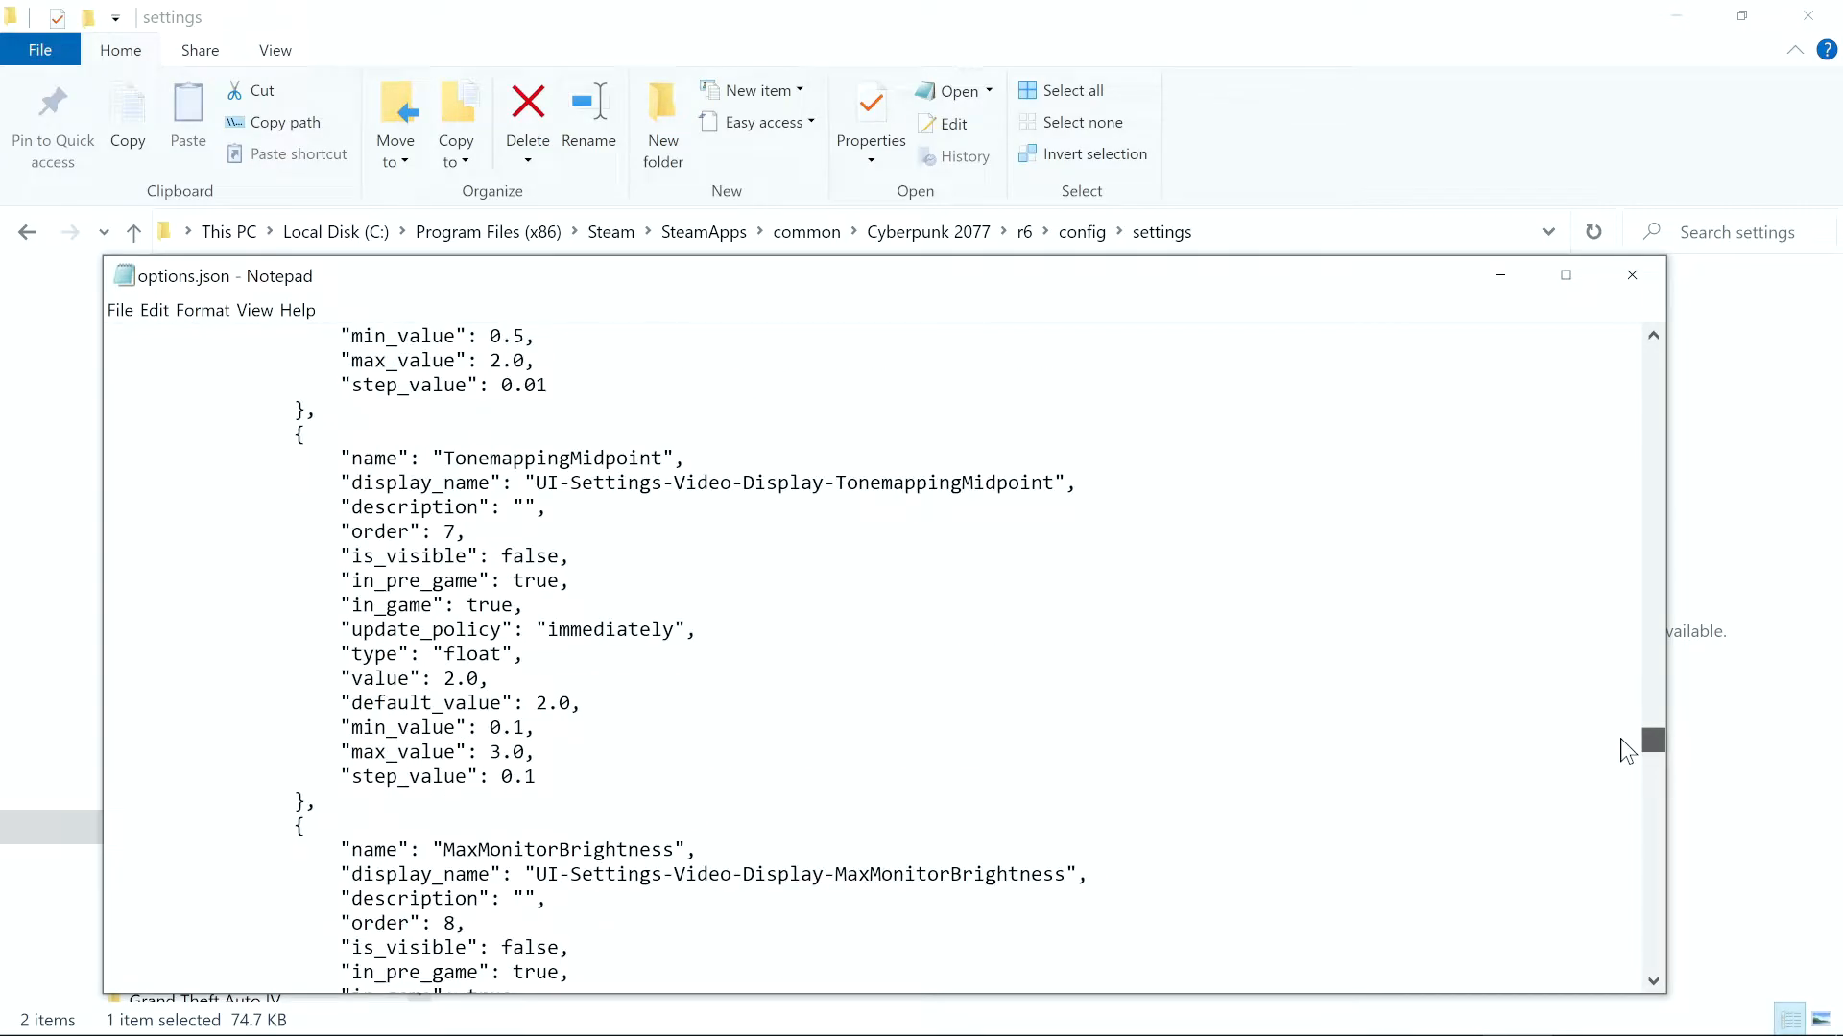
scroll("down", 3)
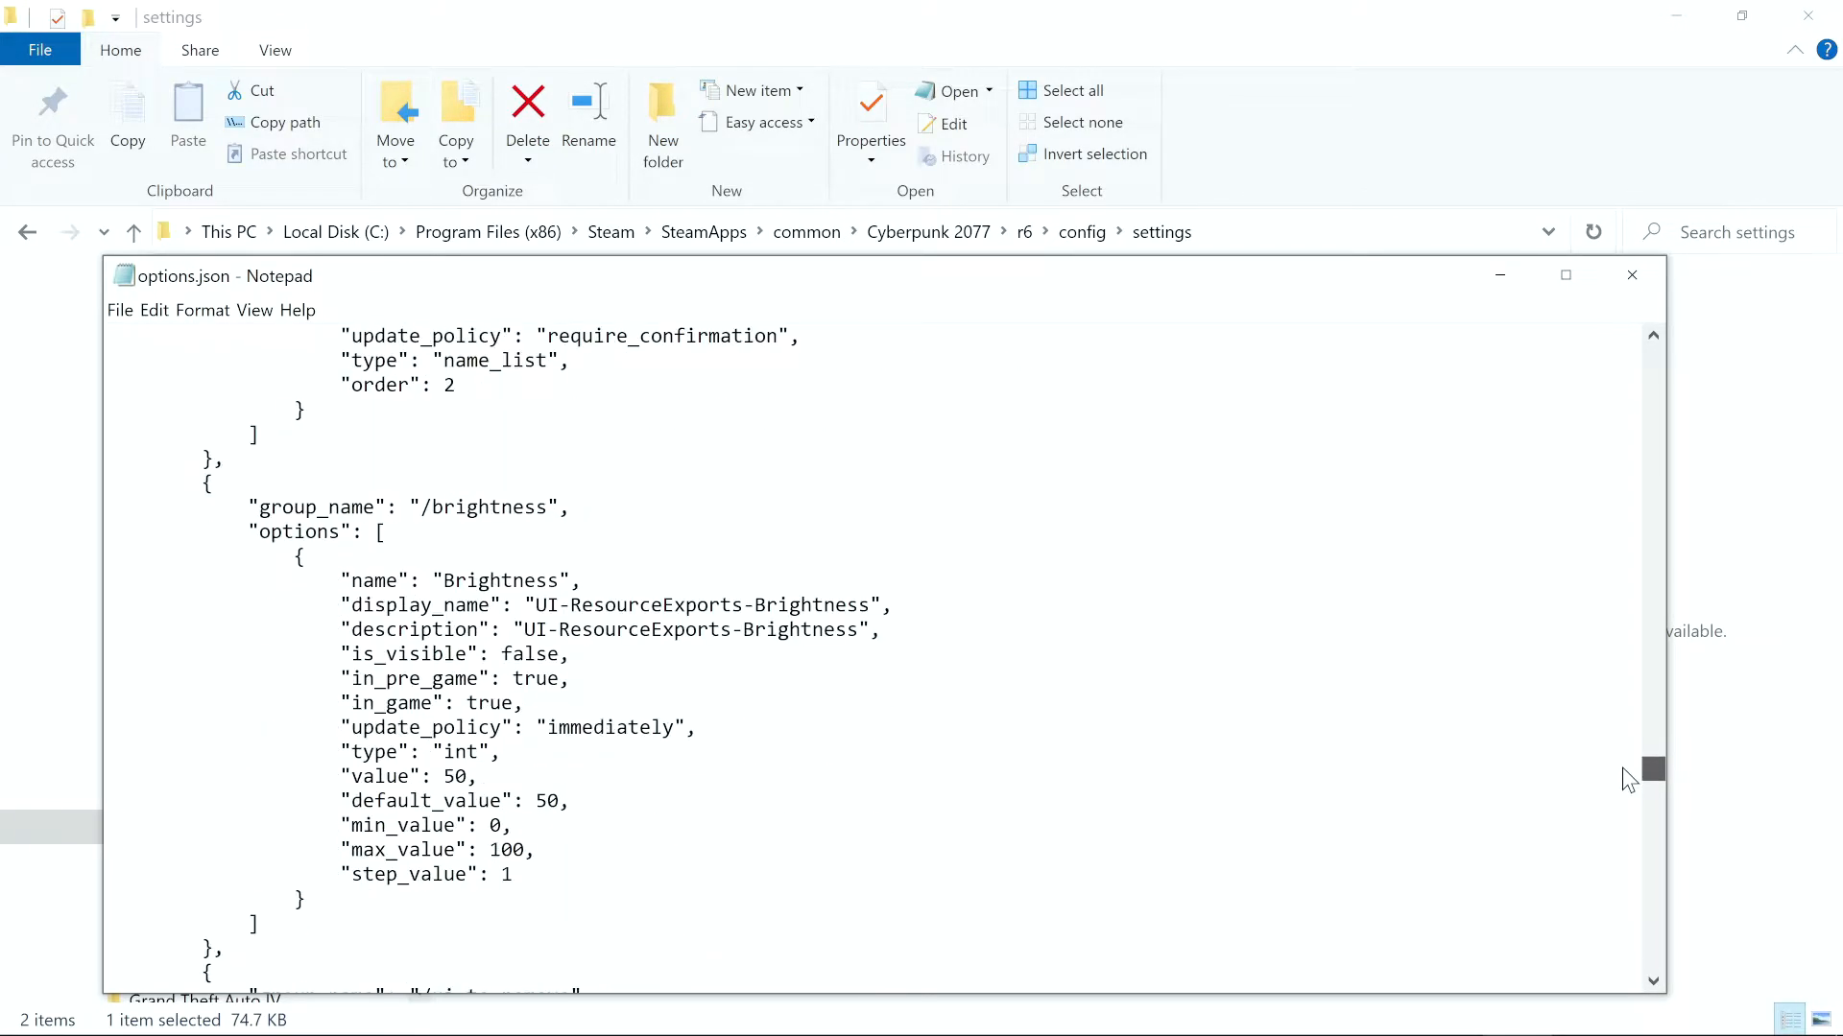
scroll("down", 3)
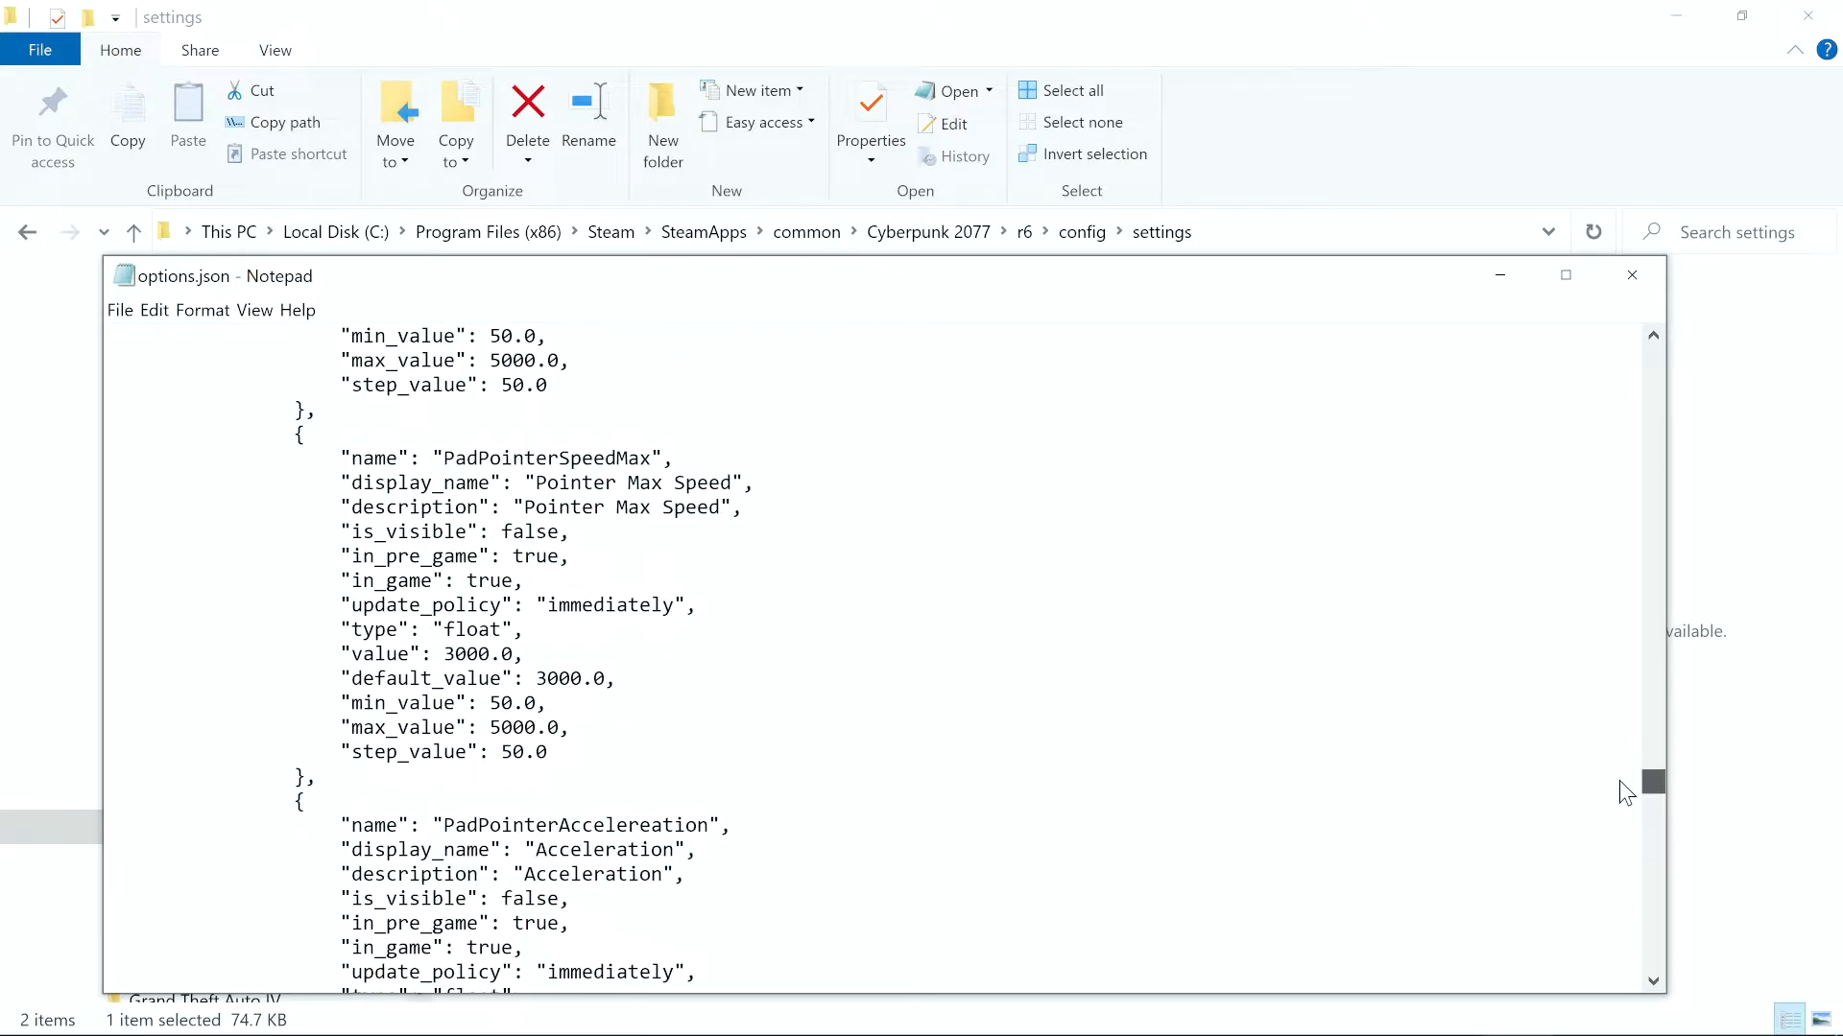
scroll("down", 3)
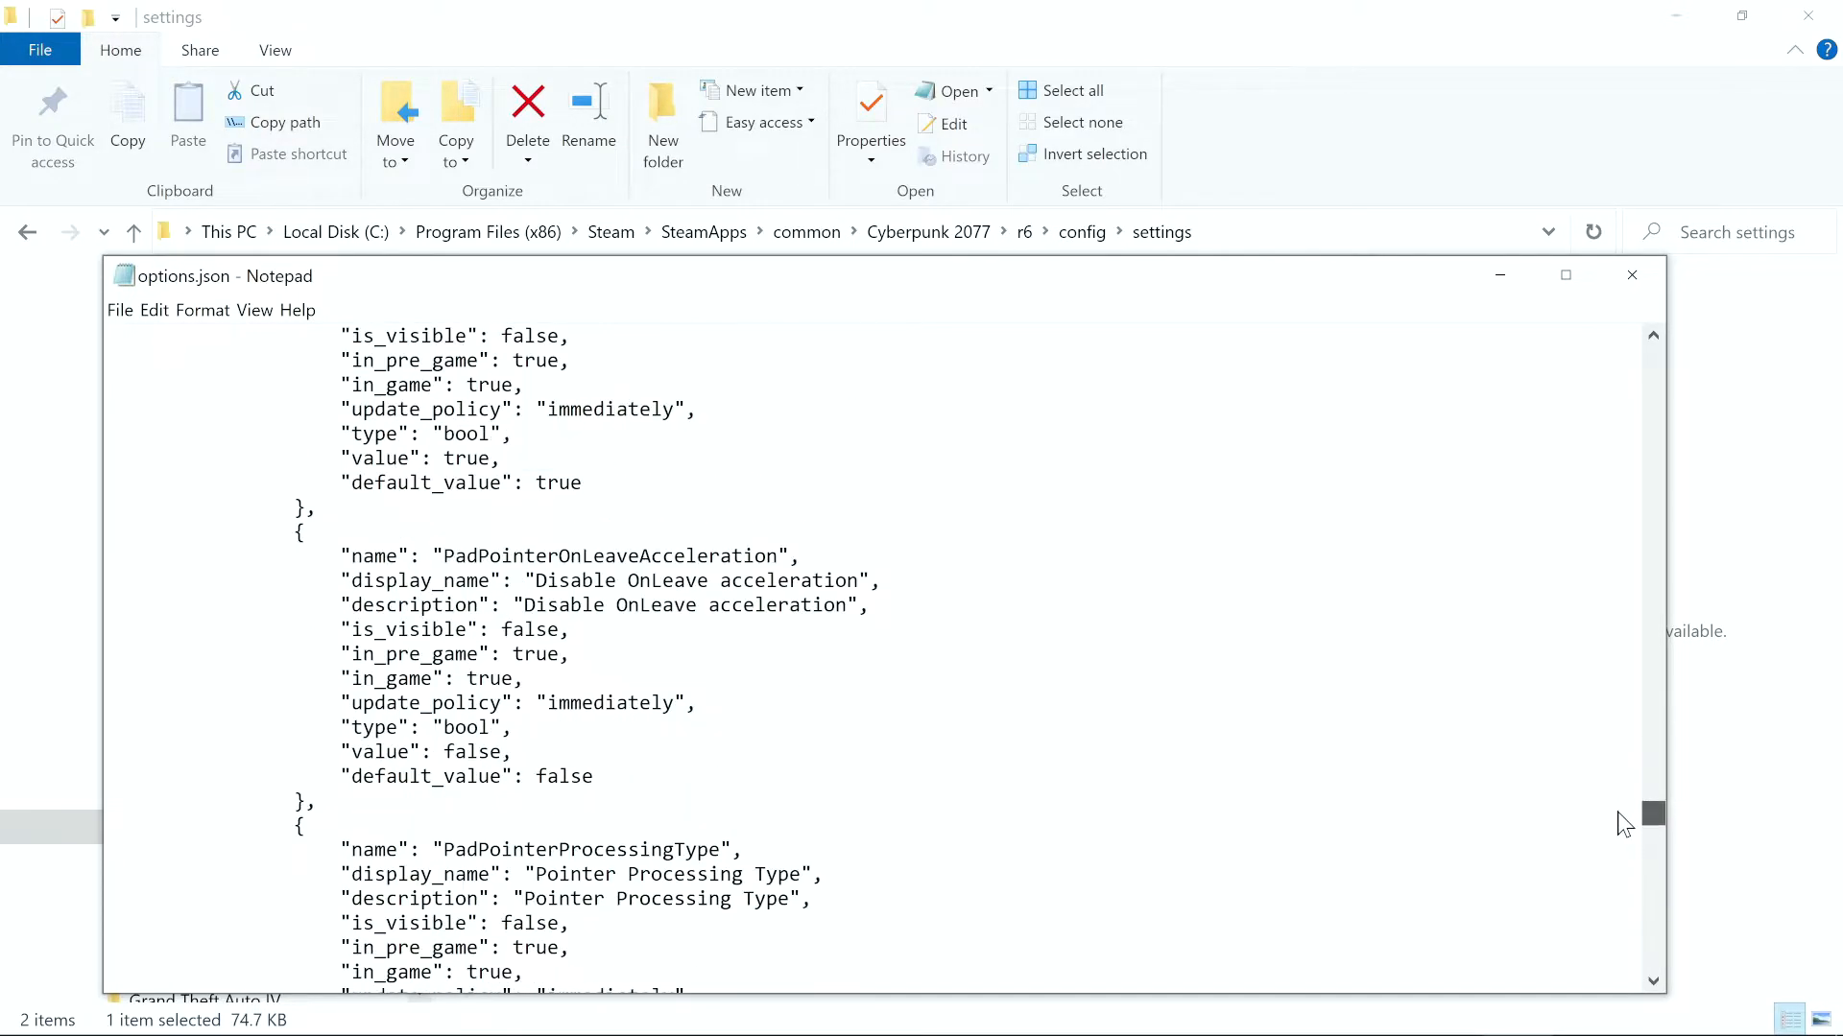
scroll("down", 3)
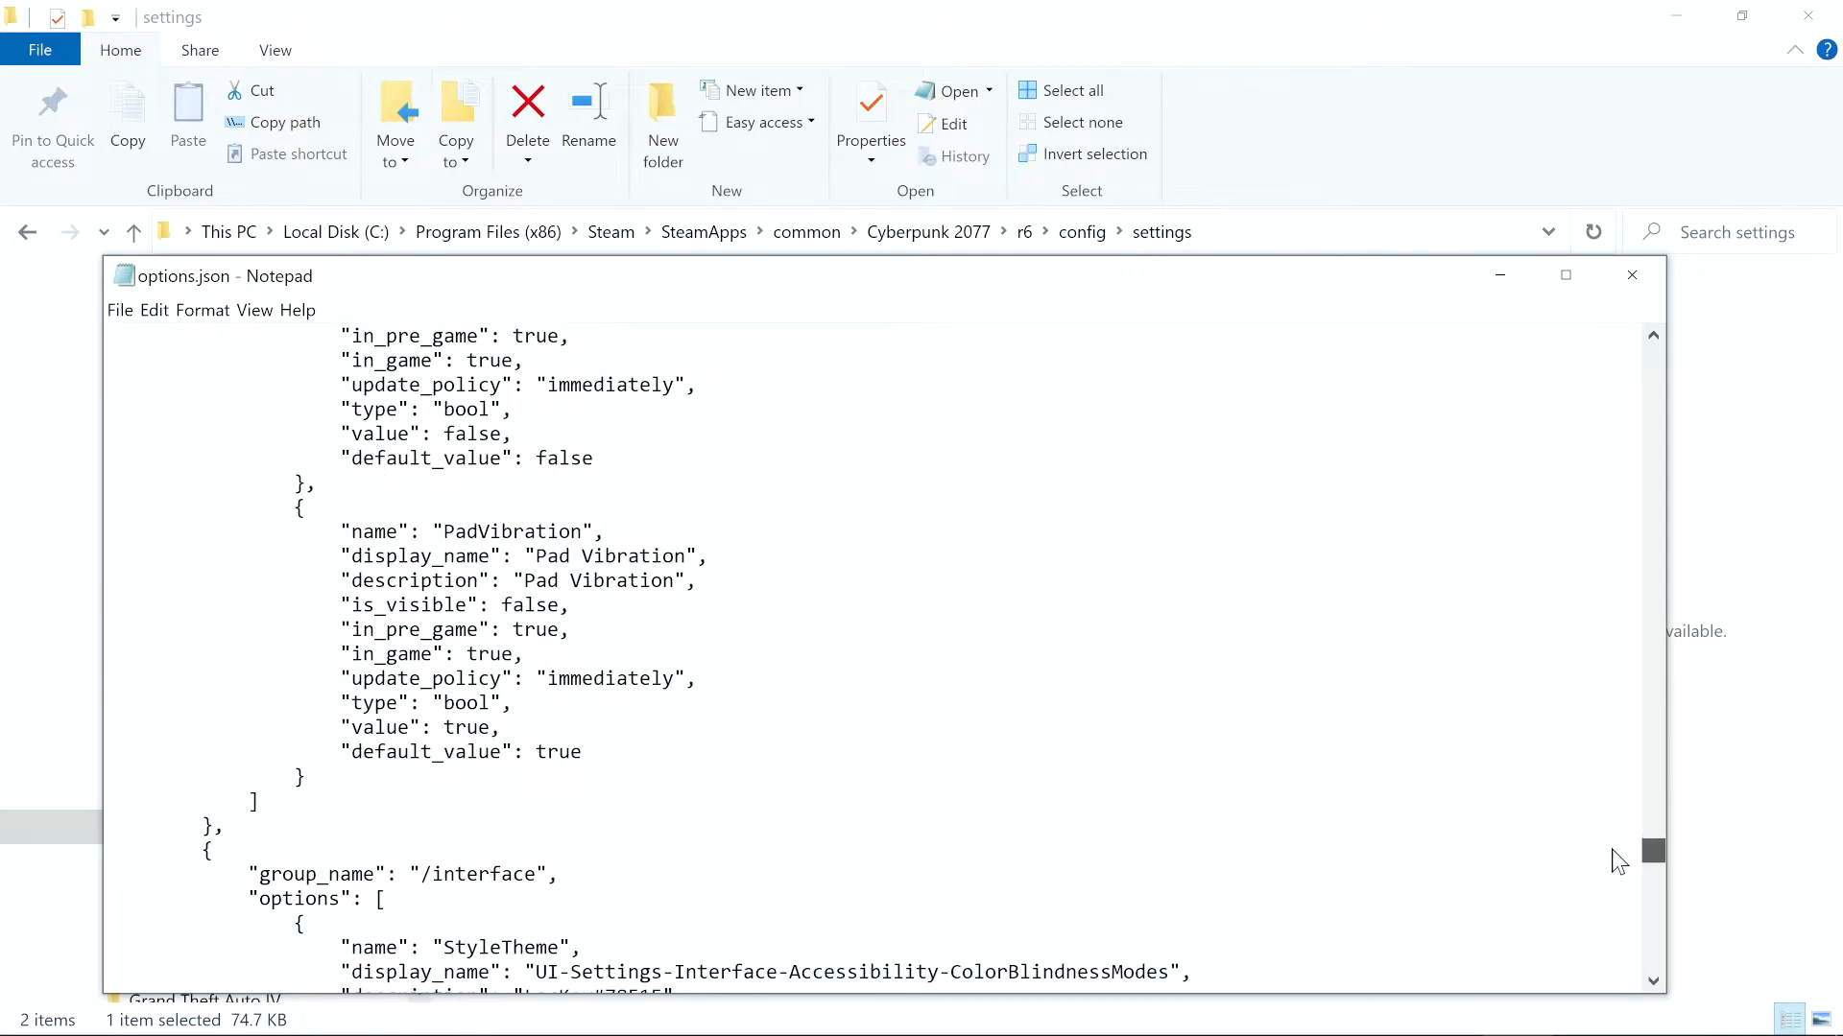
scroll("down", 3)
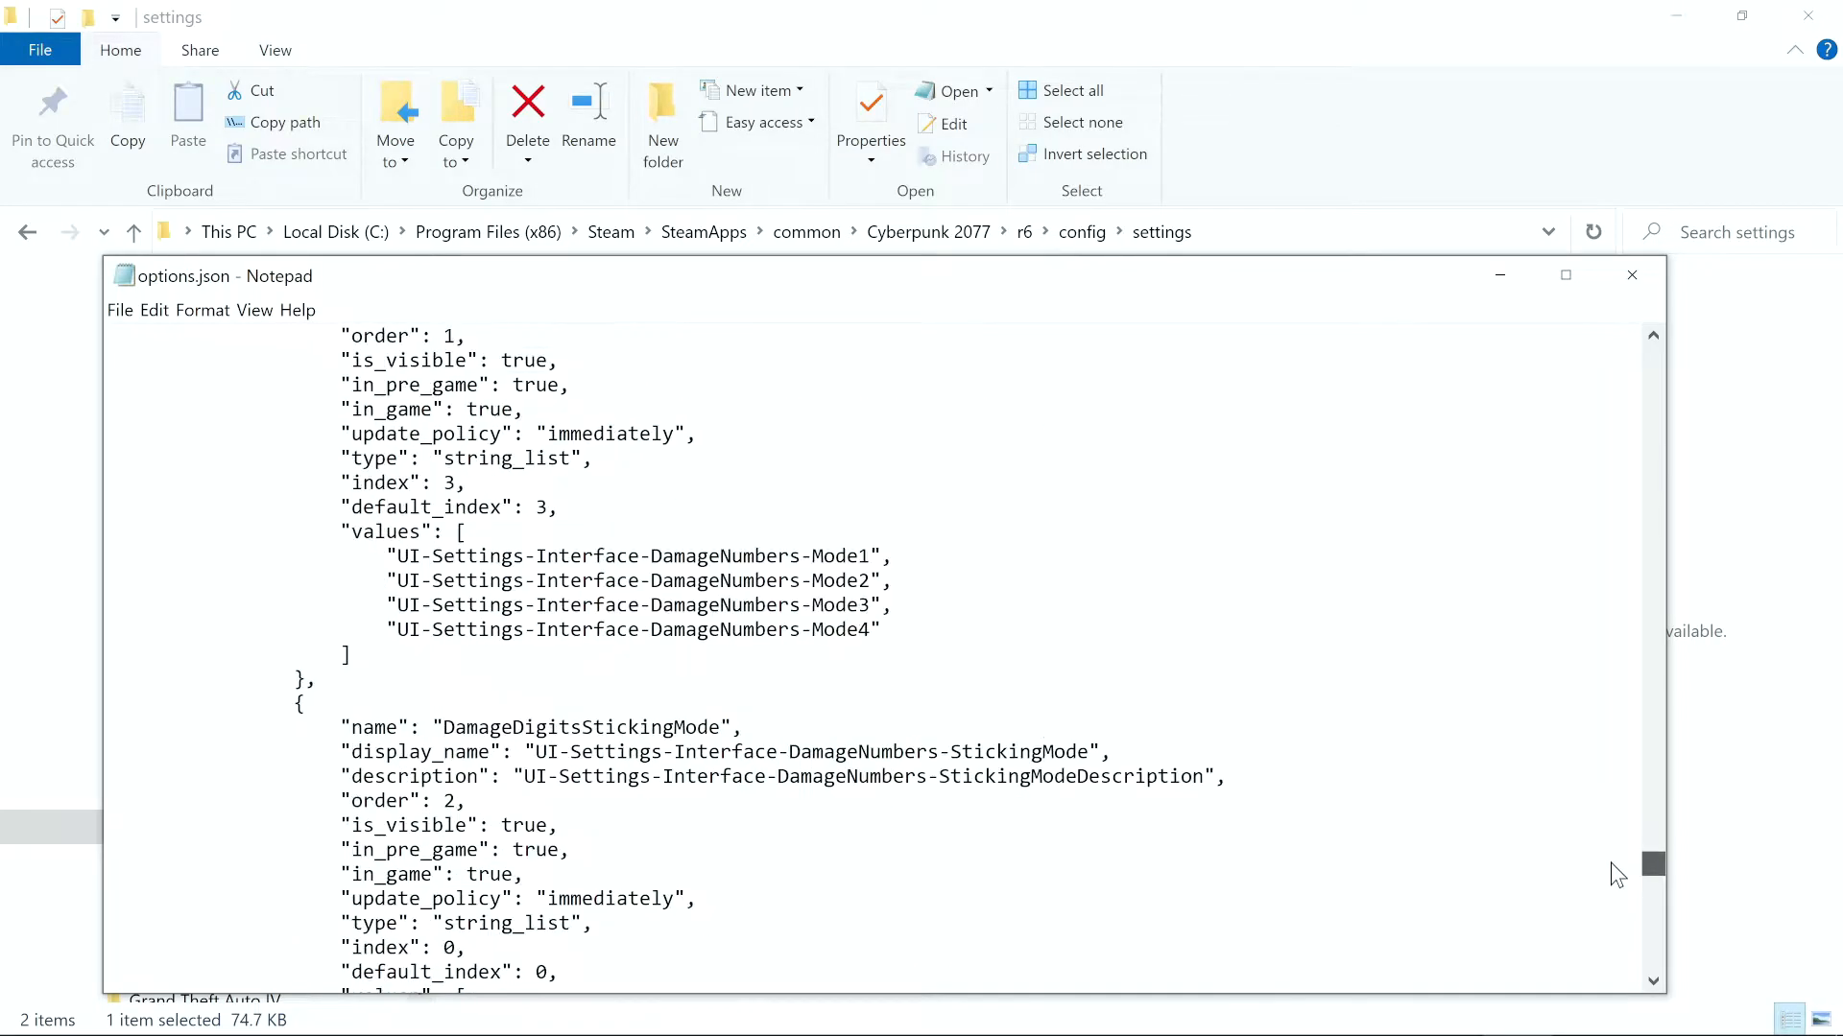
scroll("down", 3)
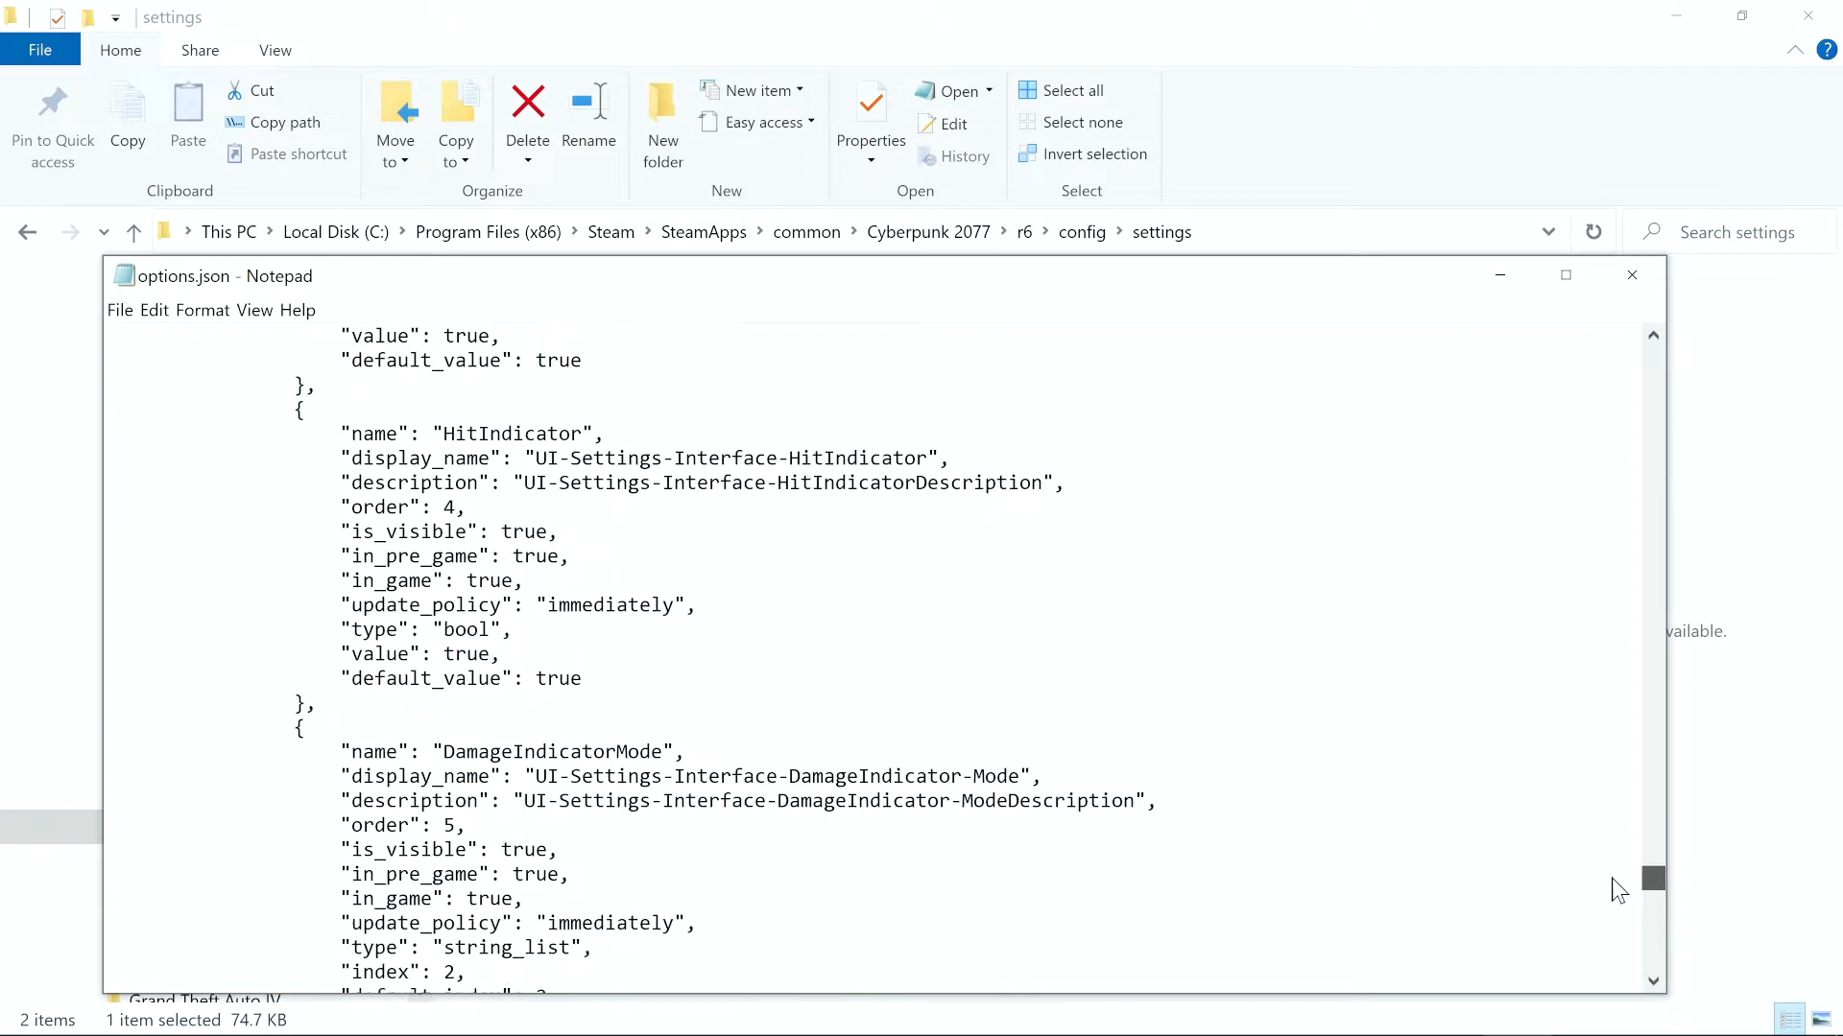
scroll("down", 3)
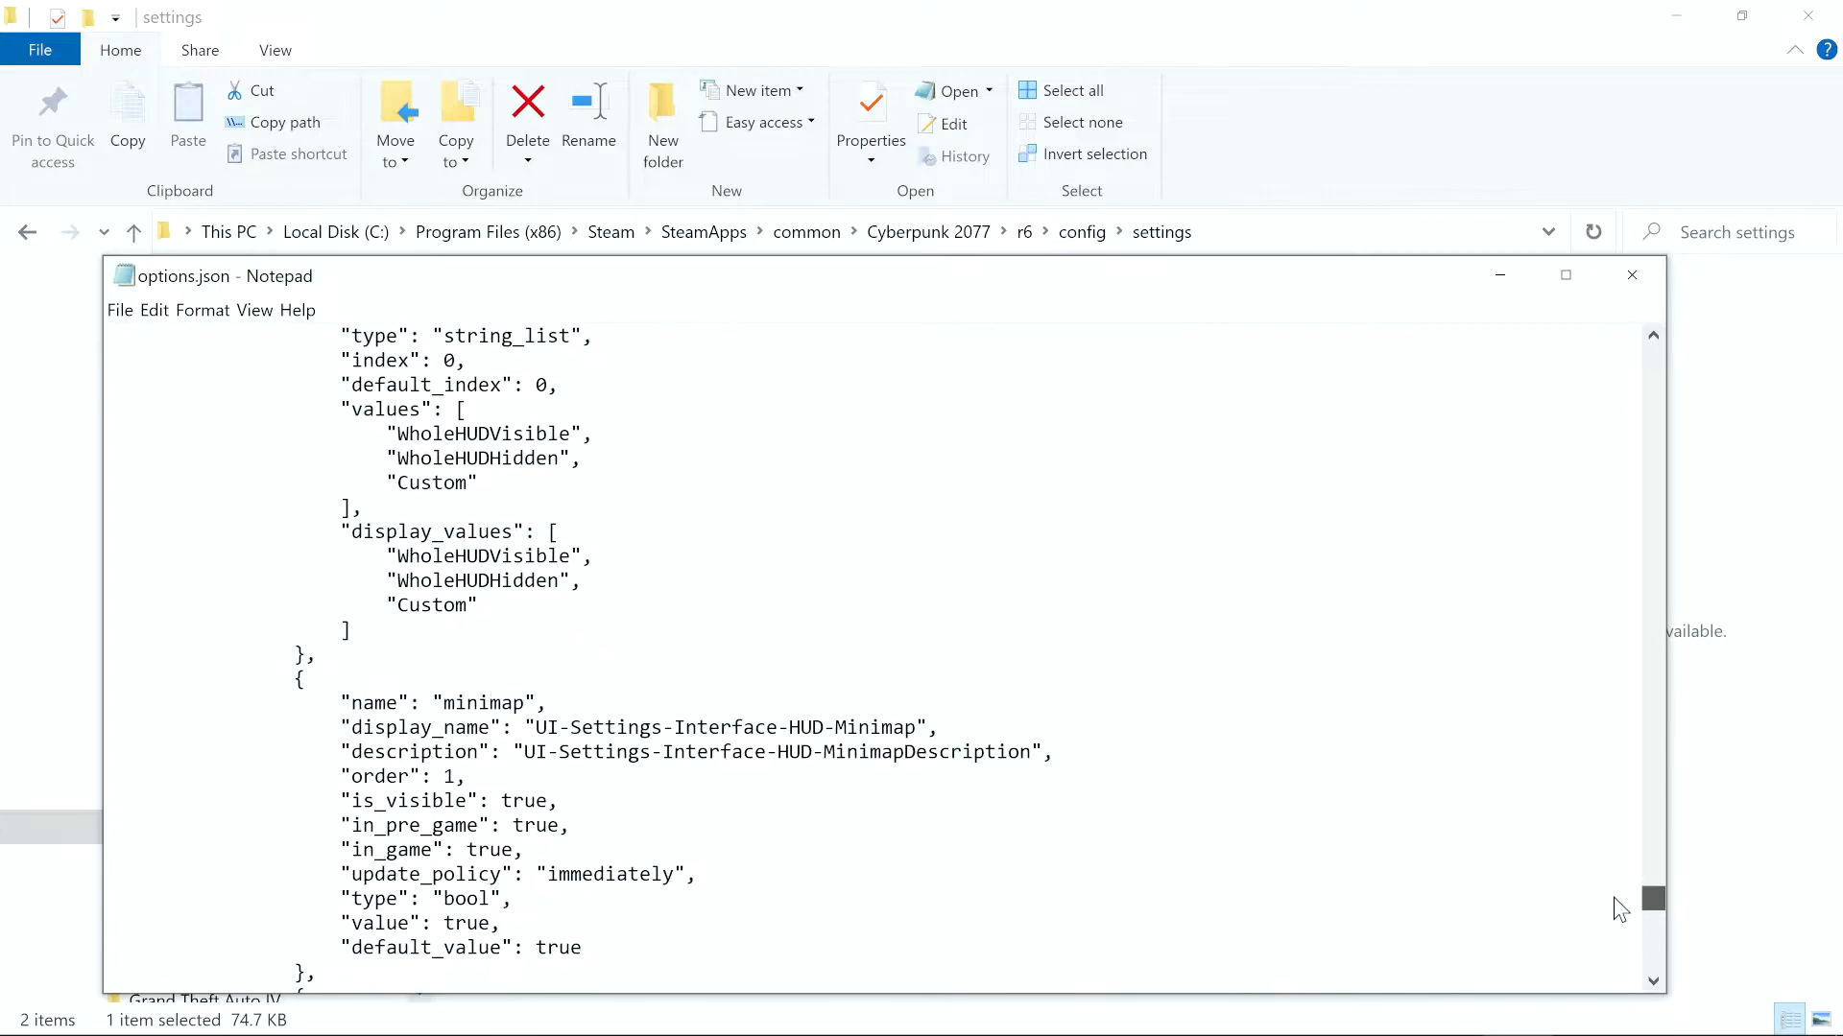
scroll("down", 3)
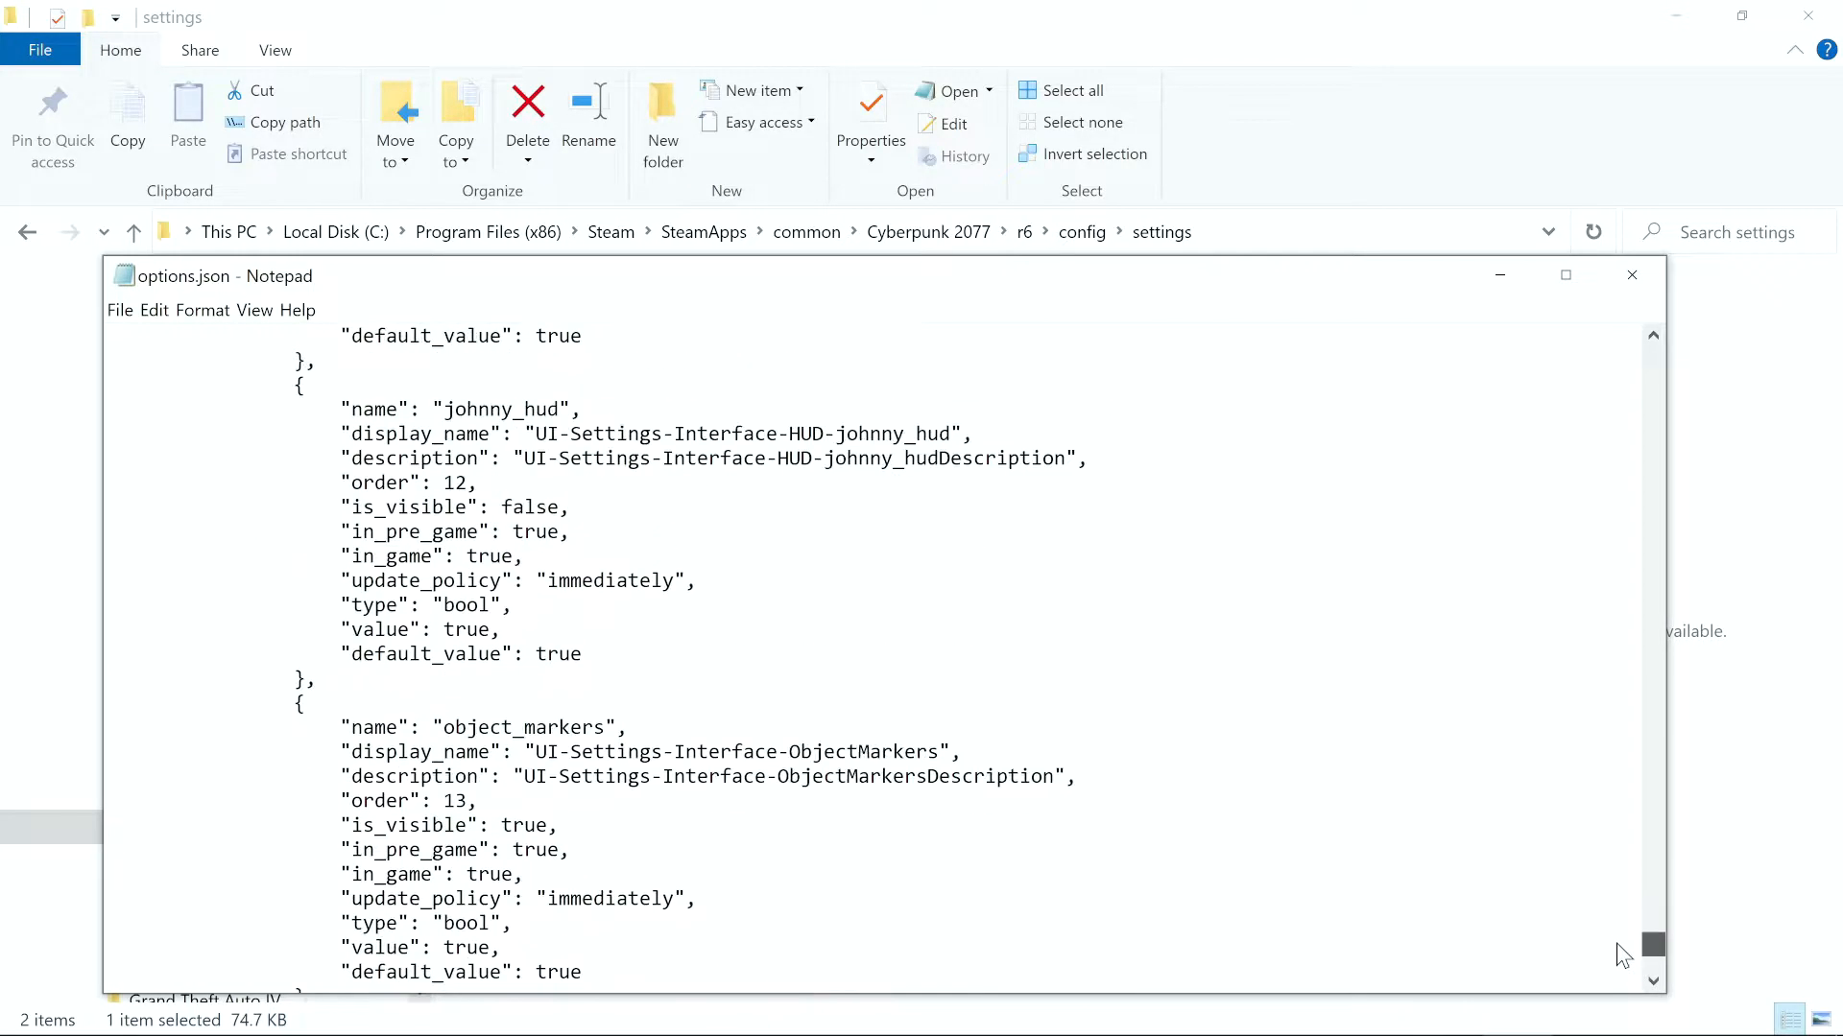
scroll("down", 3)
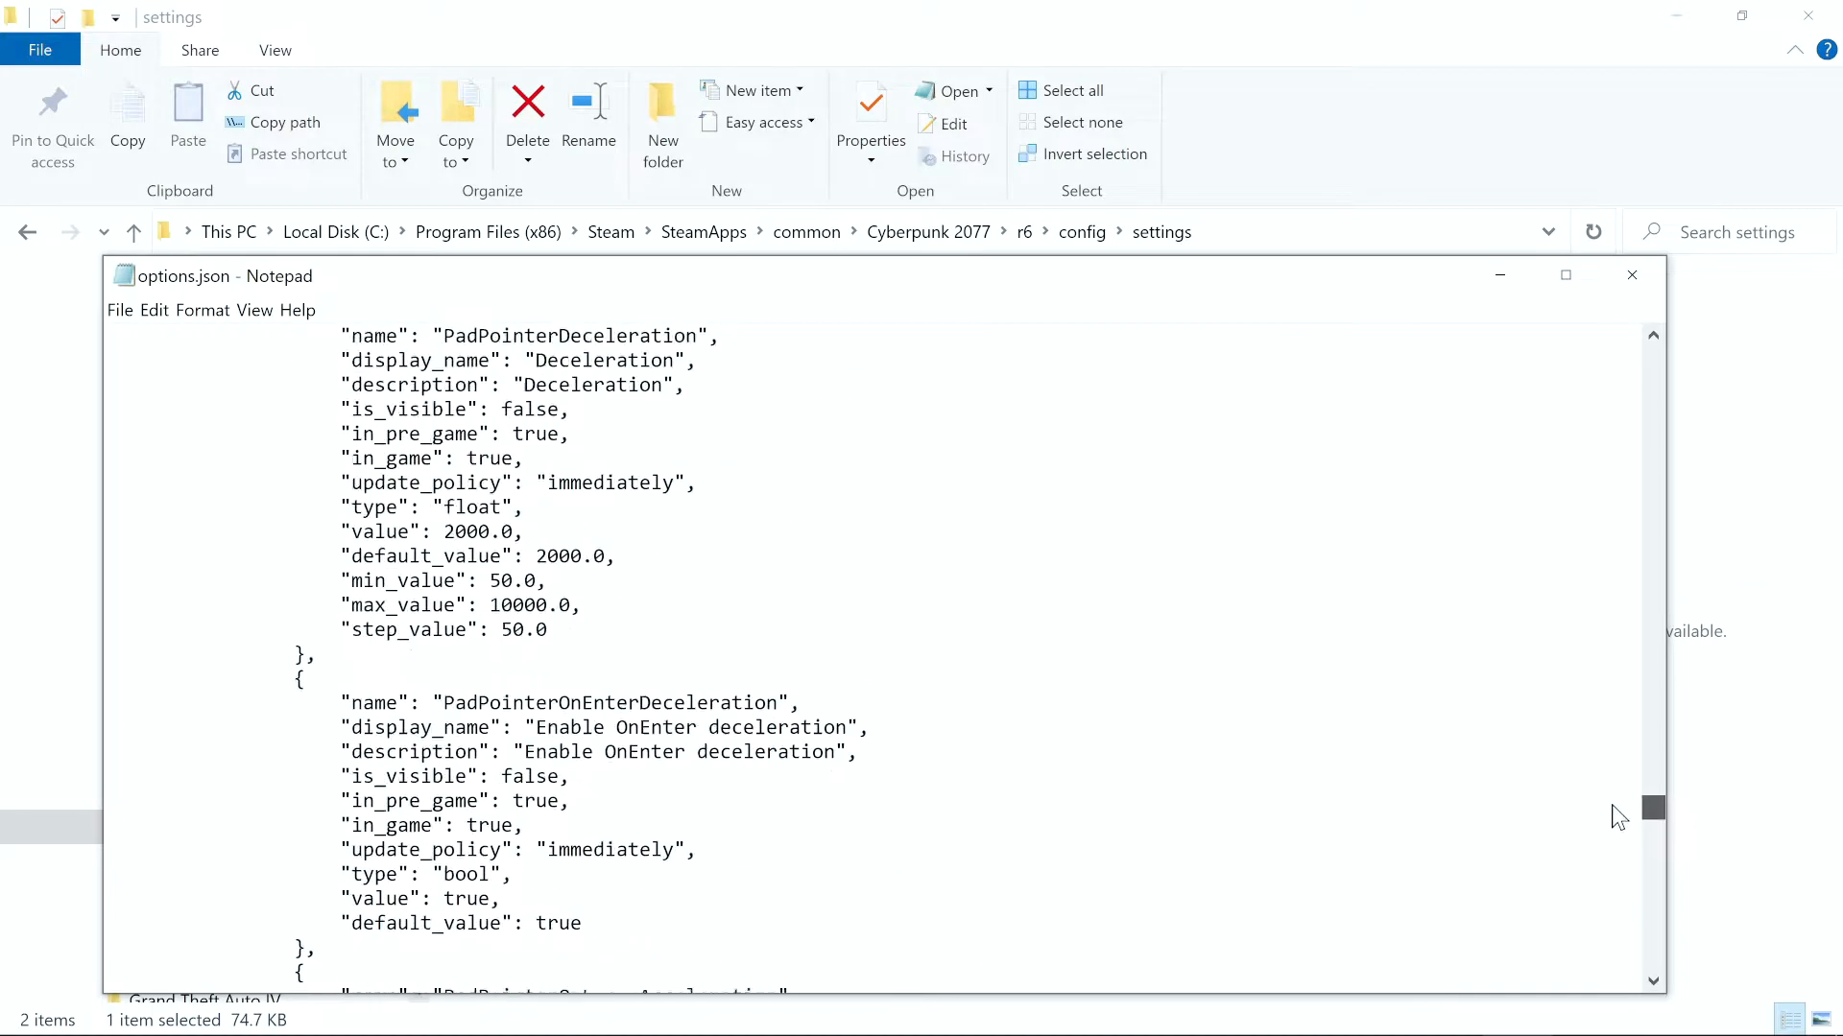
scroll("down", 3)
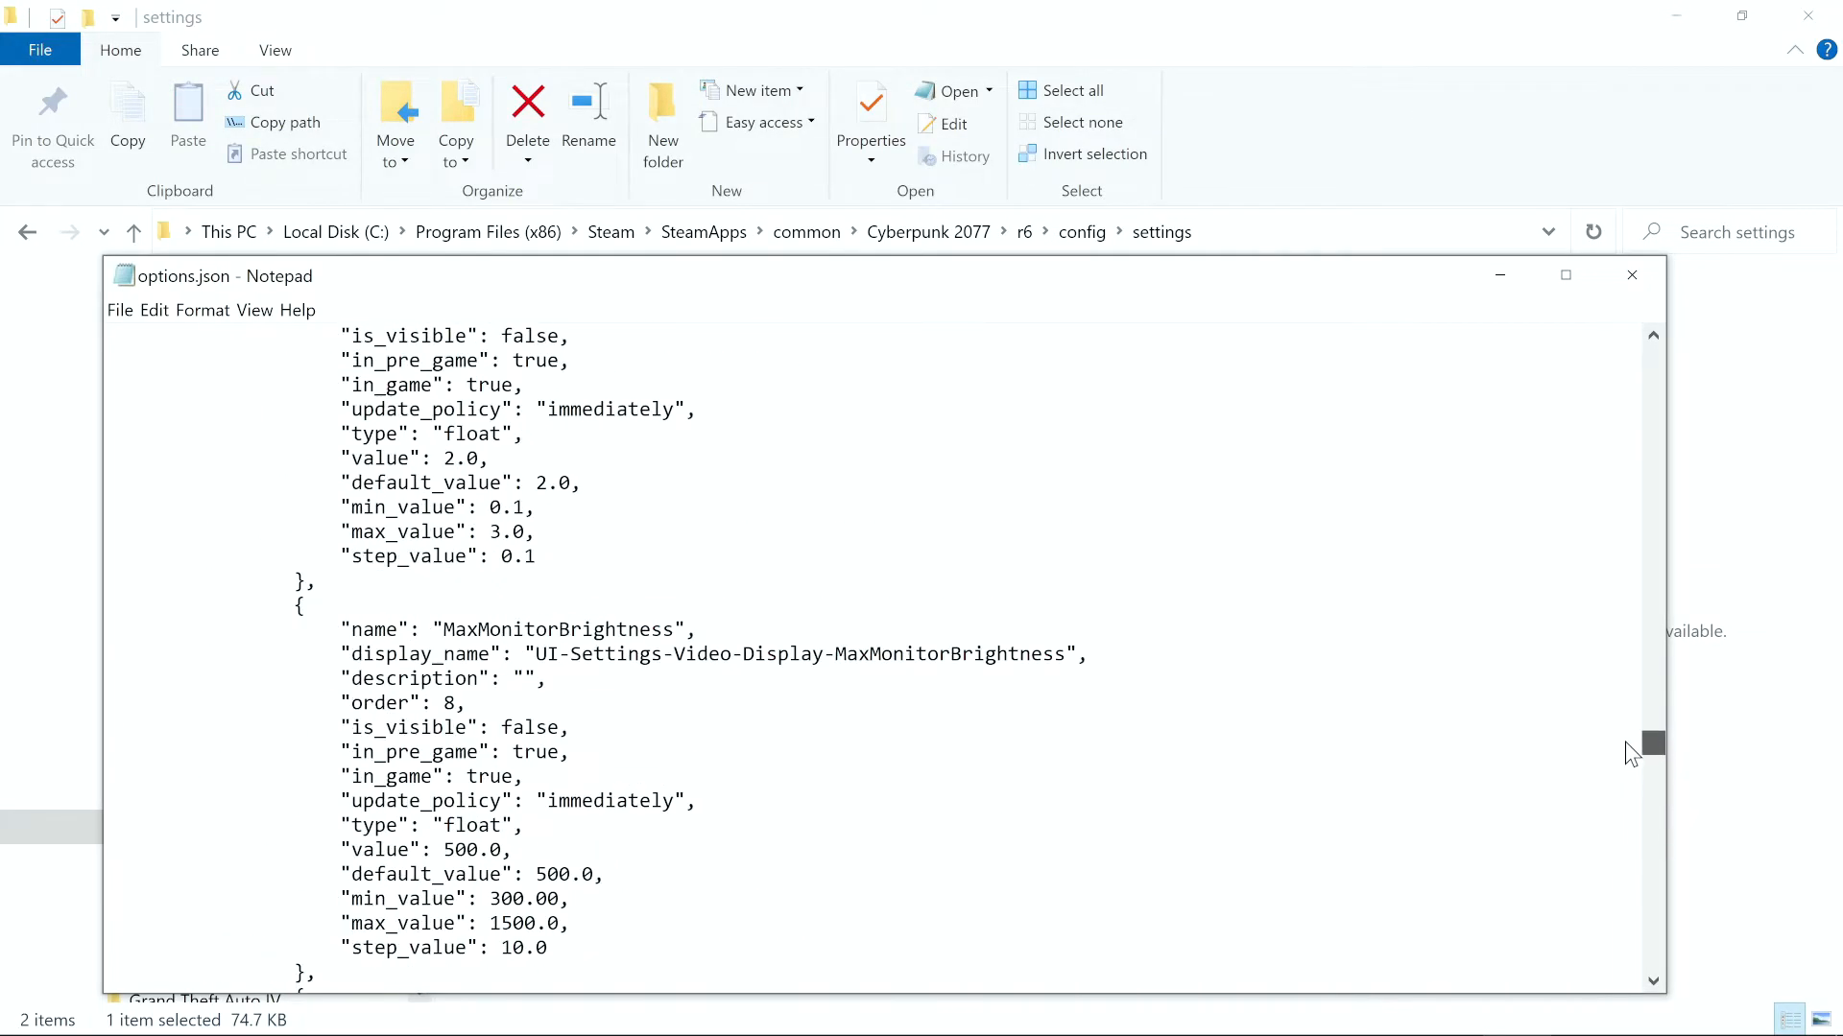
scroll("down", 3)
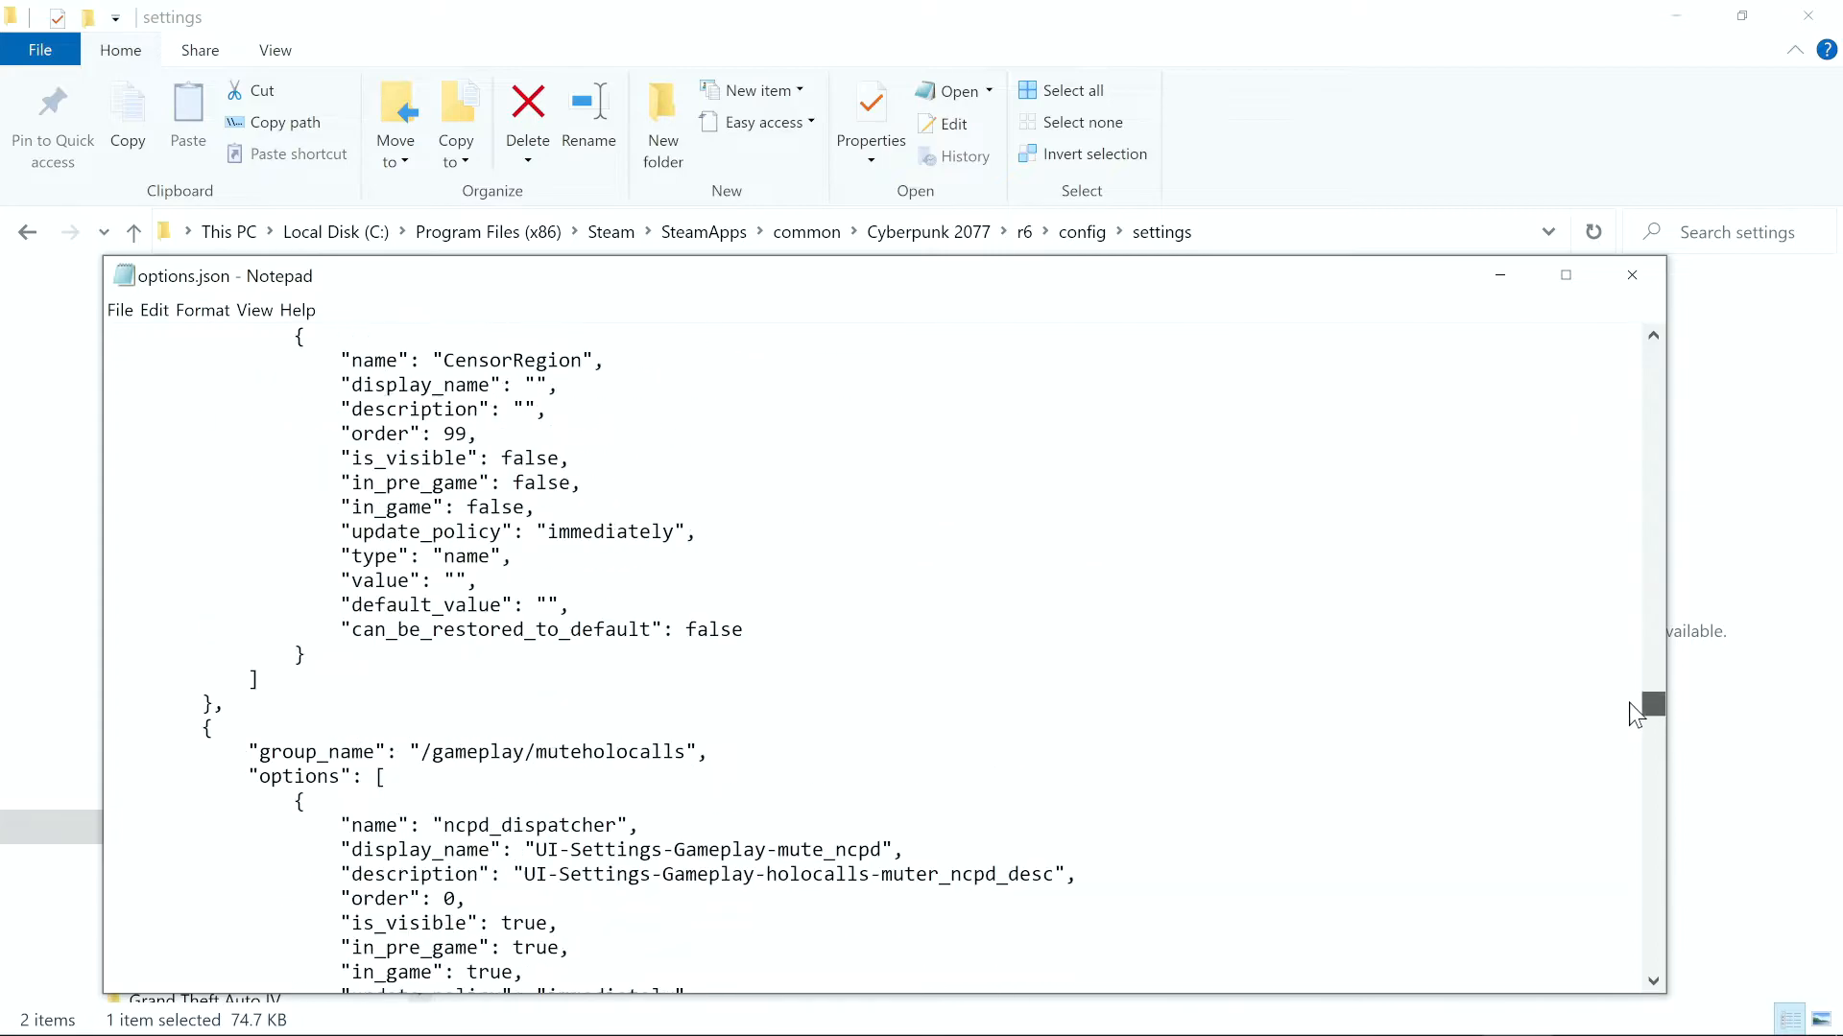
scroll("down", 3)
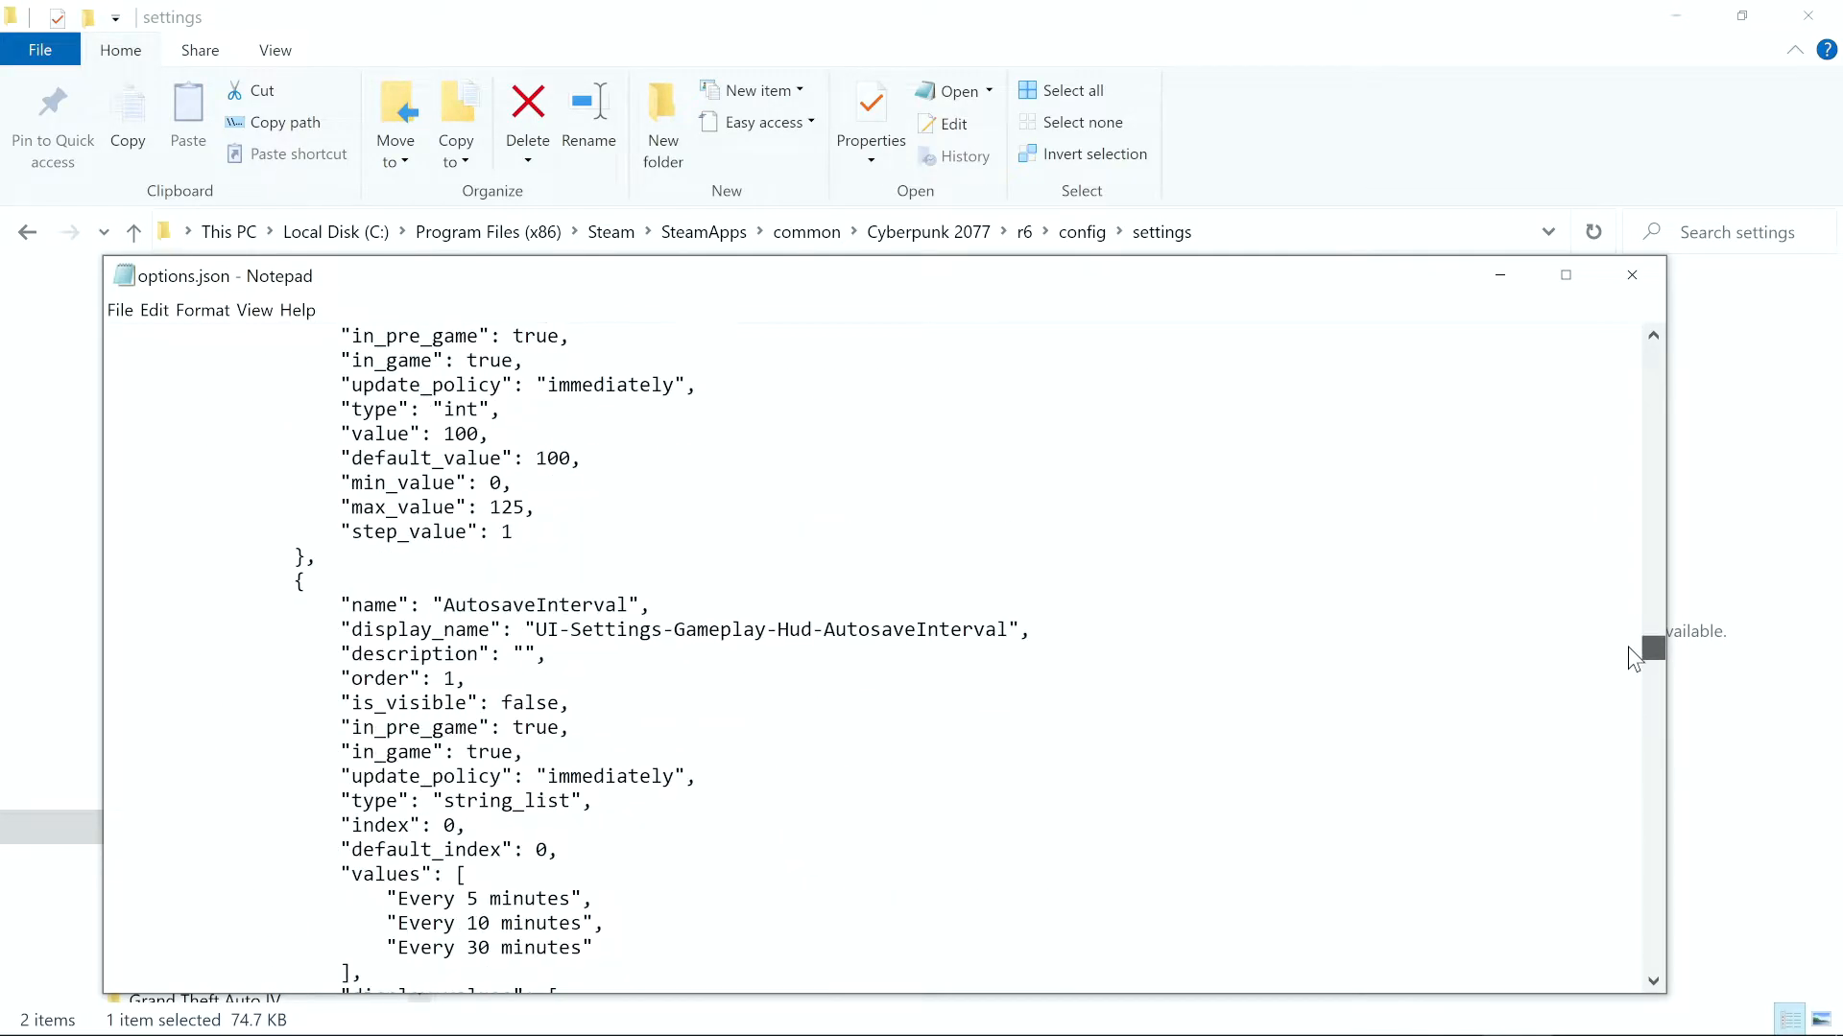
scroll("down", 3)
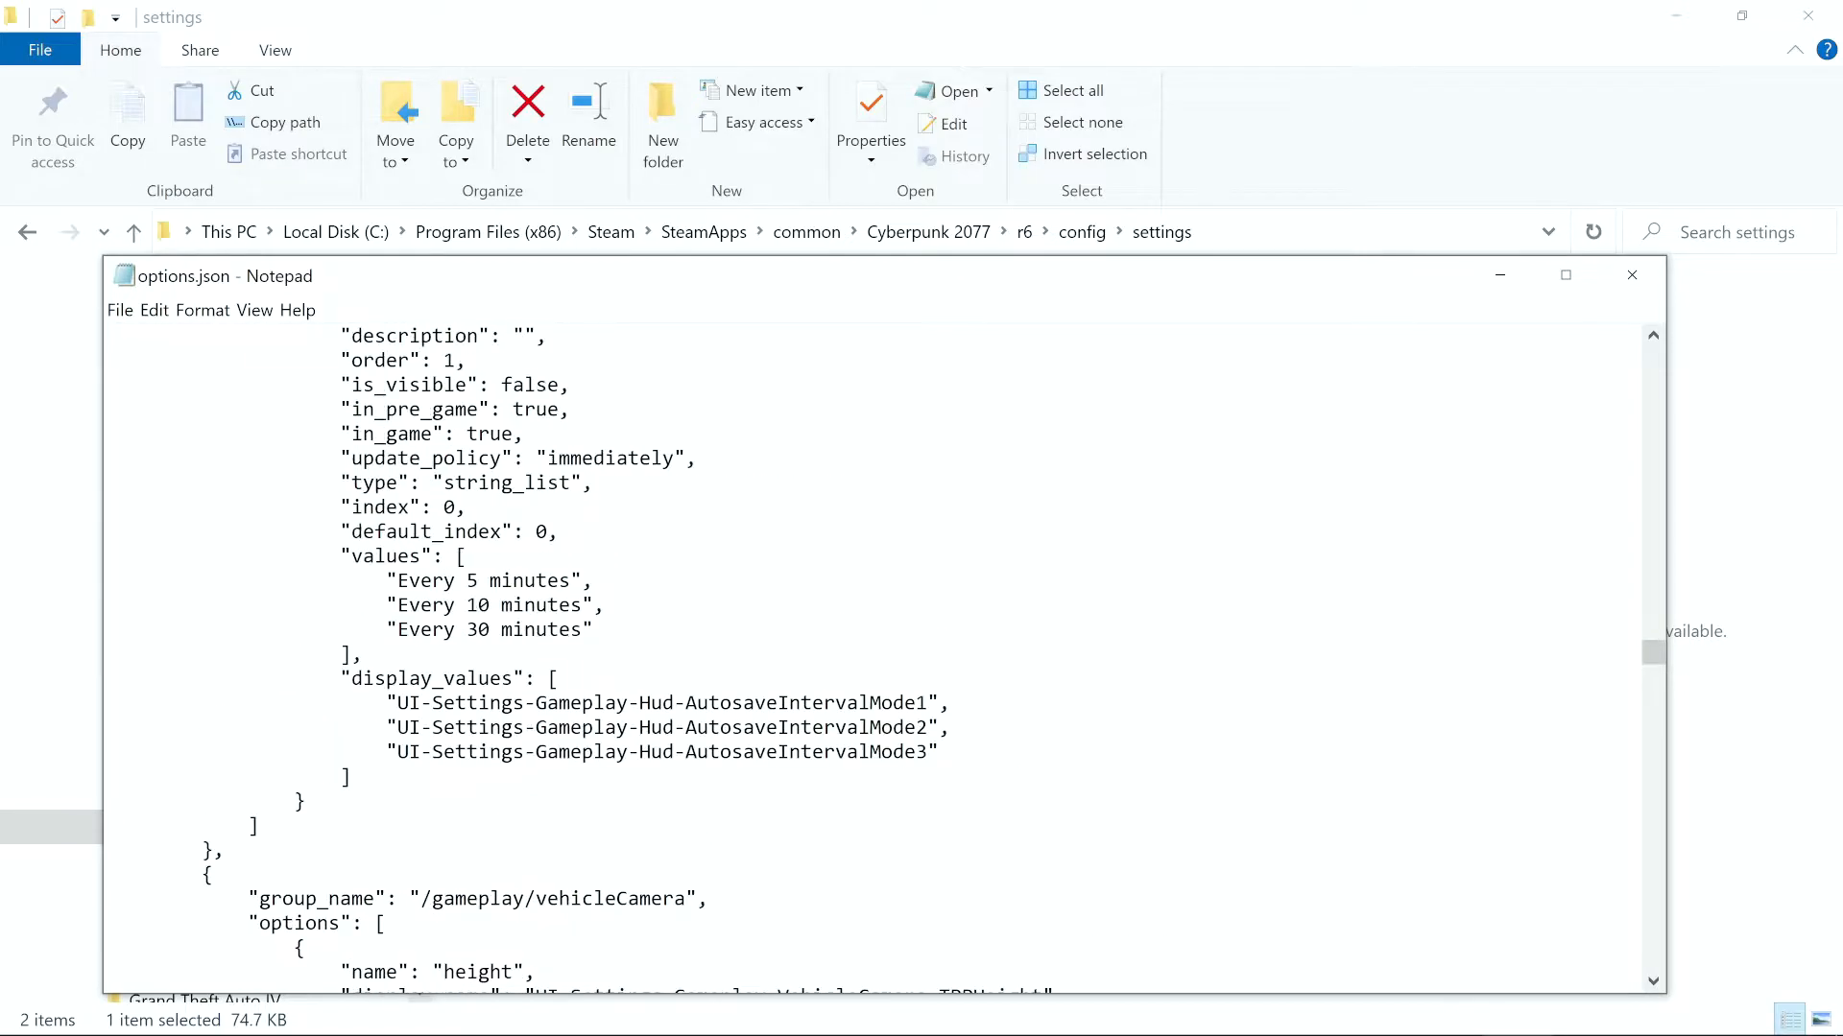
Step: Replace AutosaveInterval's is_visible value 'false' with 'true'
scroll("up", 3)
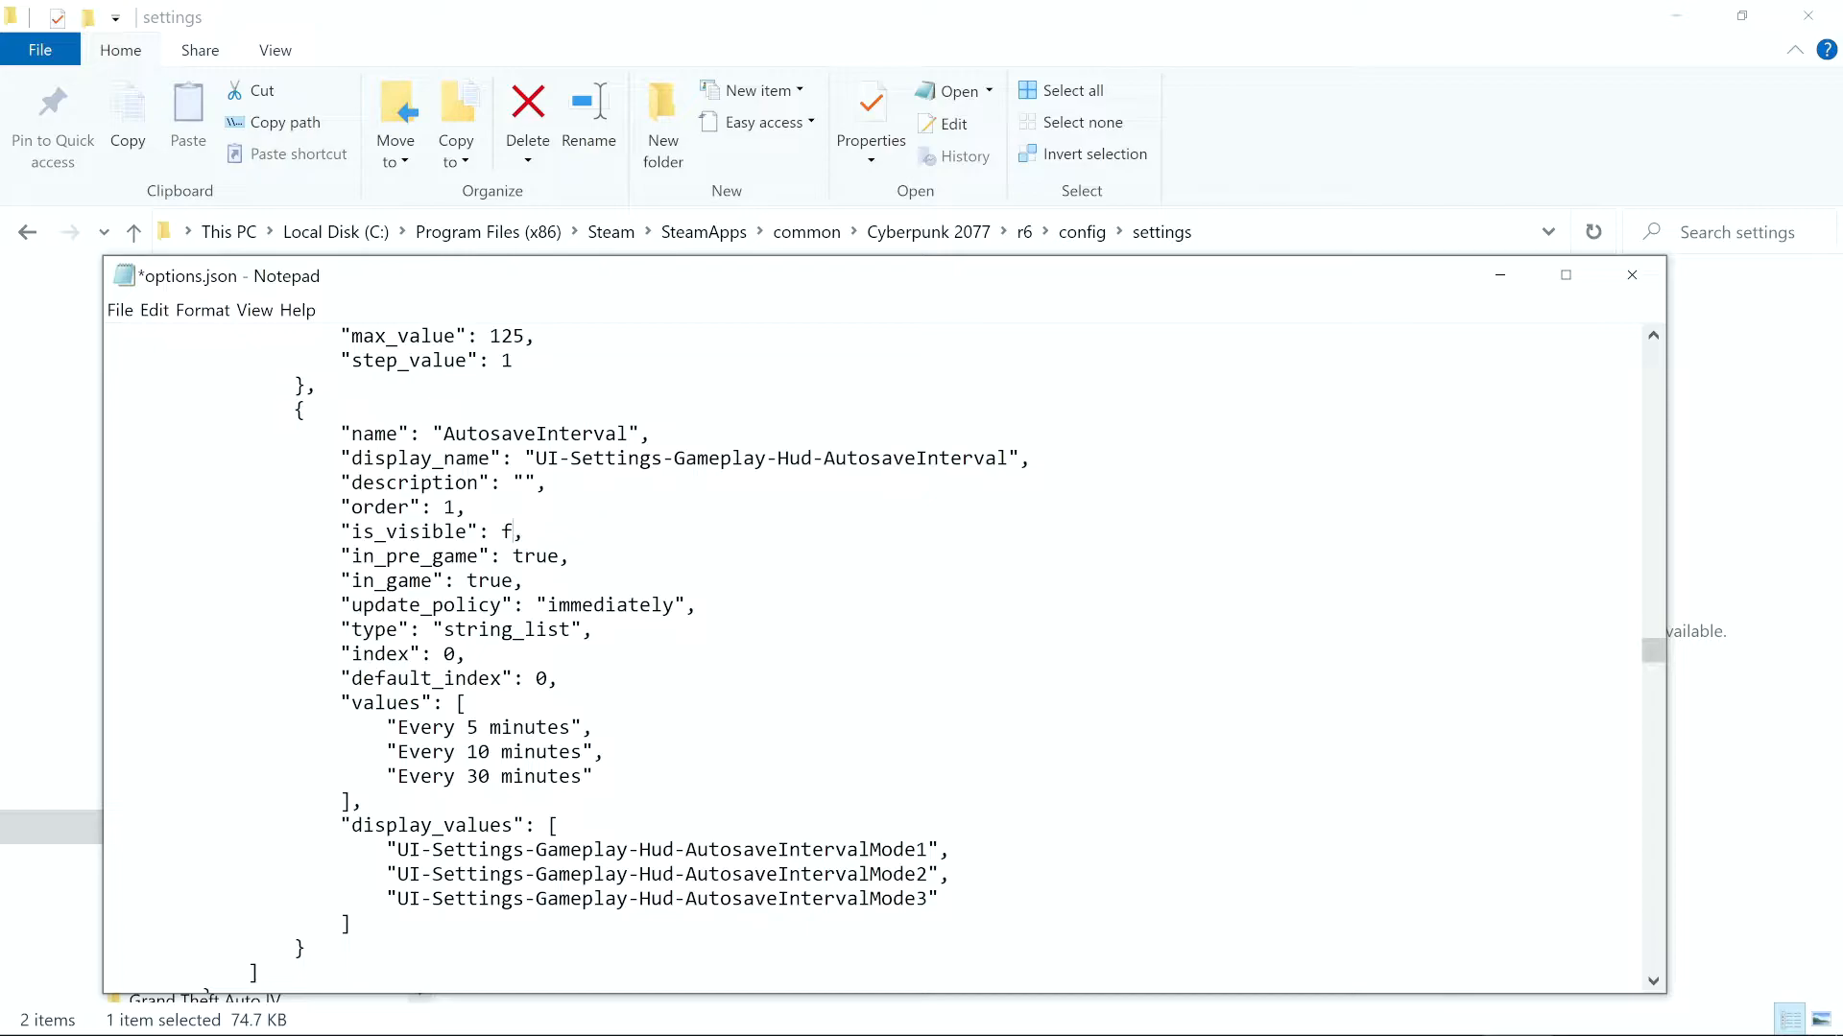
key("Backspace")
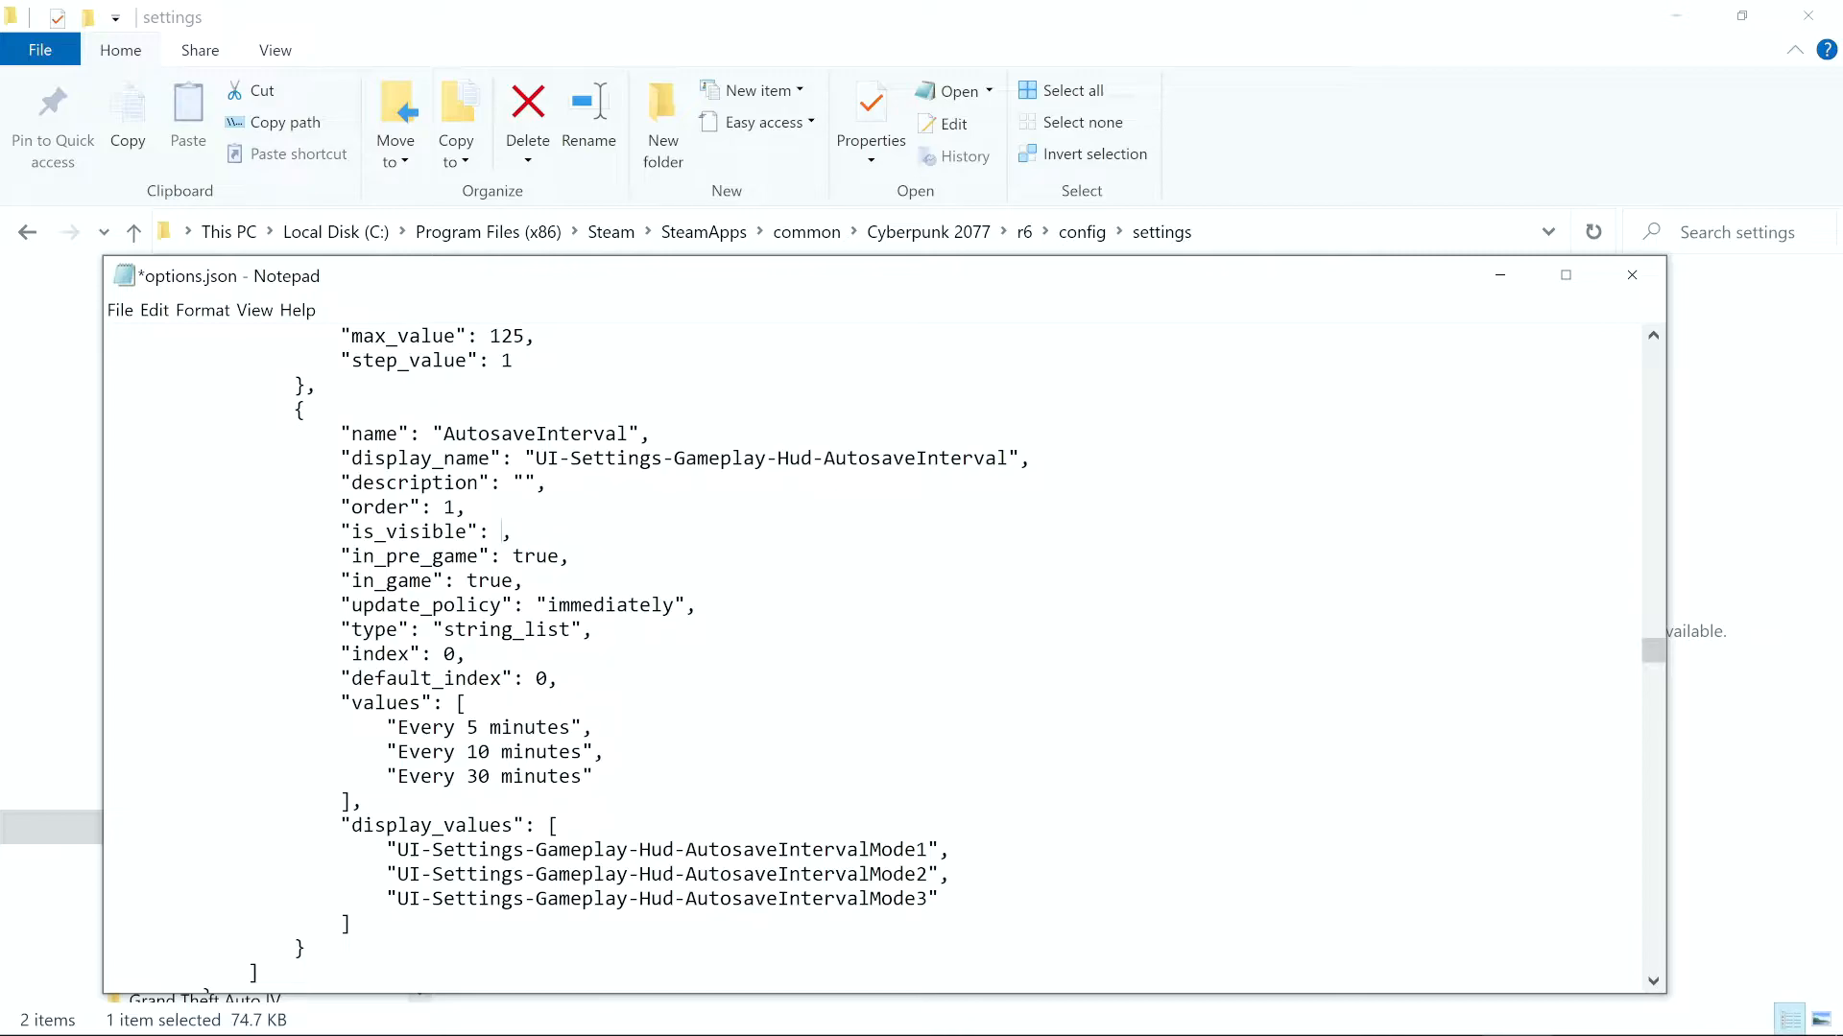
type("tr")
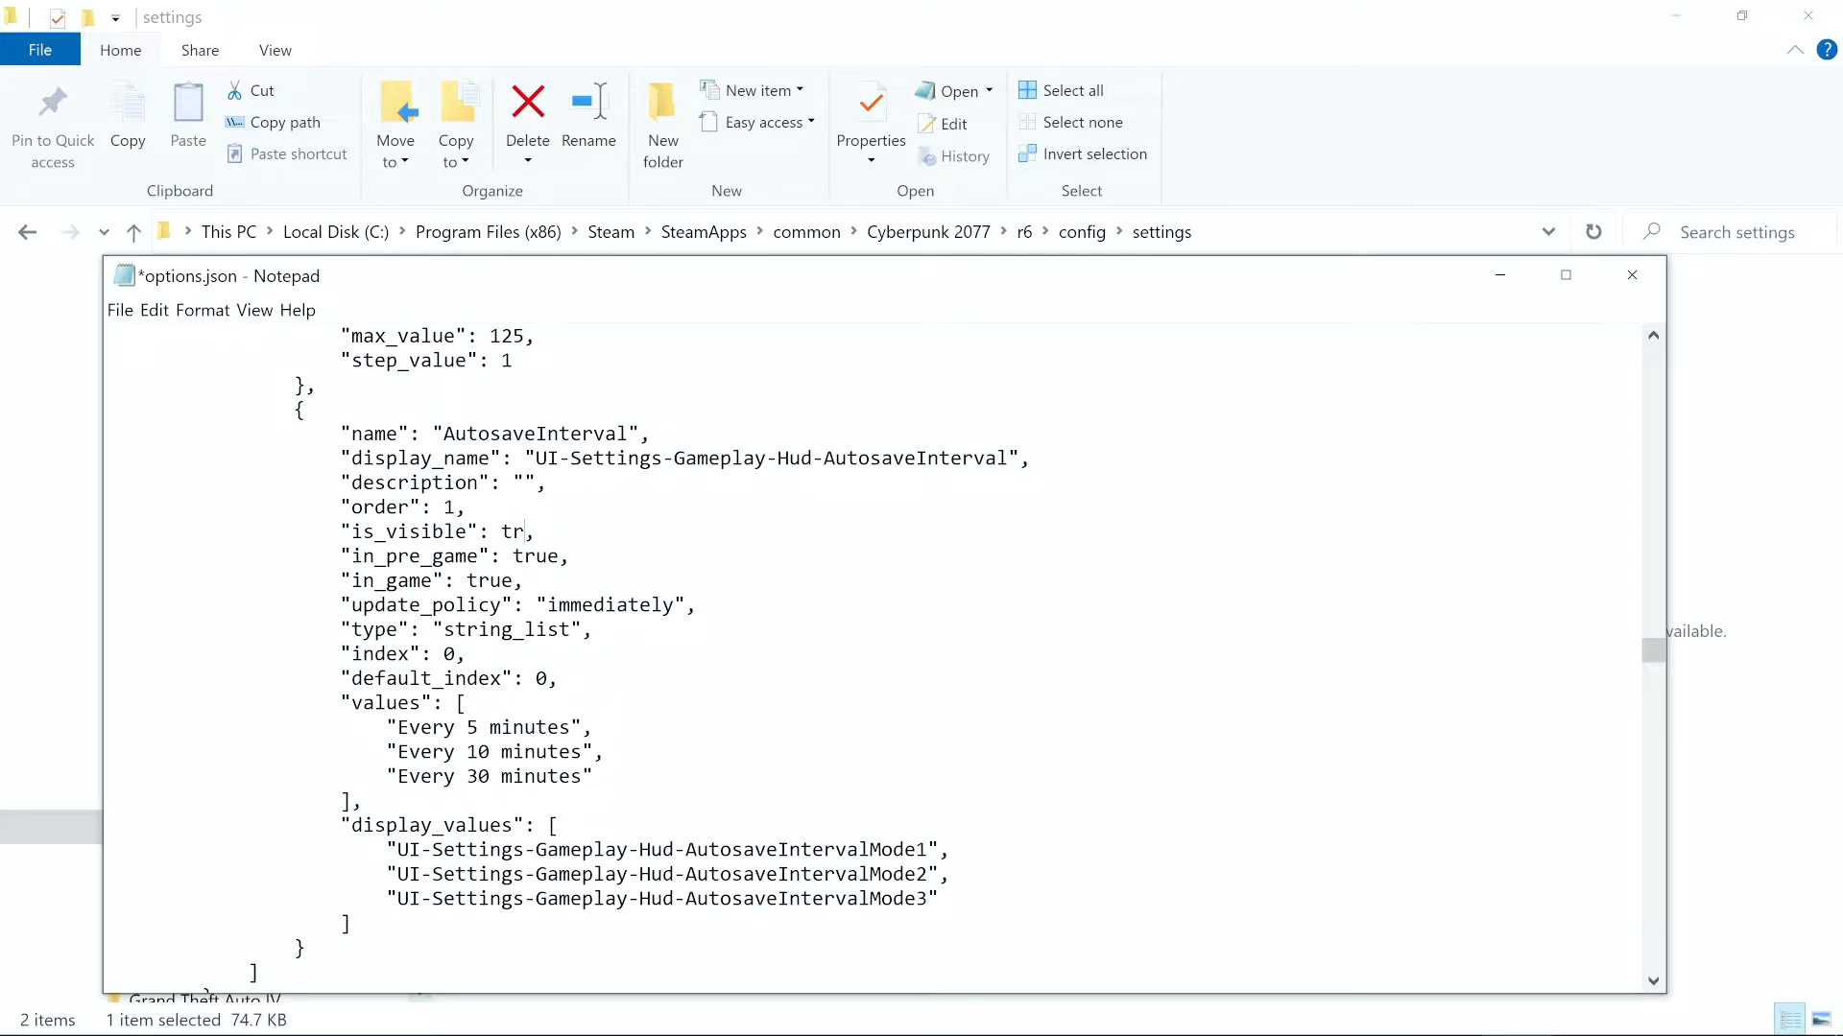
type("ue")
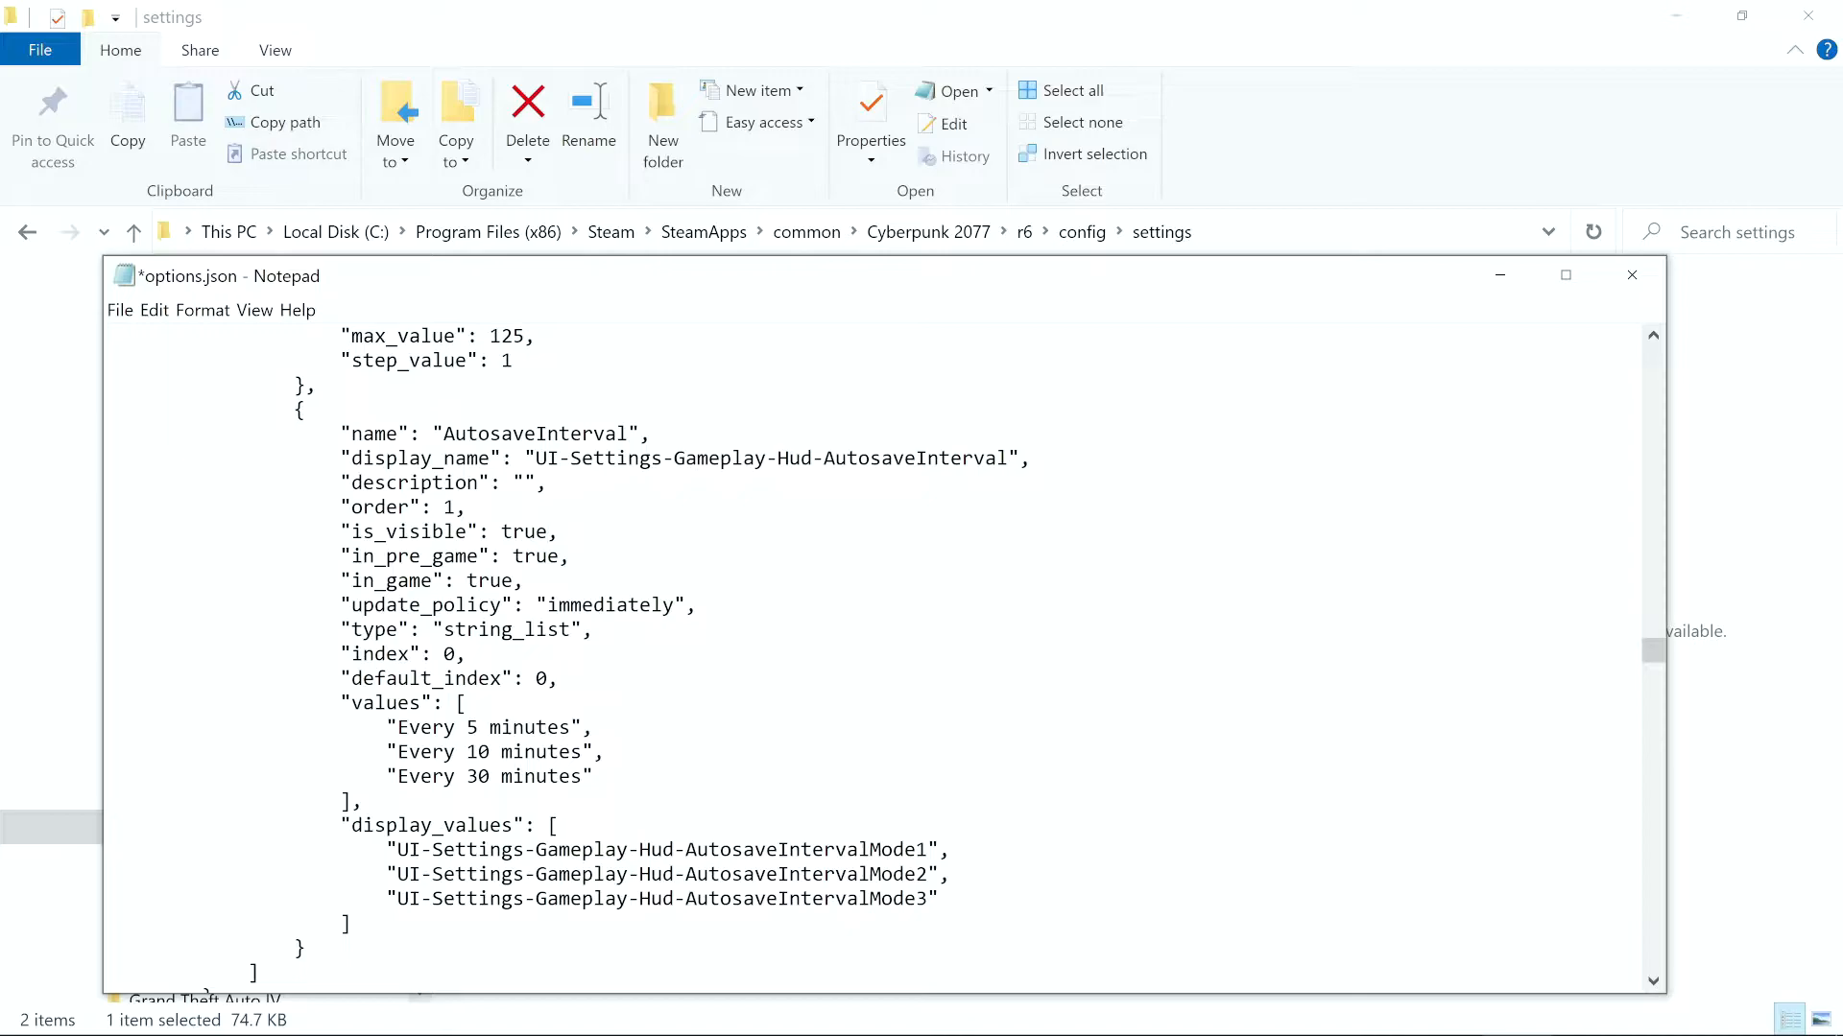
Step: Save the edited options.json and close Notepad
left_click(119, 310)
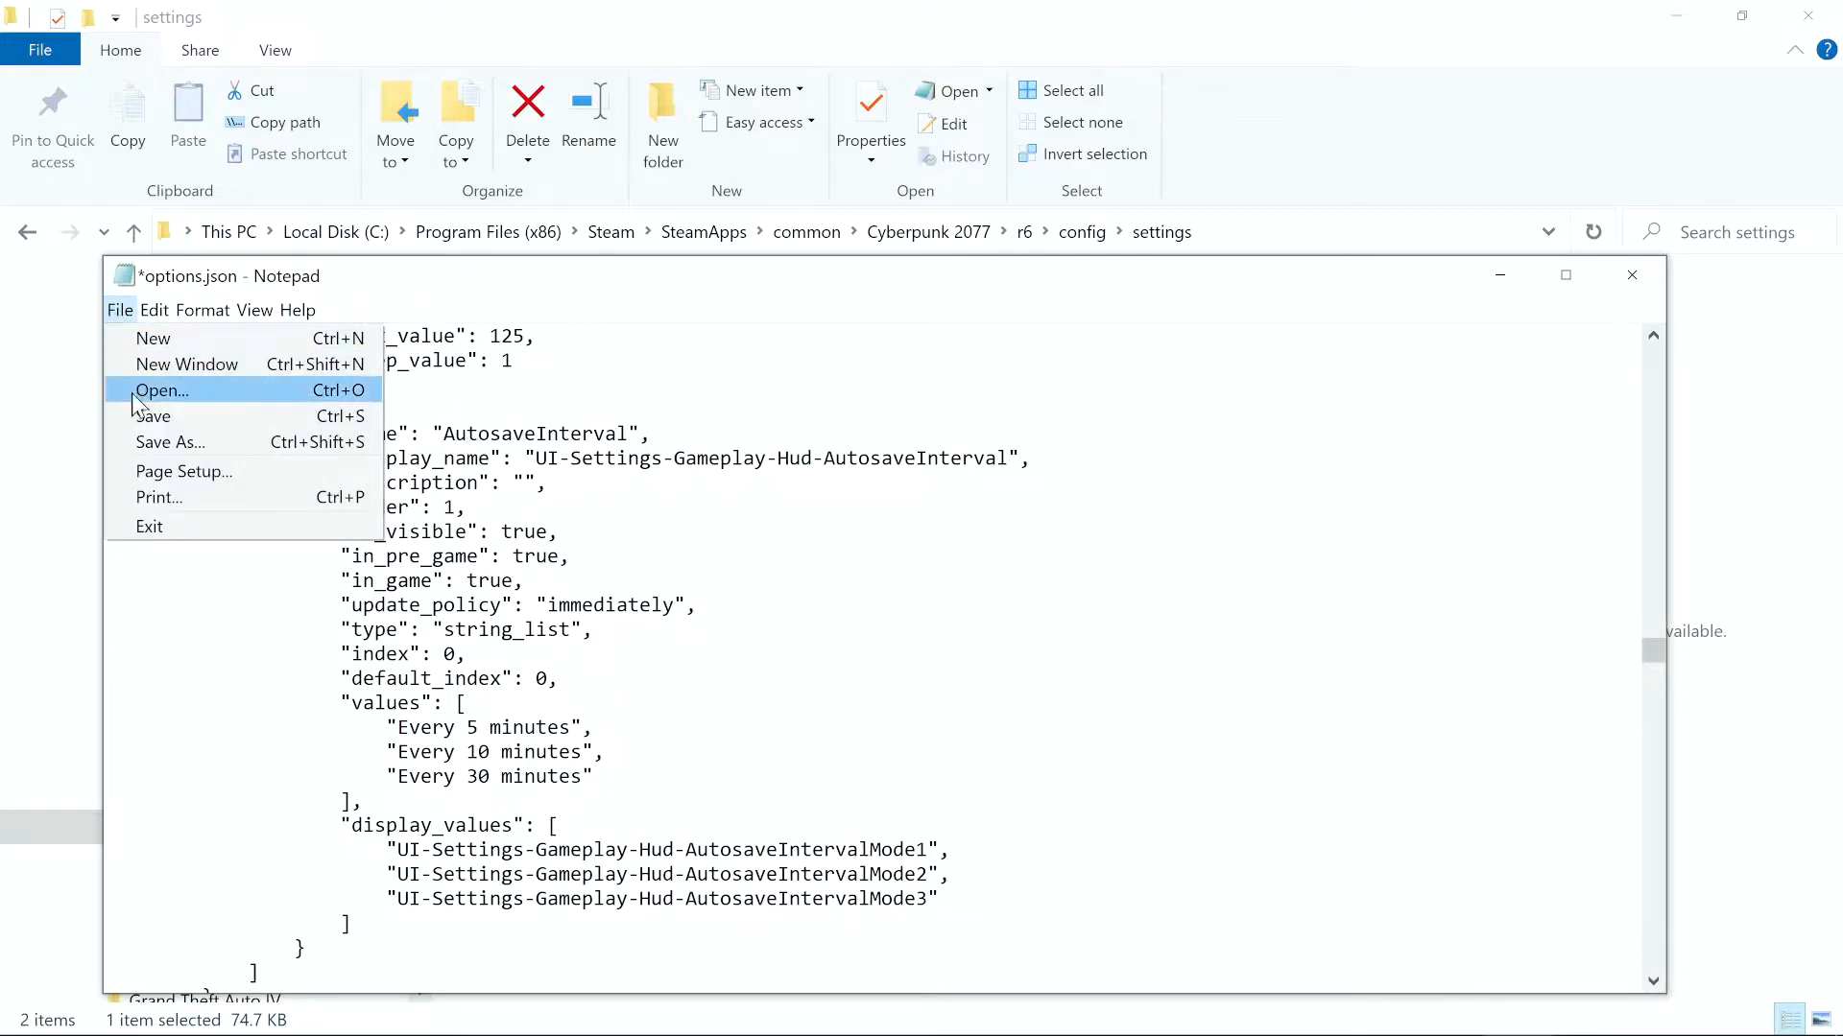
left_click(153, 416)
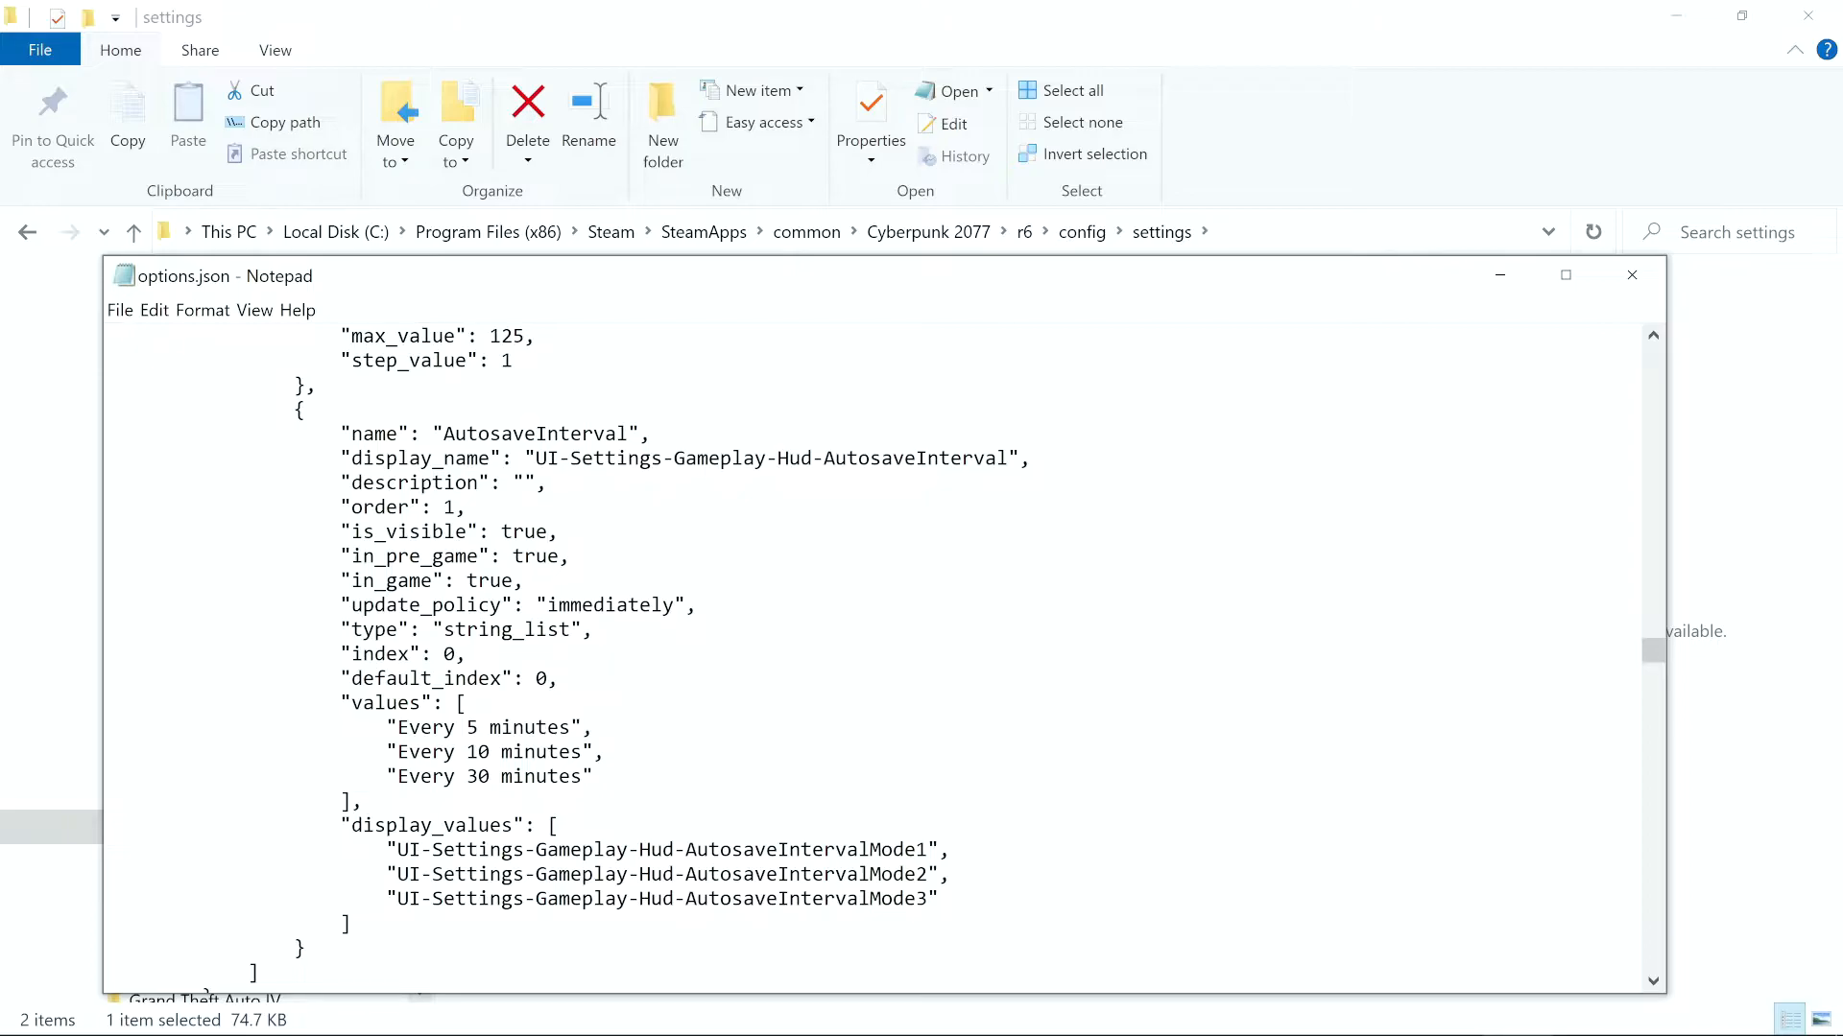
left_click(1632, 275)
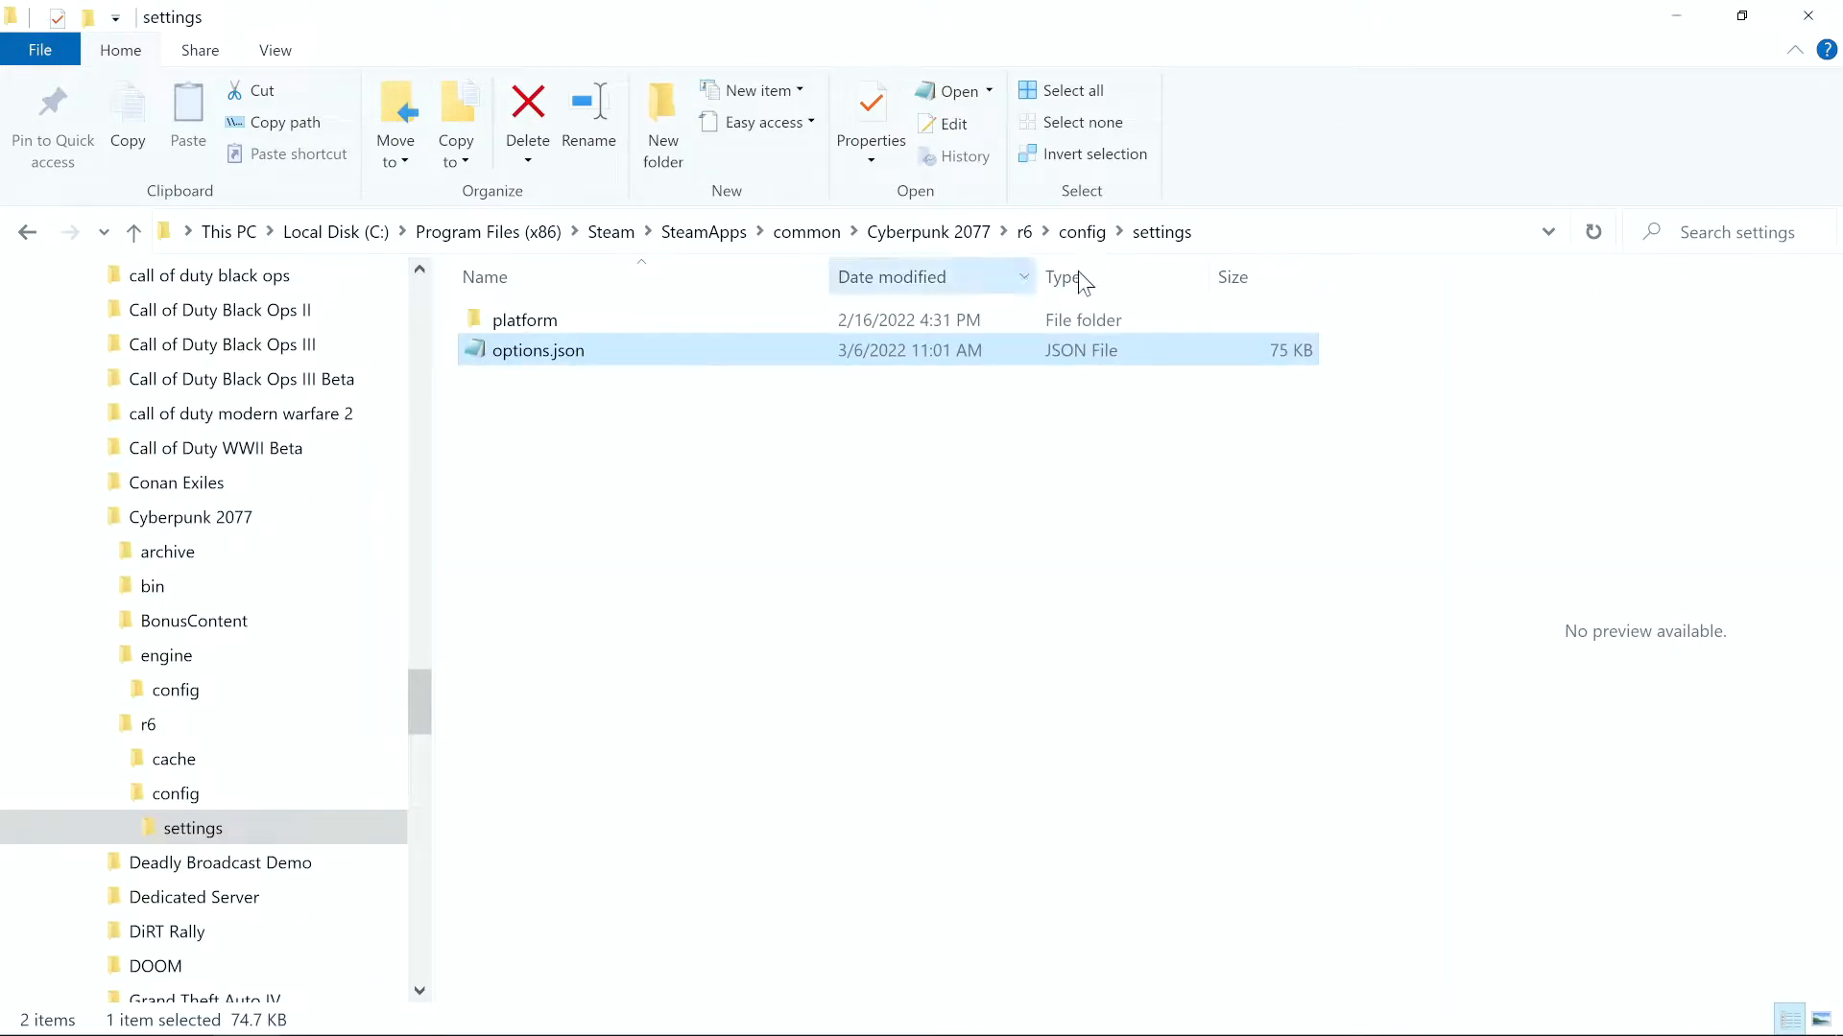
left_click(923, 232)
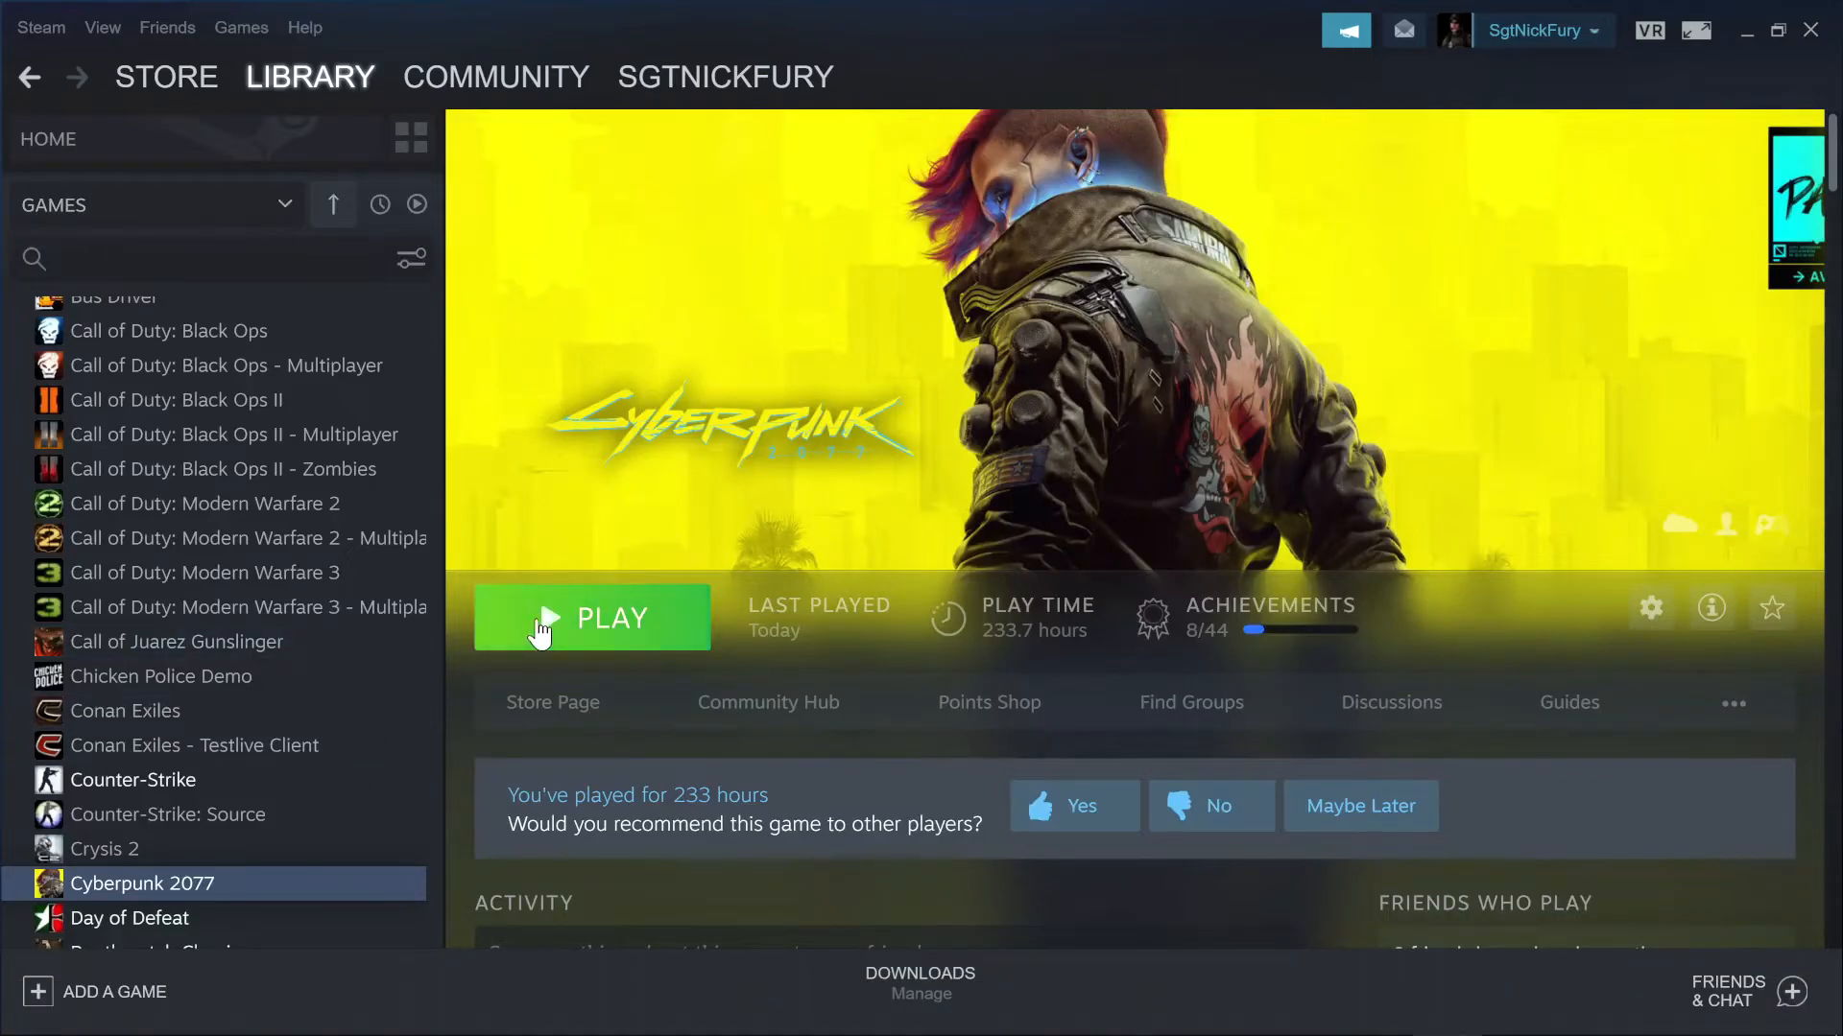
Step: Start Cyberpunk 2077 from the Steam library and its launcher
left_click(591, 617)
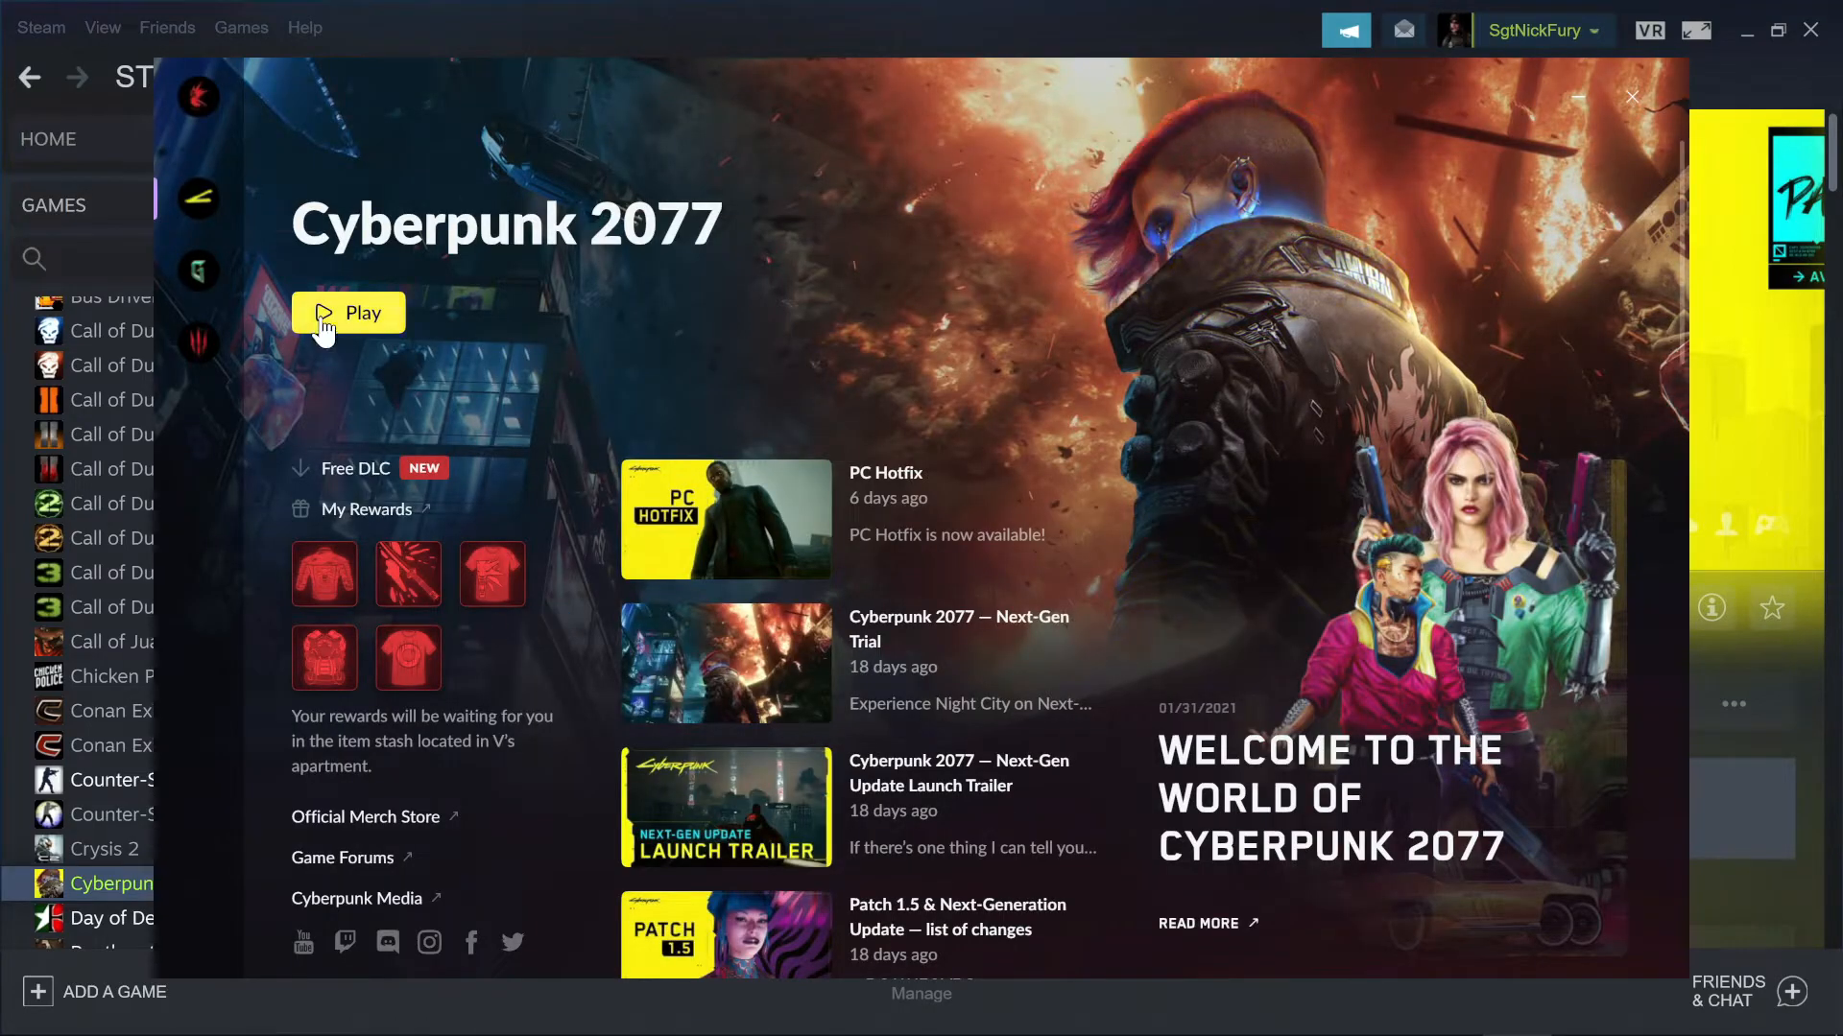
left_click(347, 313)
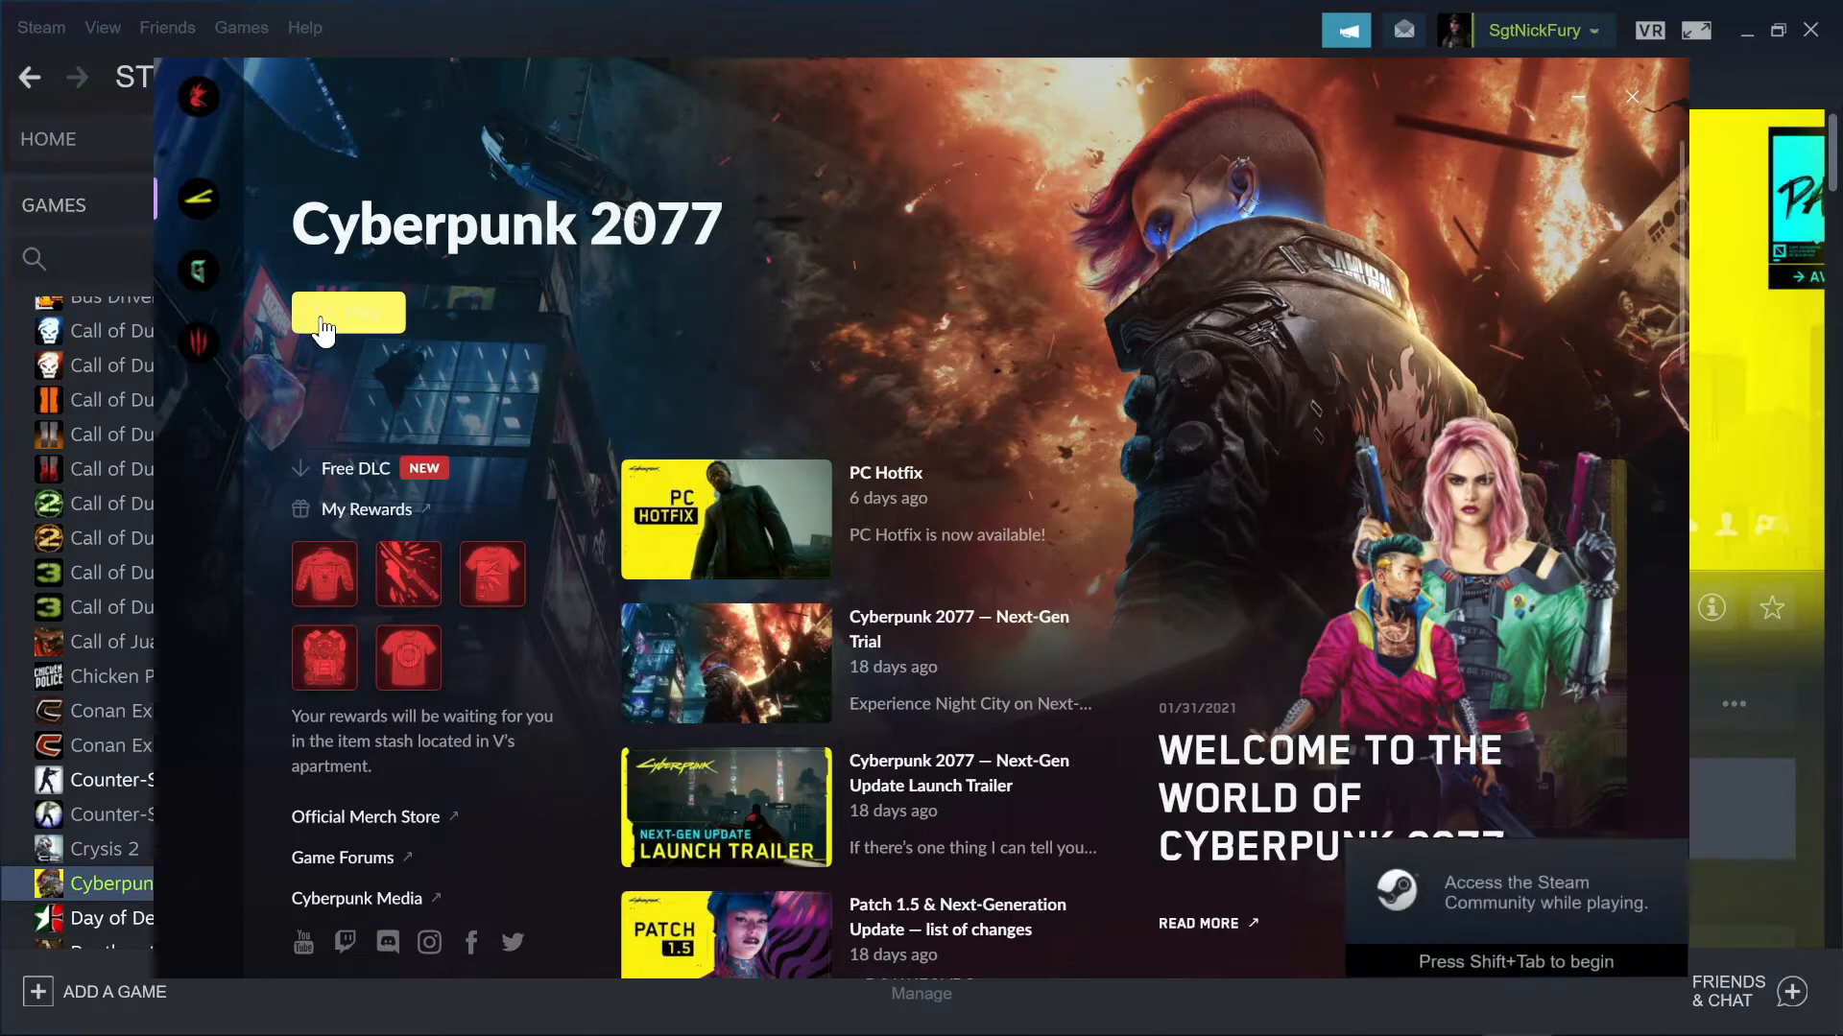
left_click(350, 312)
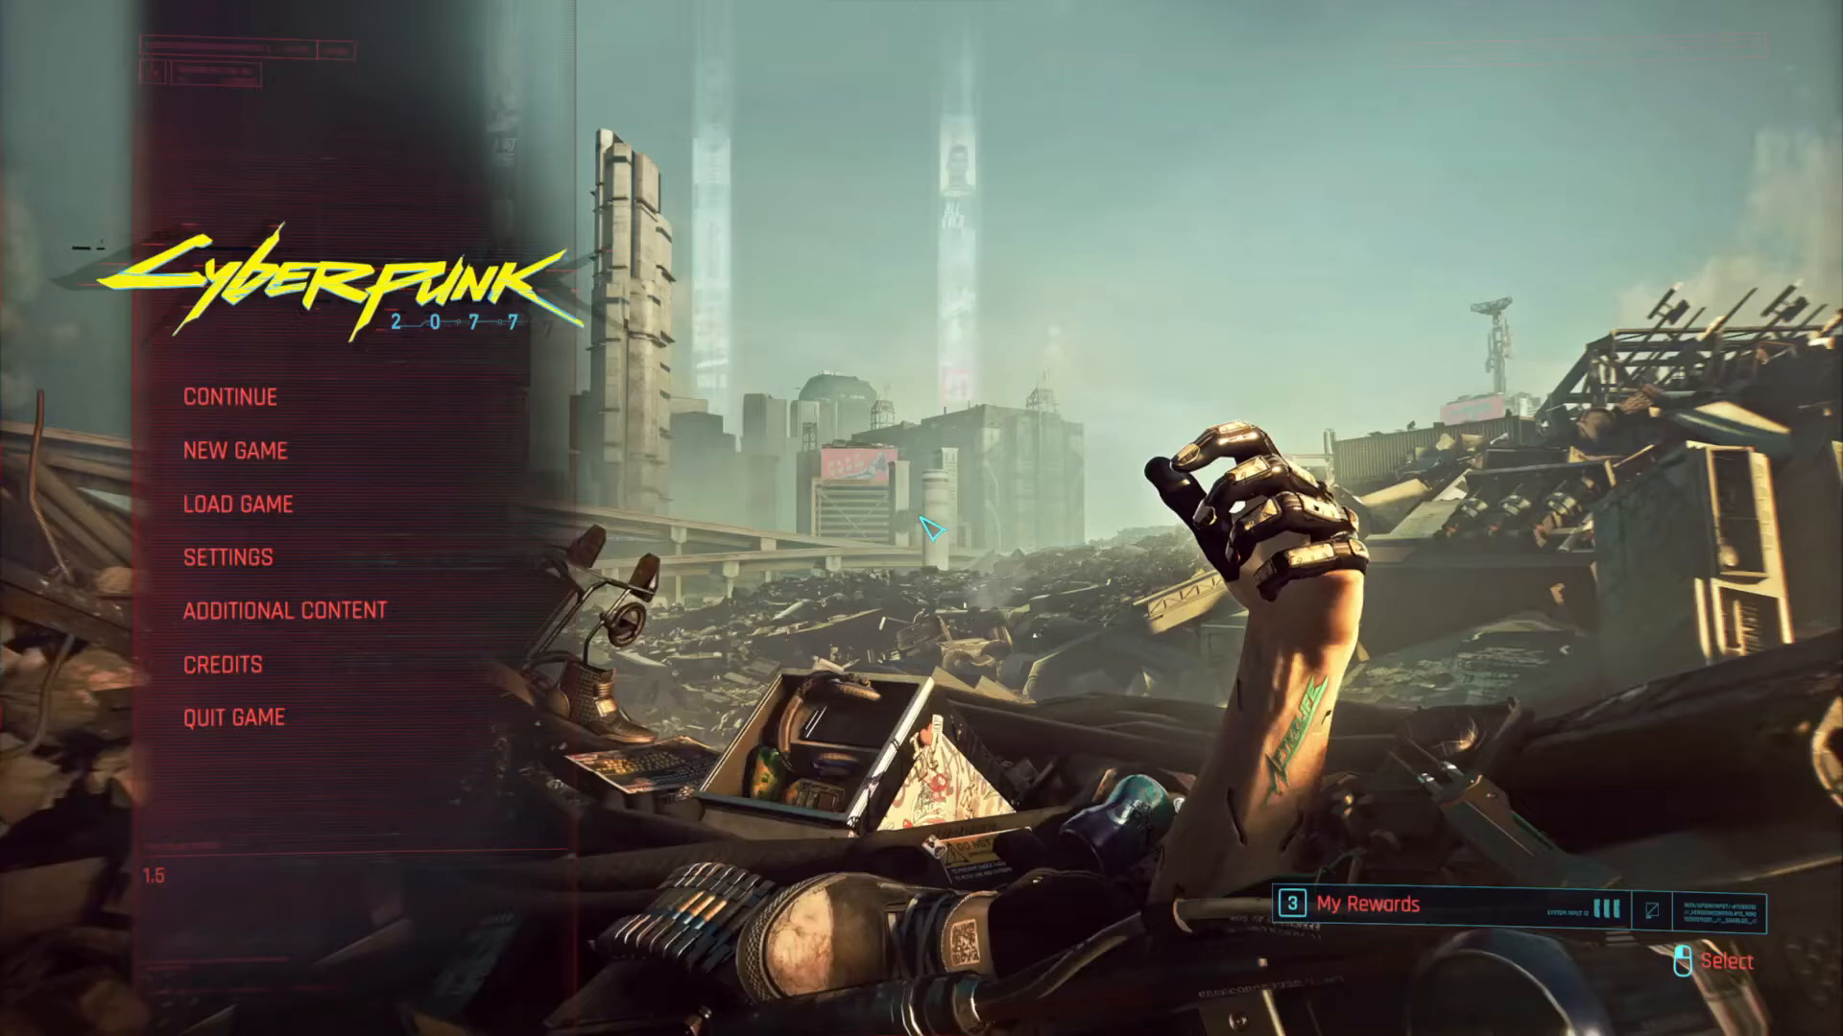
Step: In Settings > Gameplay, change Autosave Interval from every 5 to every 30 minutes
left_click(228, 557)
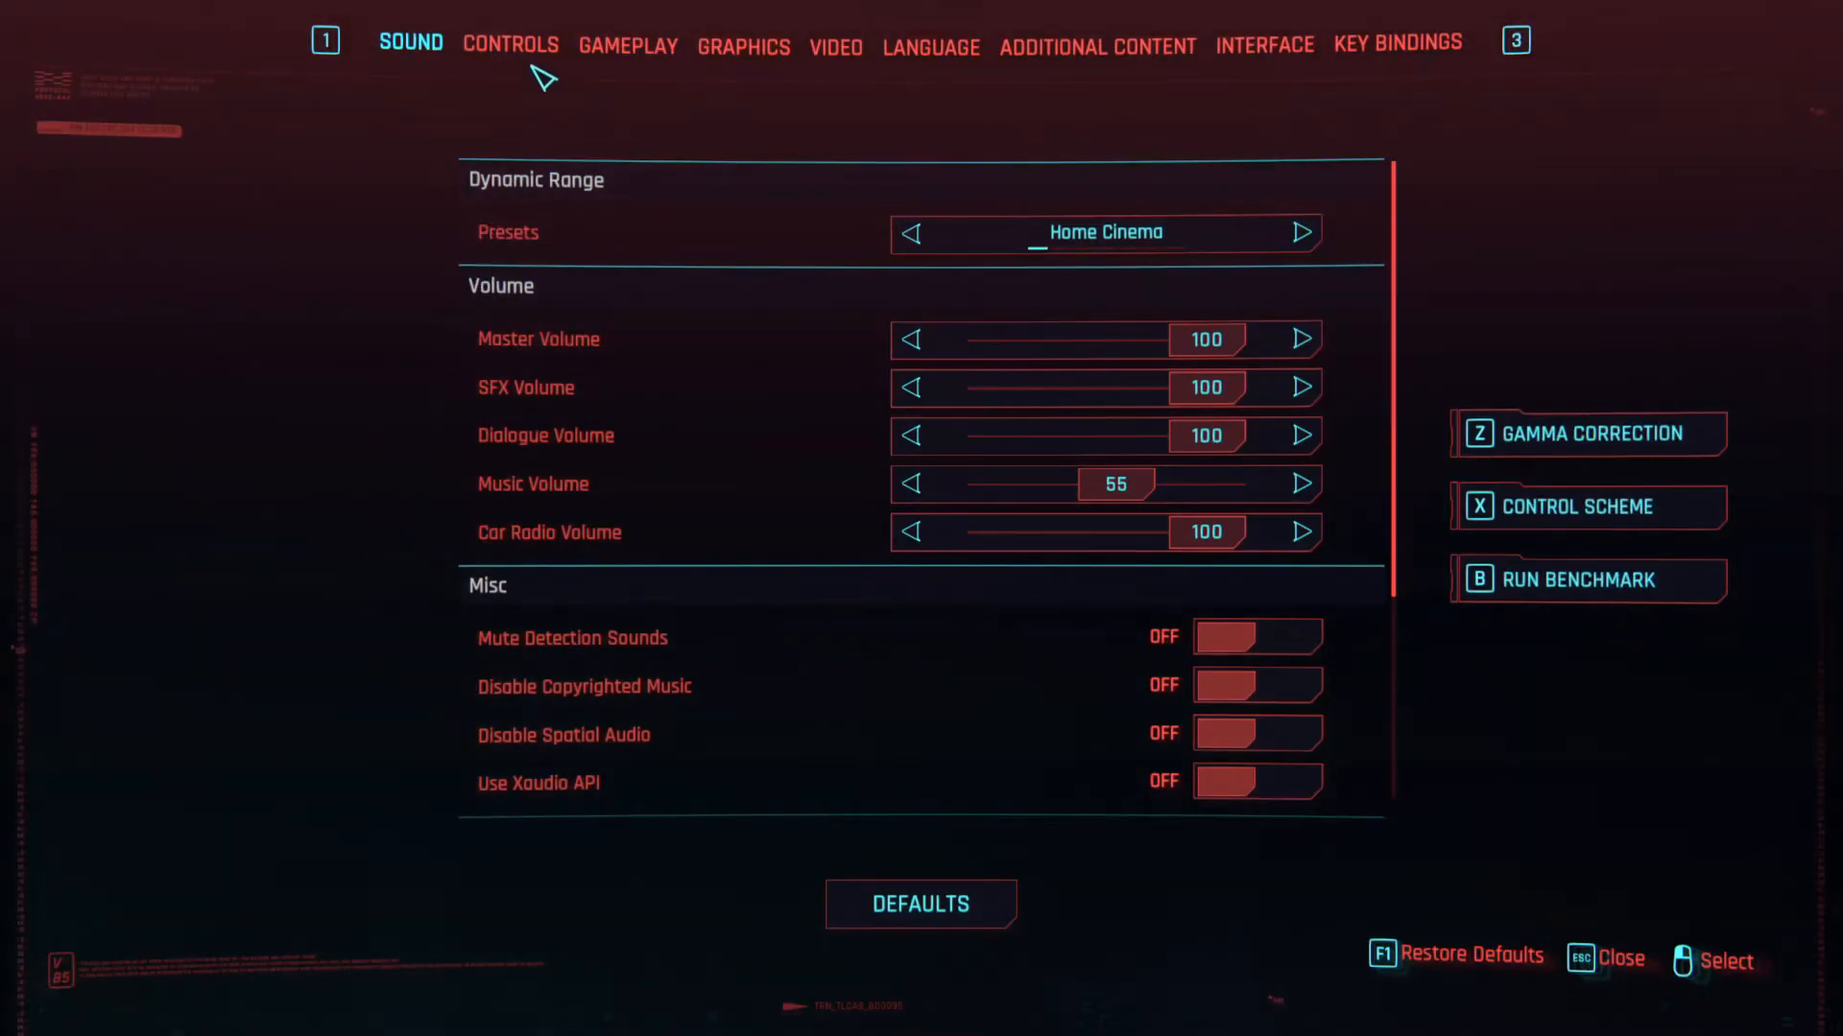
left_click(627, 45)
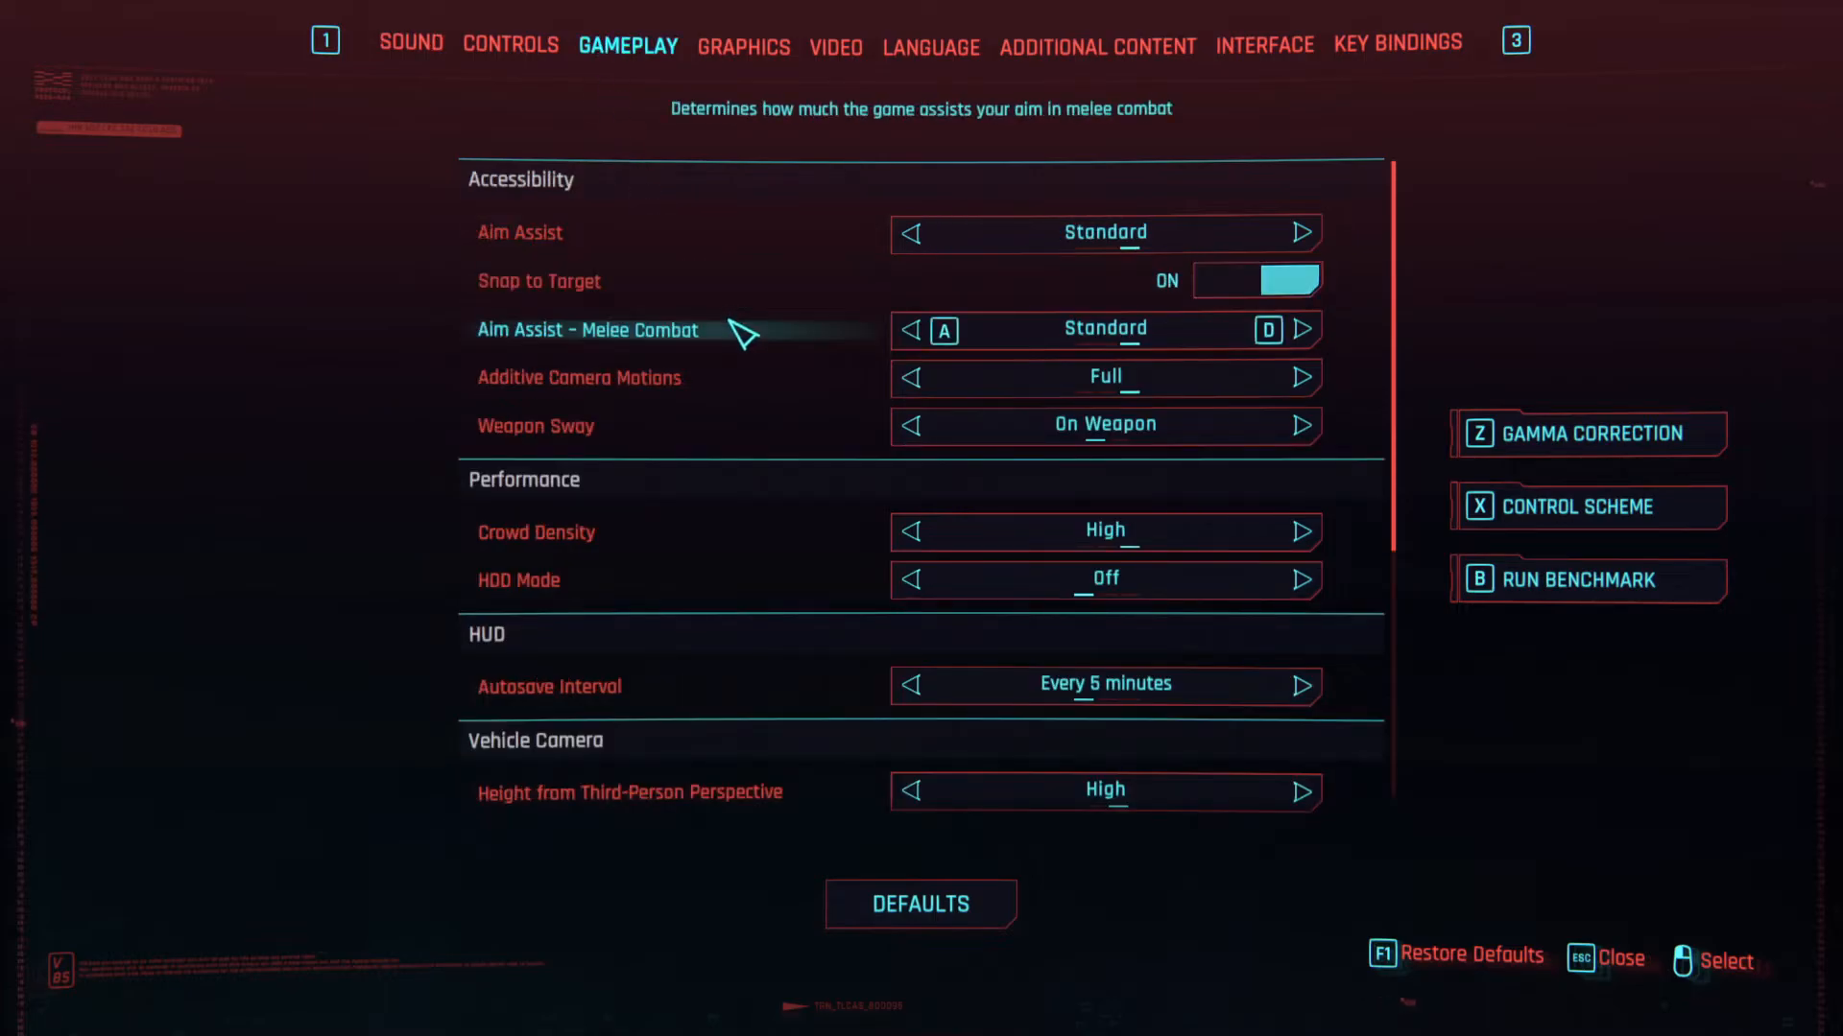
scroll("down", 3)
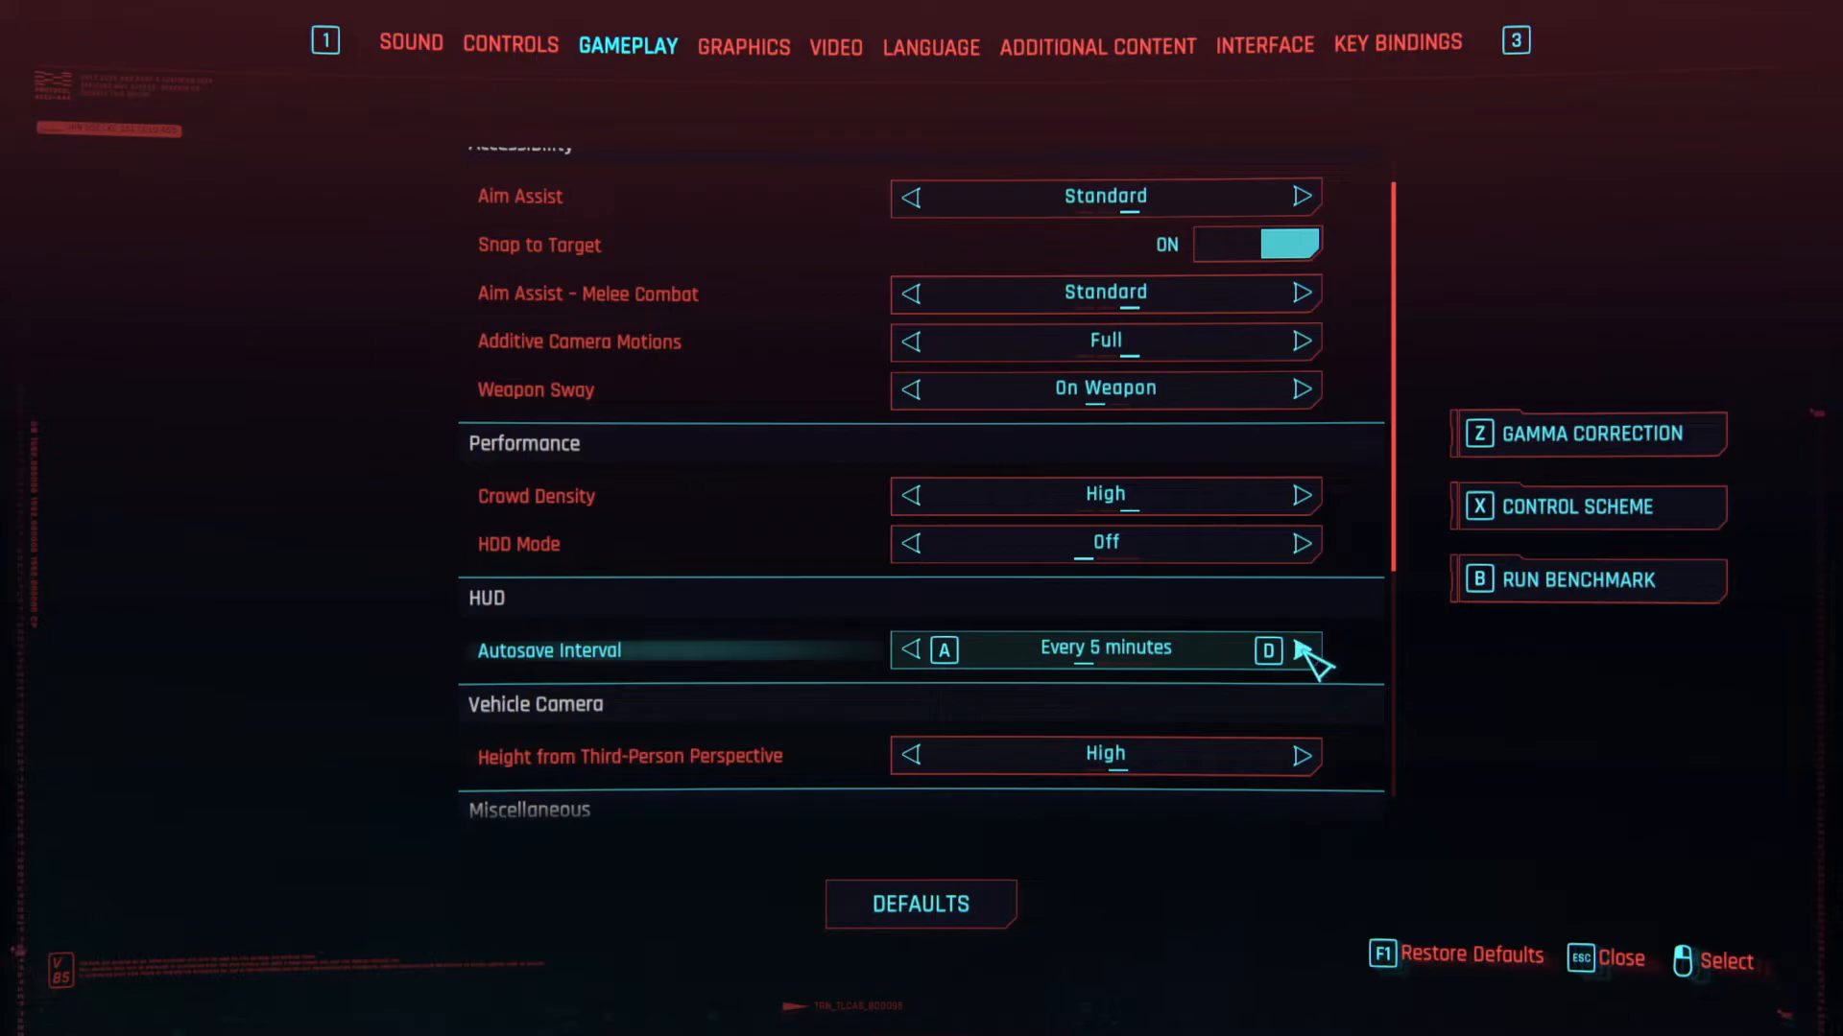
left_click(1299, 650)
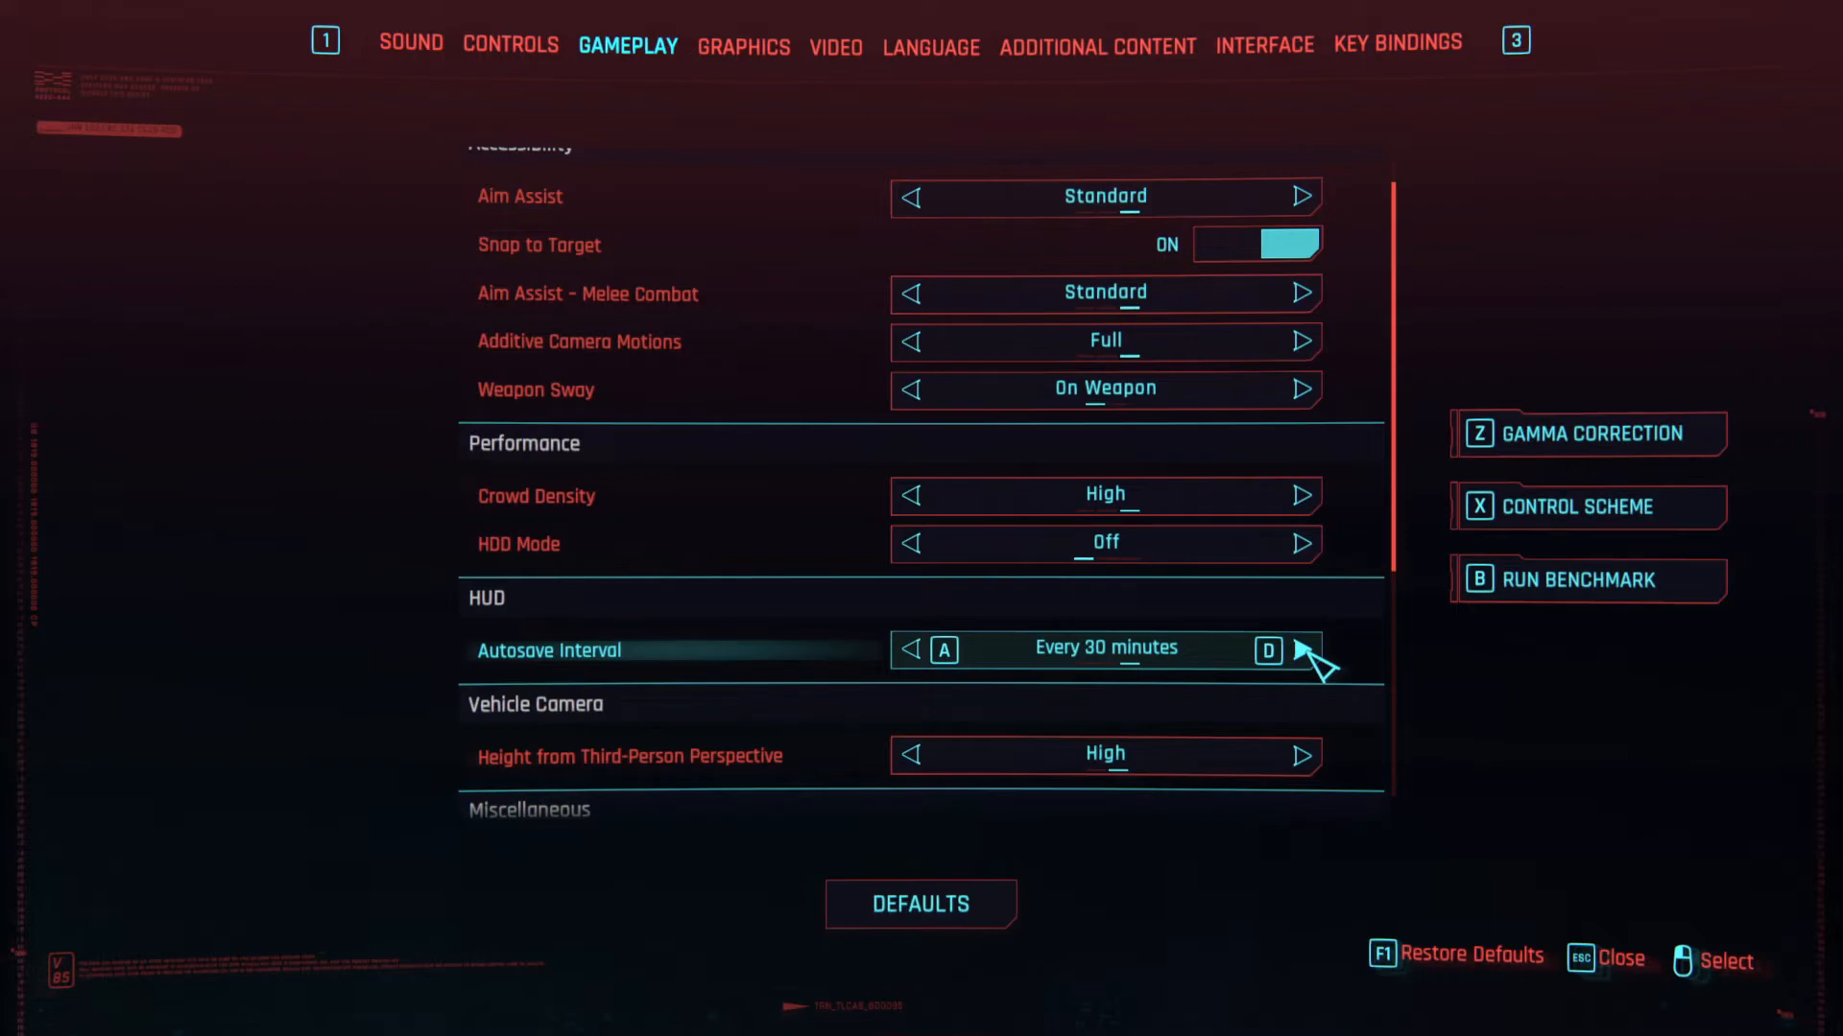
mouse_move(1269, 854)
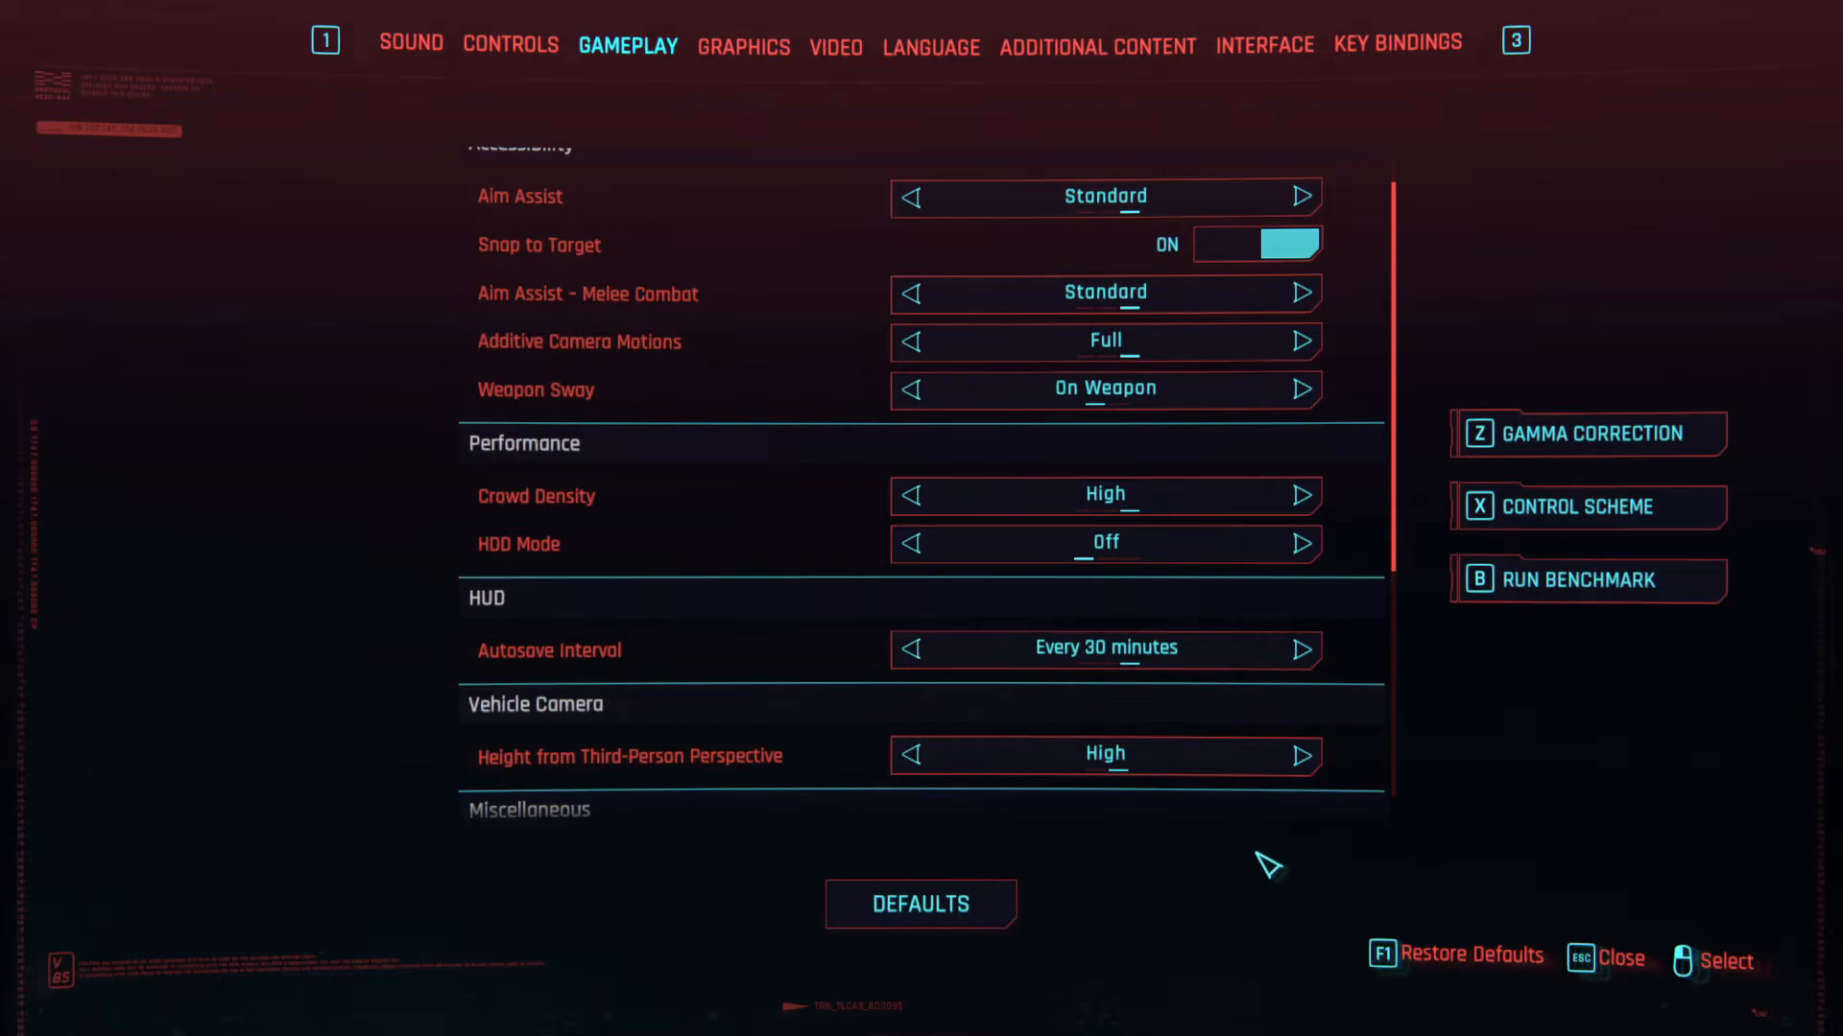
Step: Exit the settings screen with Esc, returning to the main menu
key("Escape")
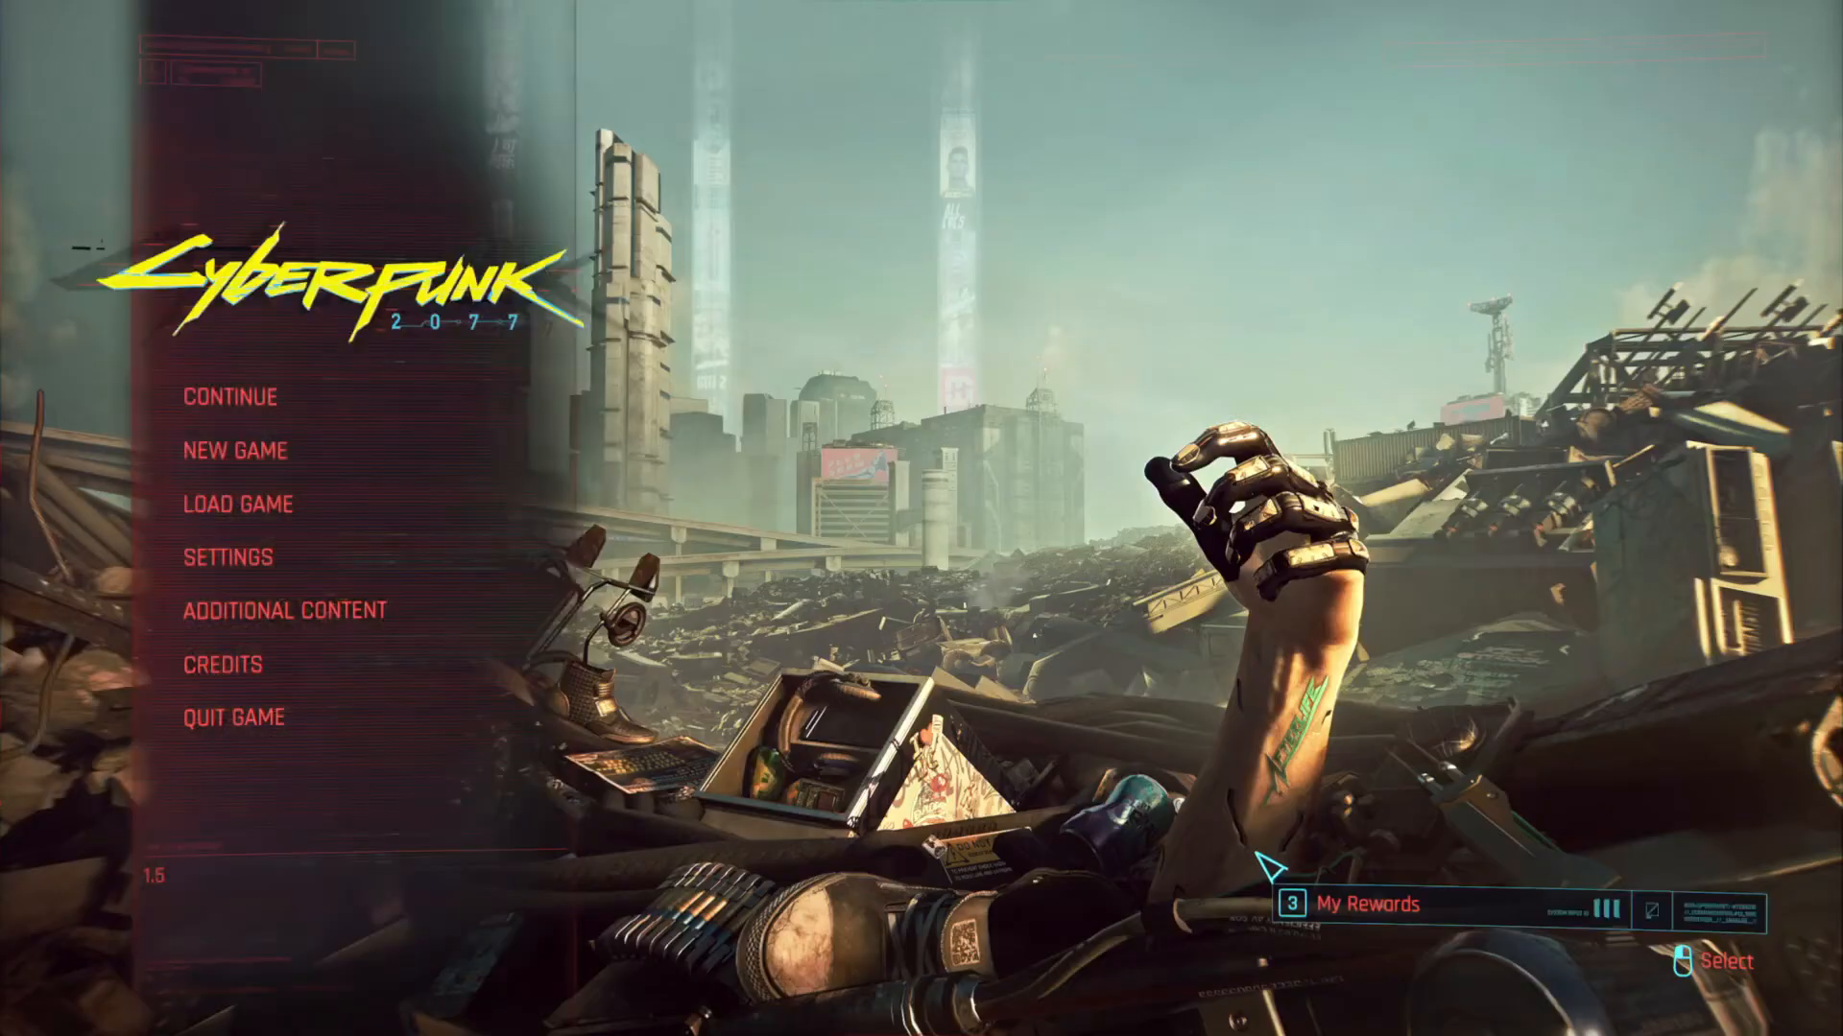
mouse_move(282, 611)
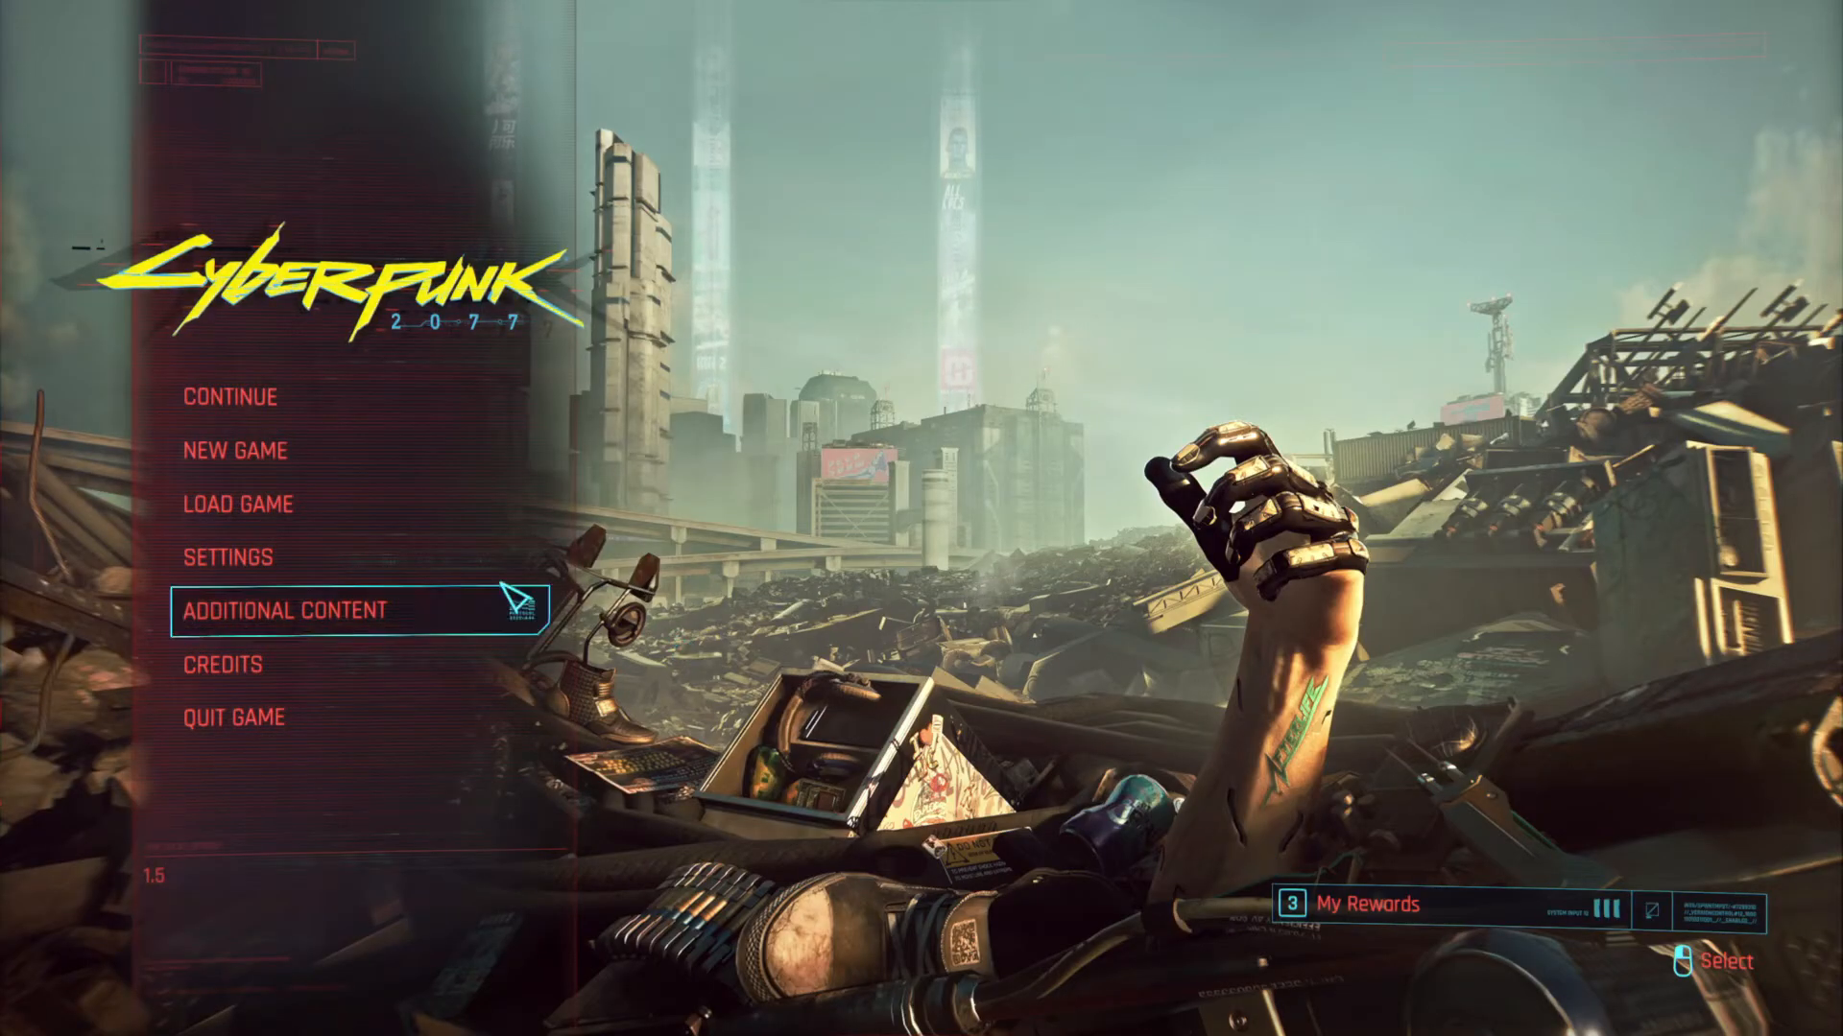
mouse_move(247, 450)
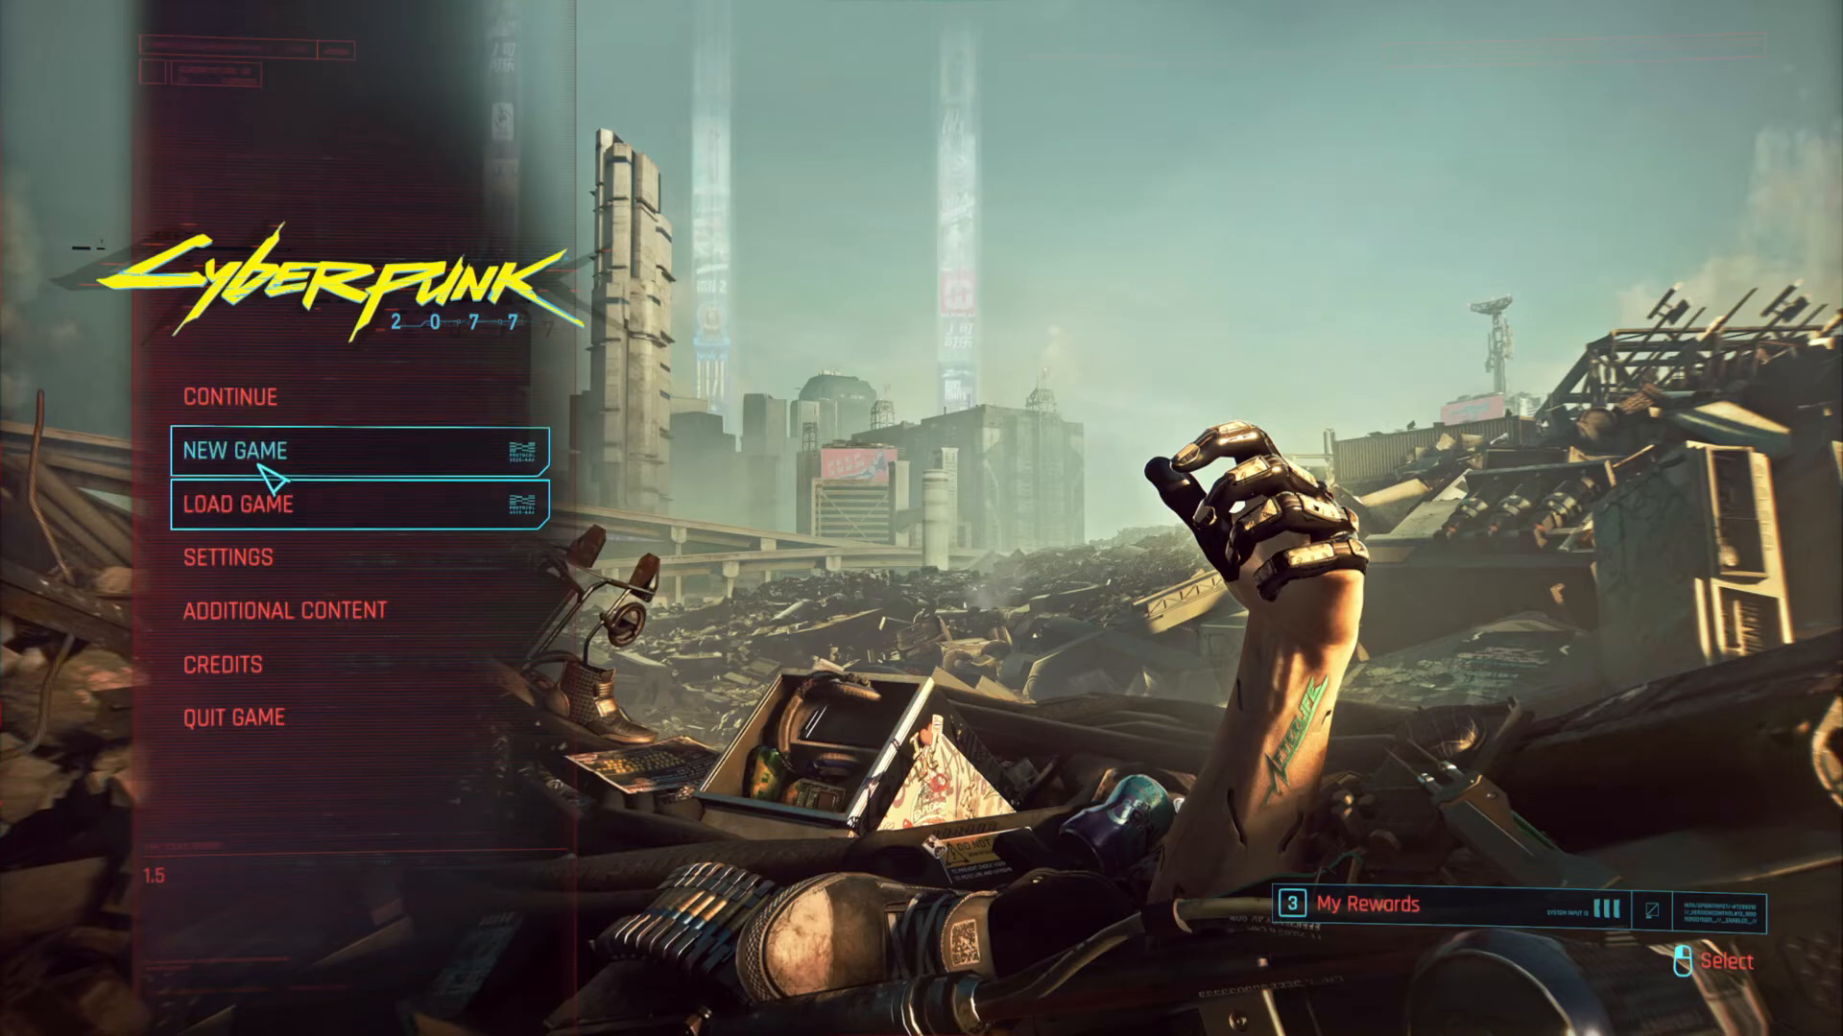
mouse_move(271, 506)
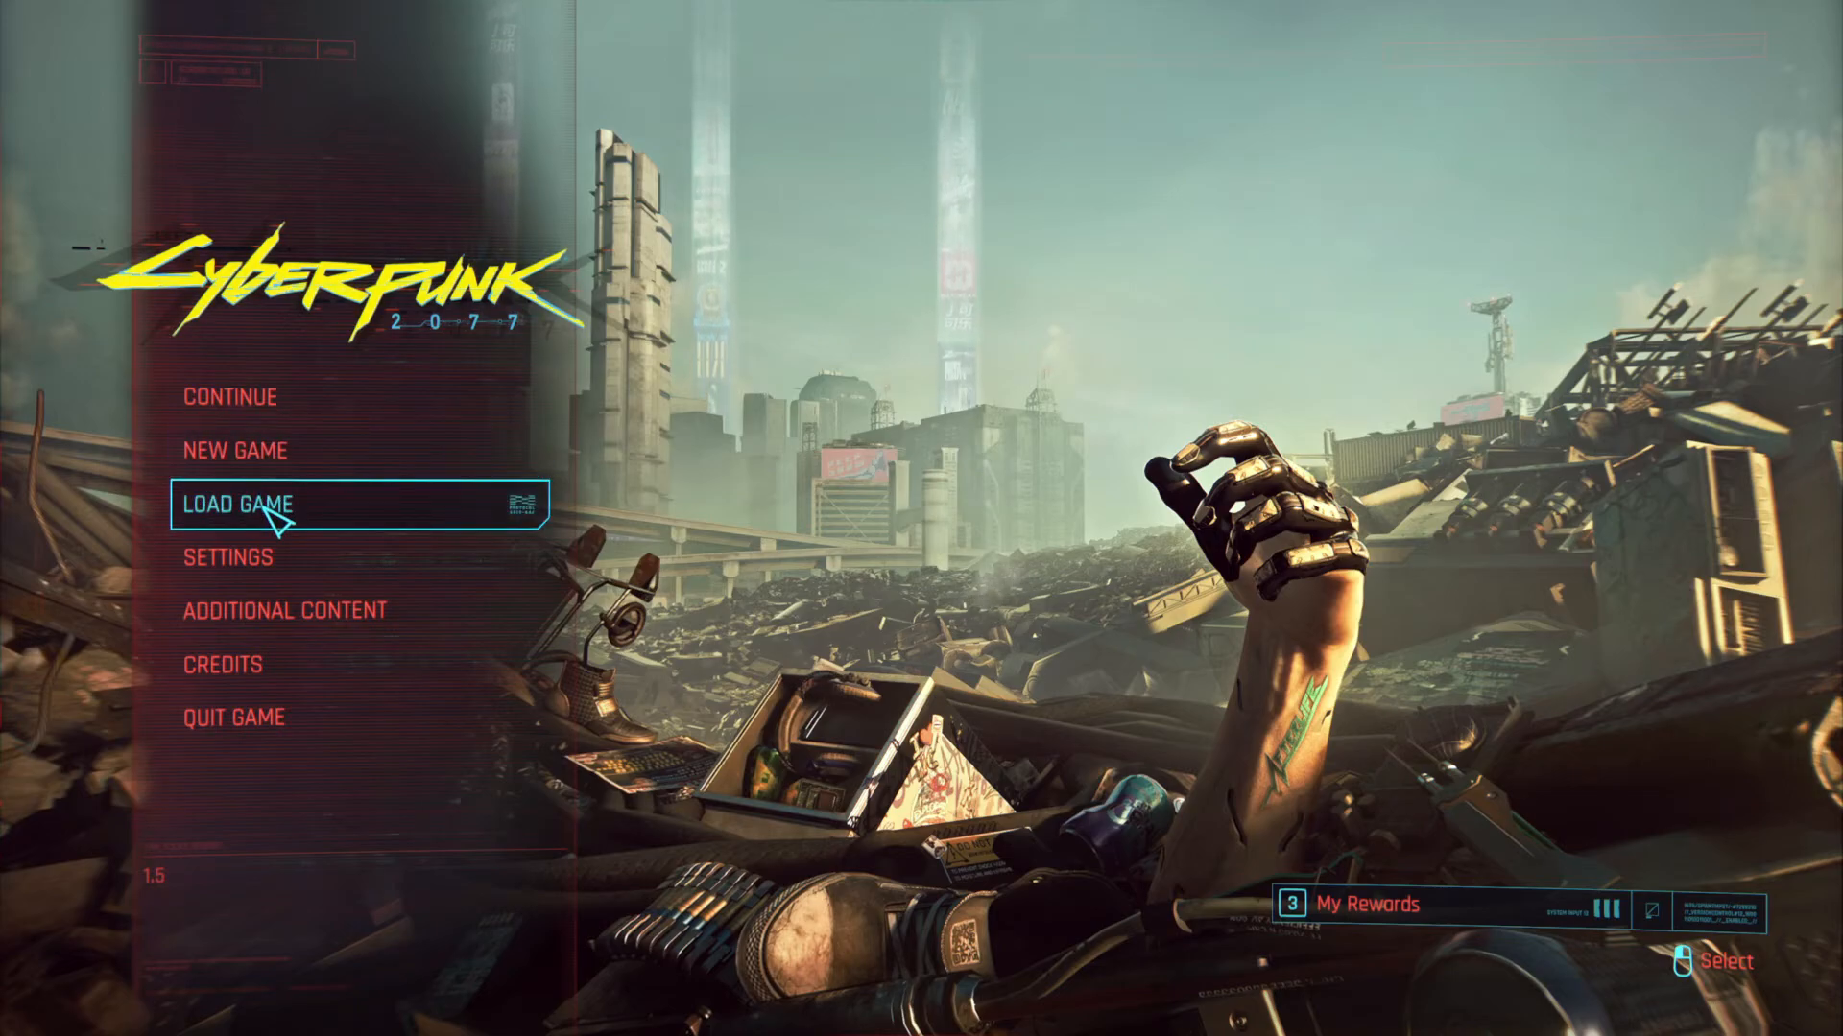